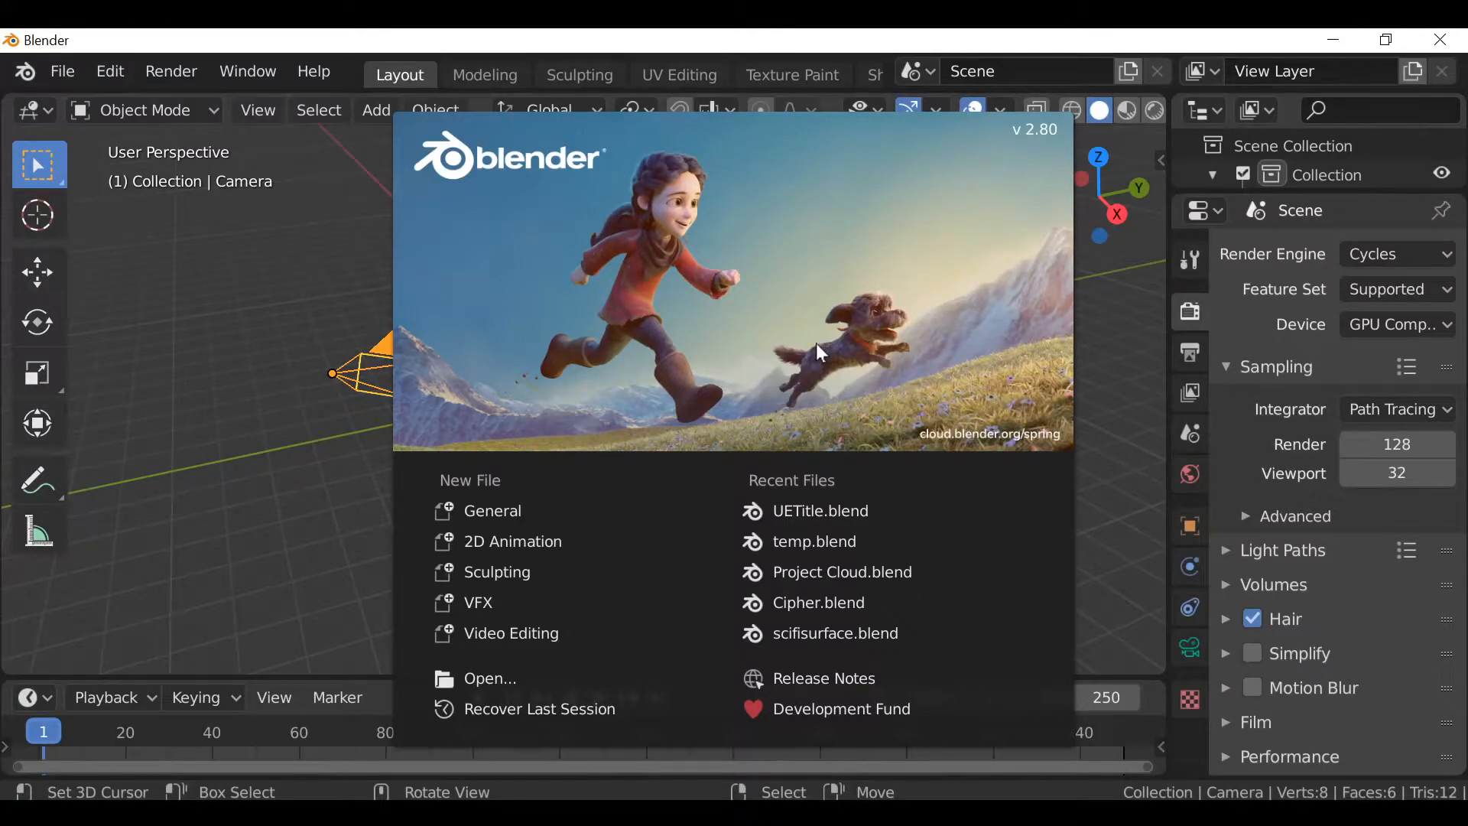
pyautogui.moveTo(733, 358)
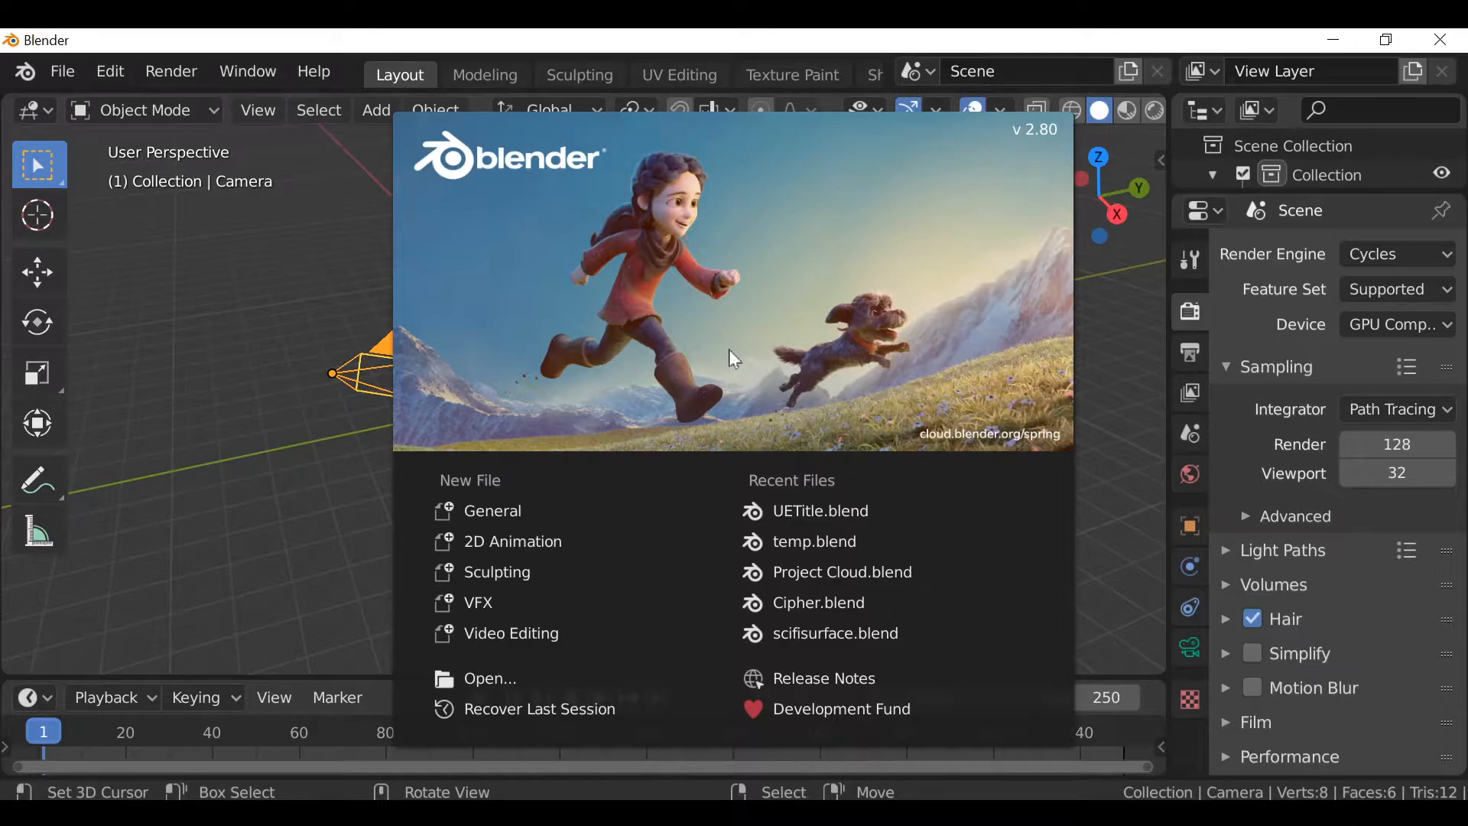
pyautogui.moveTo(419, 339)
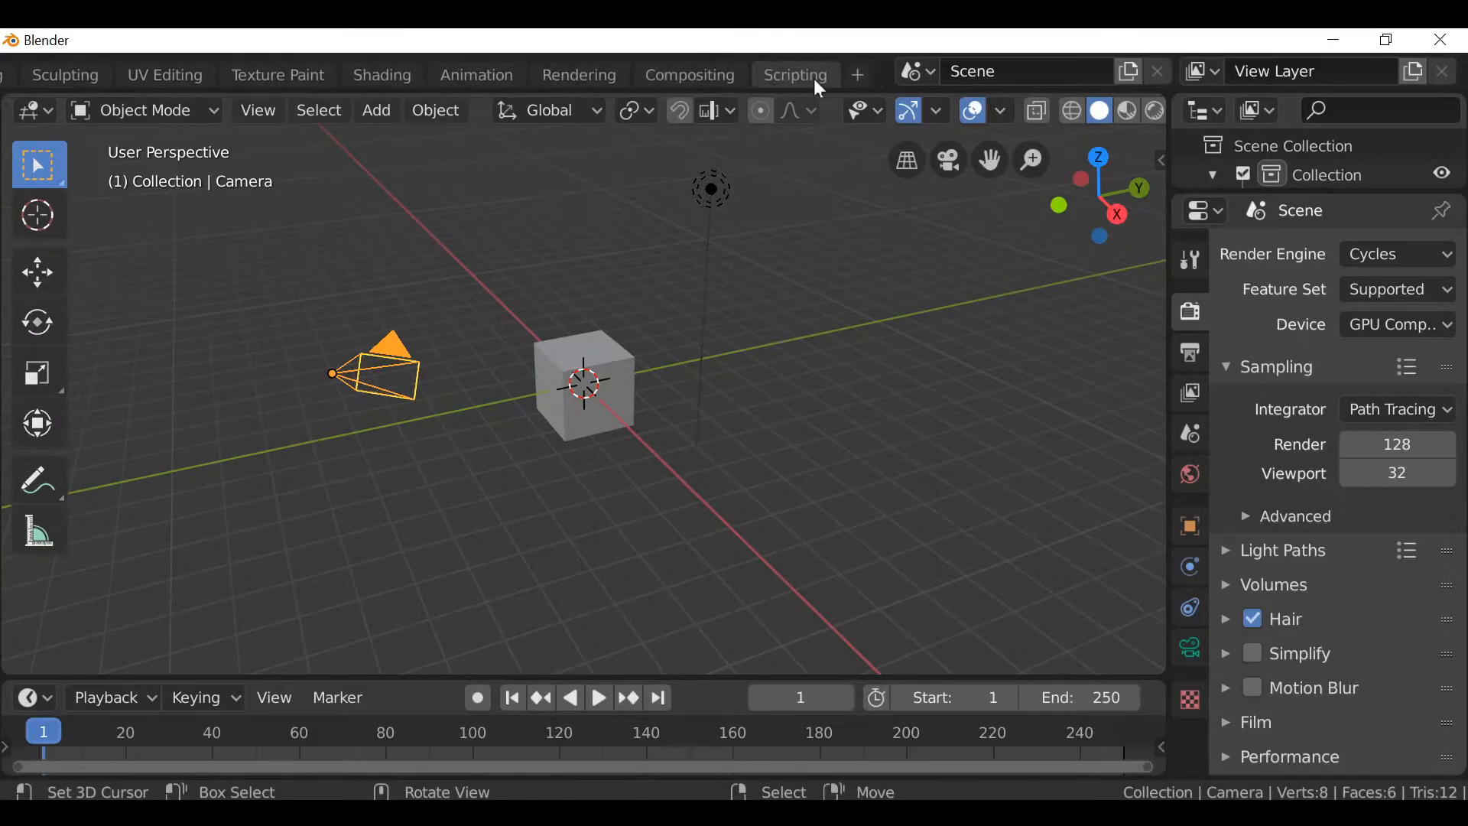
# Load Template_Enum.py into the Scripting workspace's text editor beside the 3D view.
pyautogui.click(795, 75)
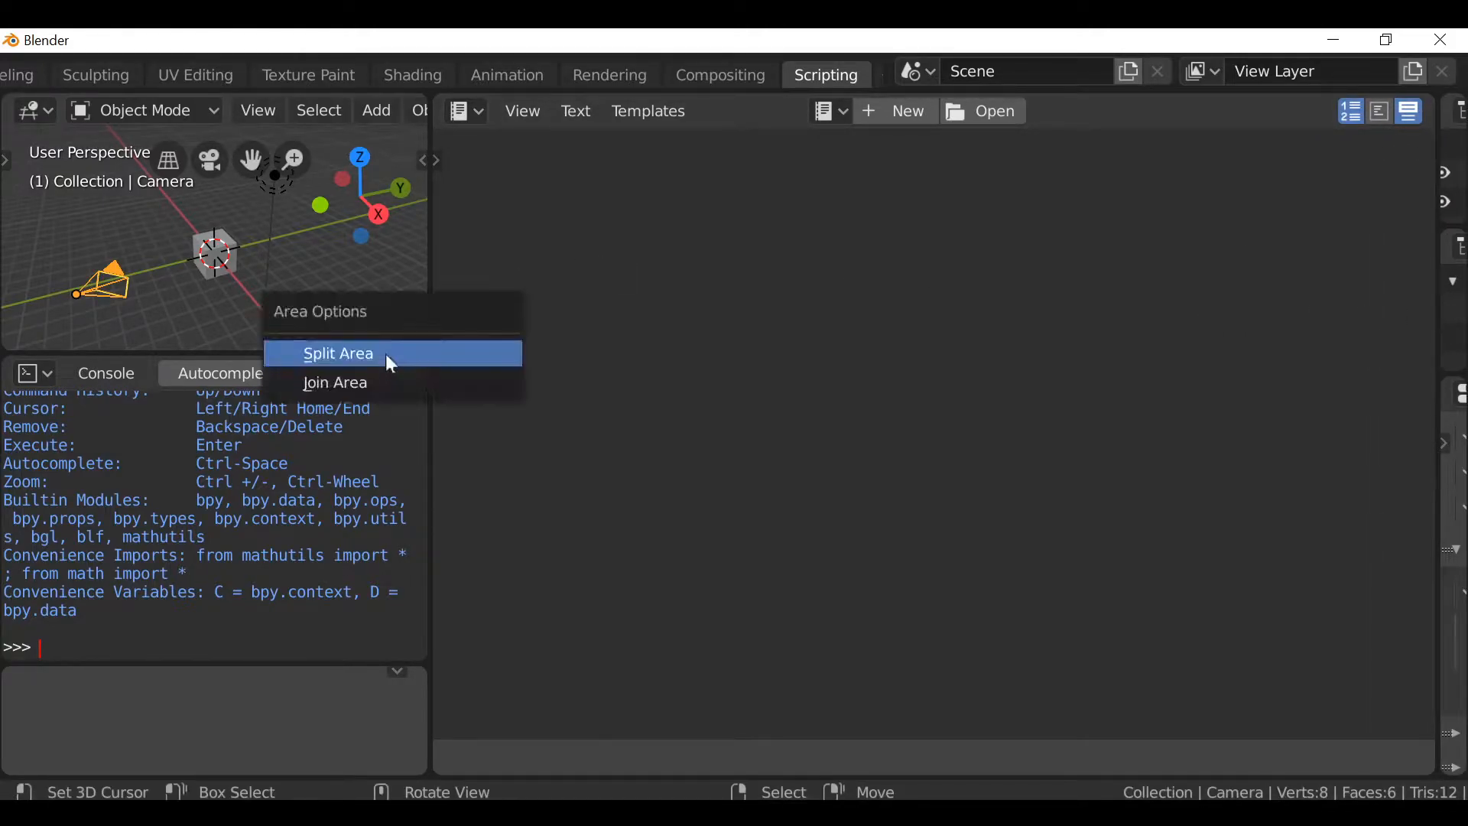
pyautogui.click(336, 353)
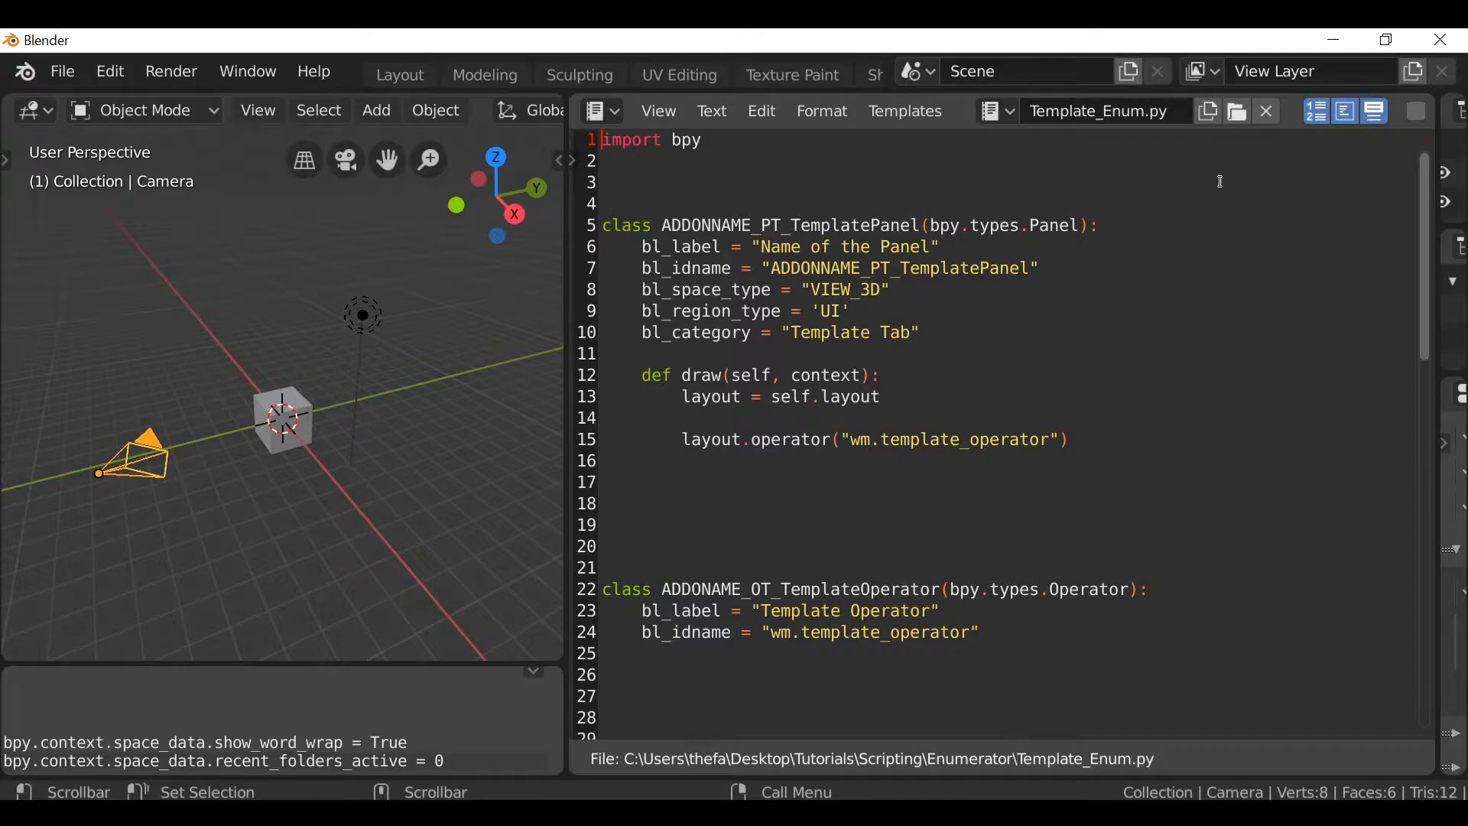
pyautogui.moveTo(866, 321)
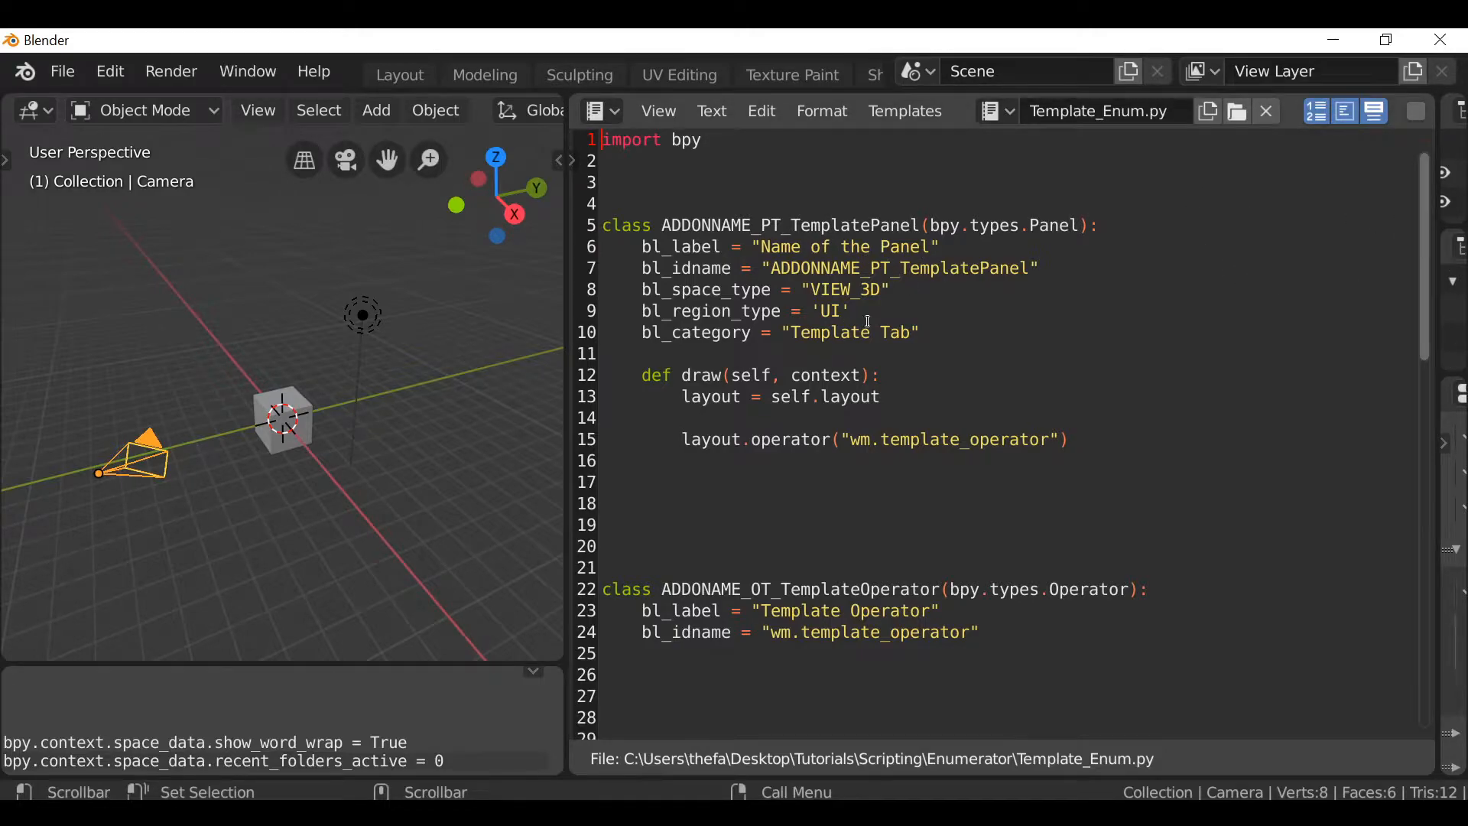
pyautogui.scroll(-3)
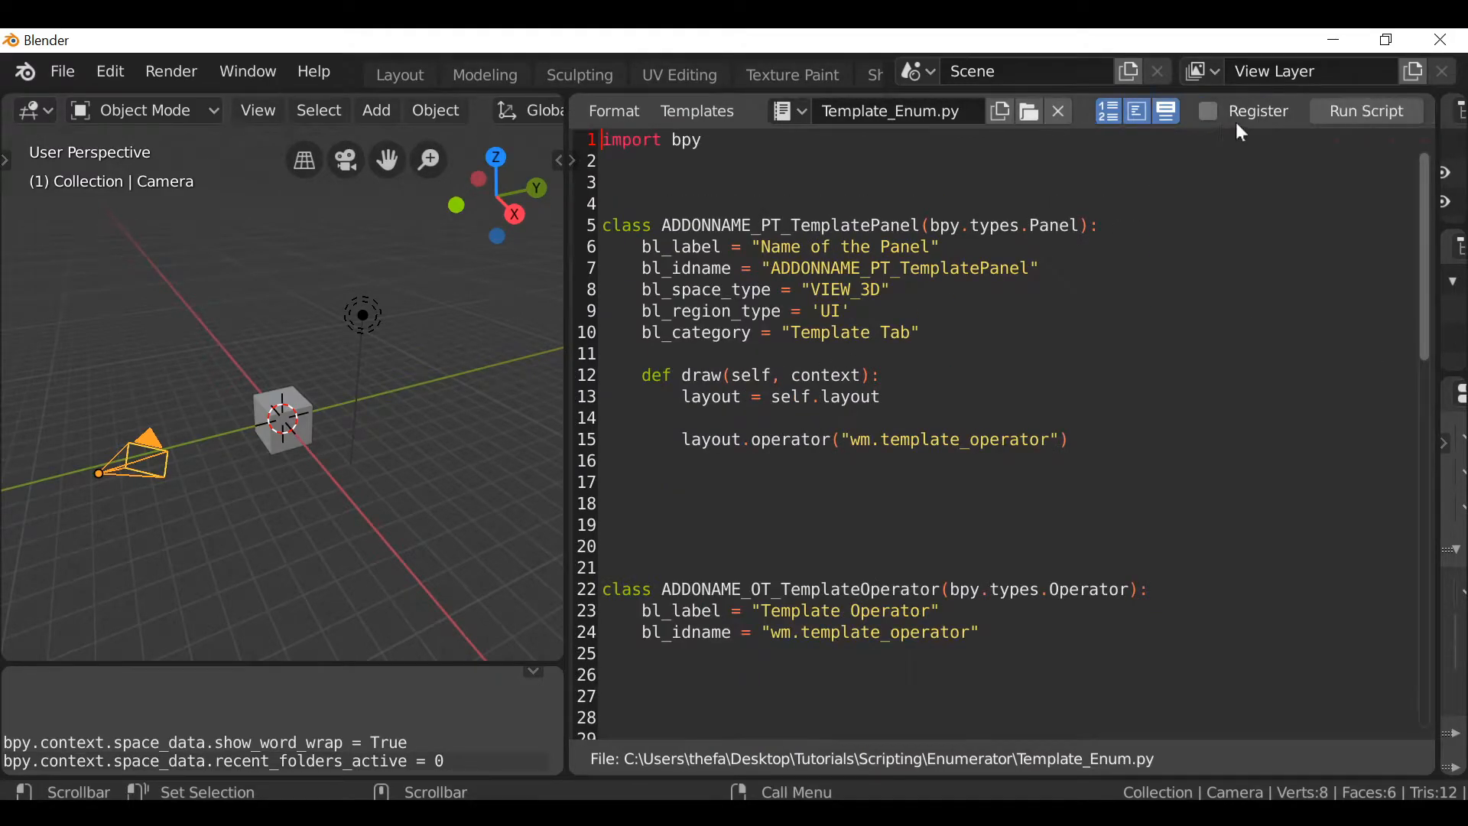
# Run the script, show its Template panel and invoke Template Operator to get the OK popup.
pyautogui.click(1365, 110)
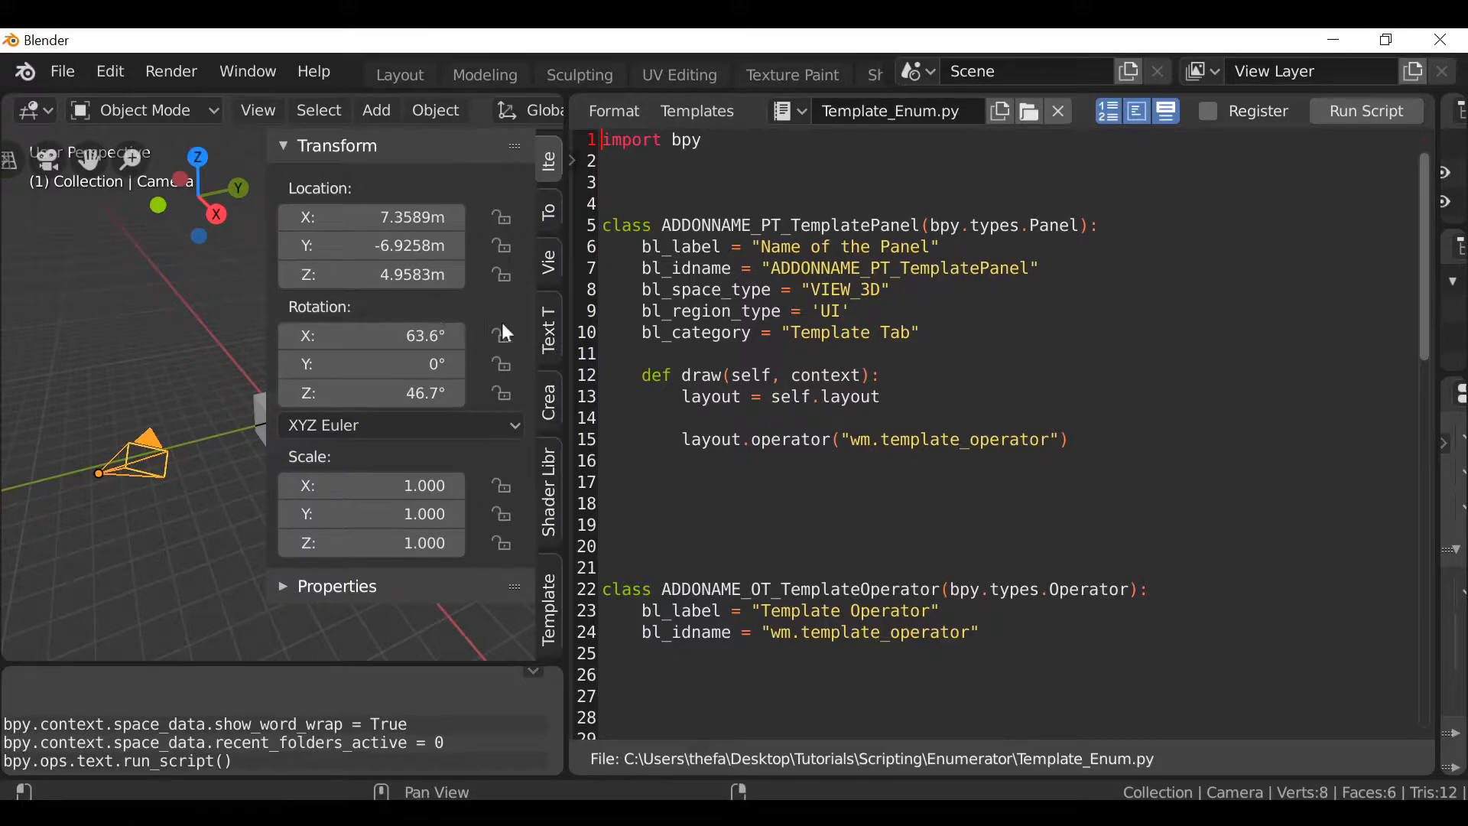
pyautogui.moveTo(552, 607)
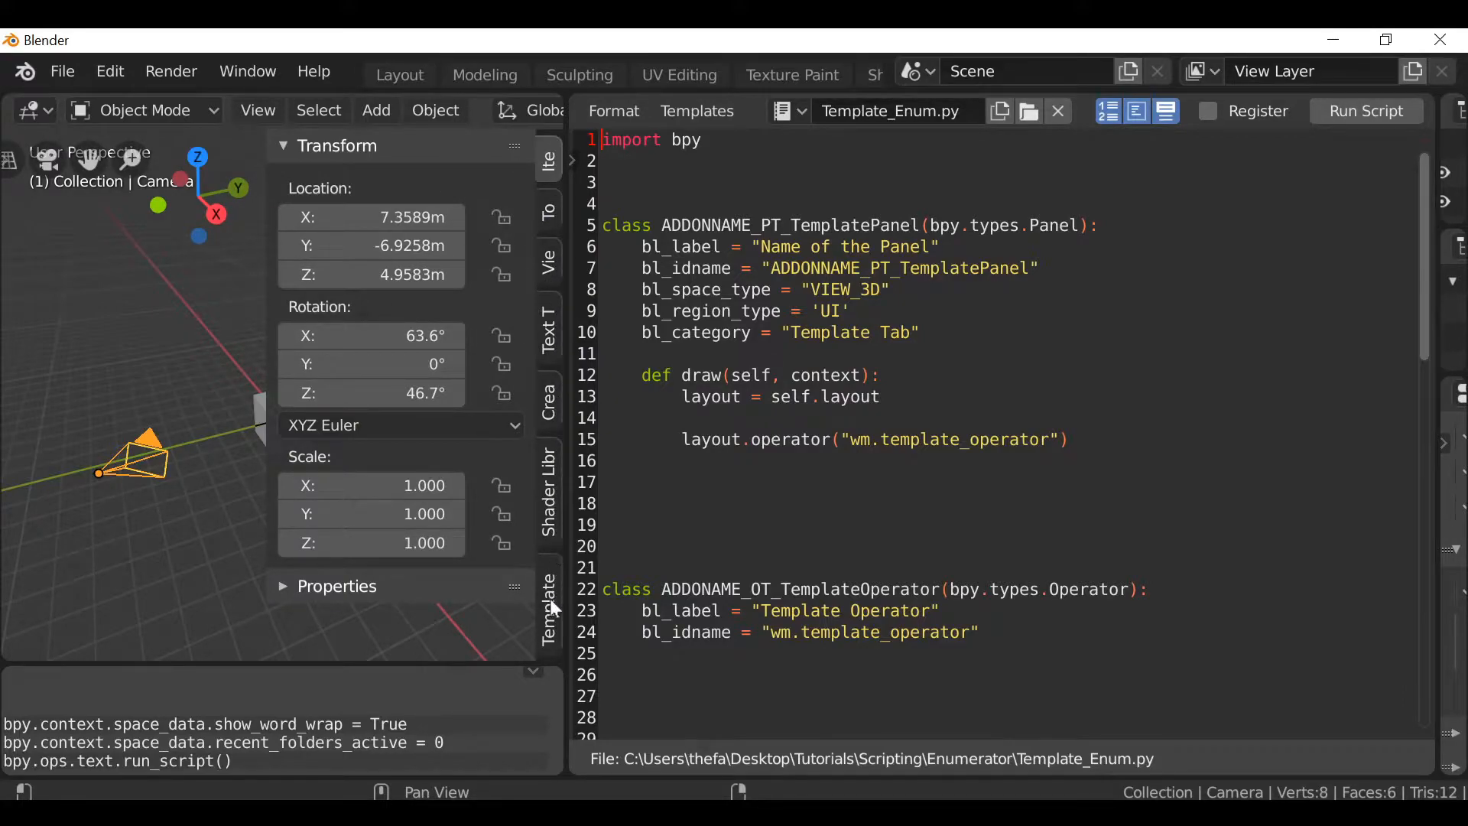
pyautogui.click(1364, 110)
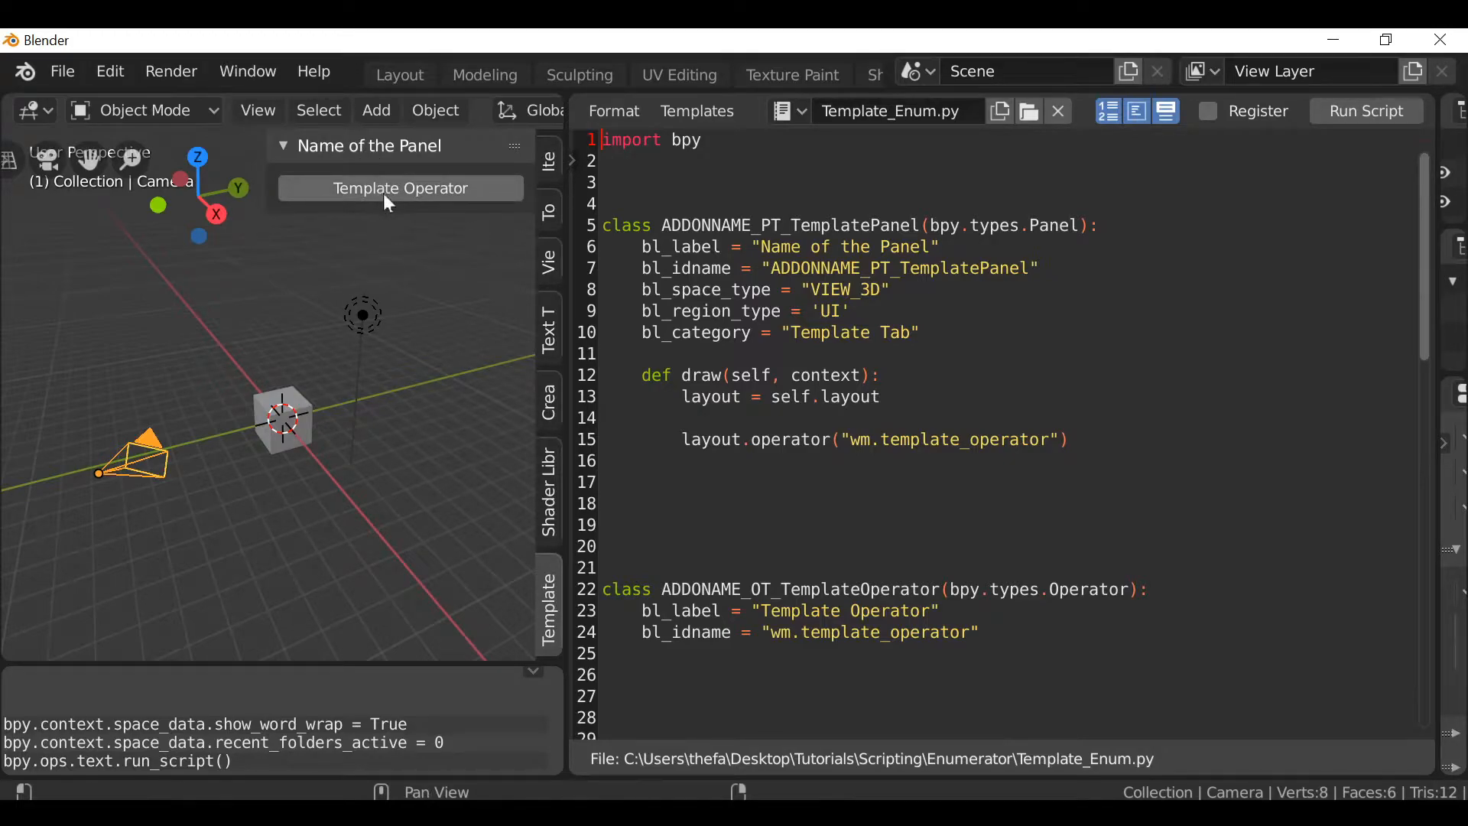
pyautogui.click(399, 188)
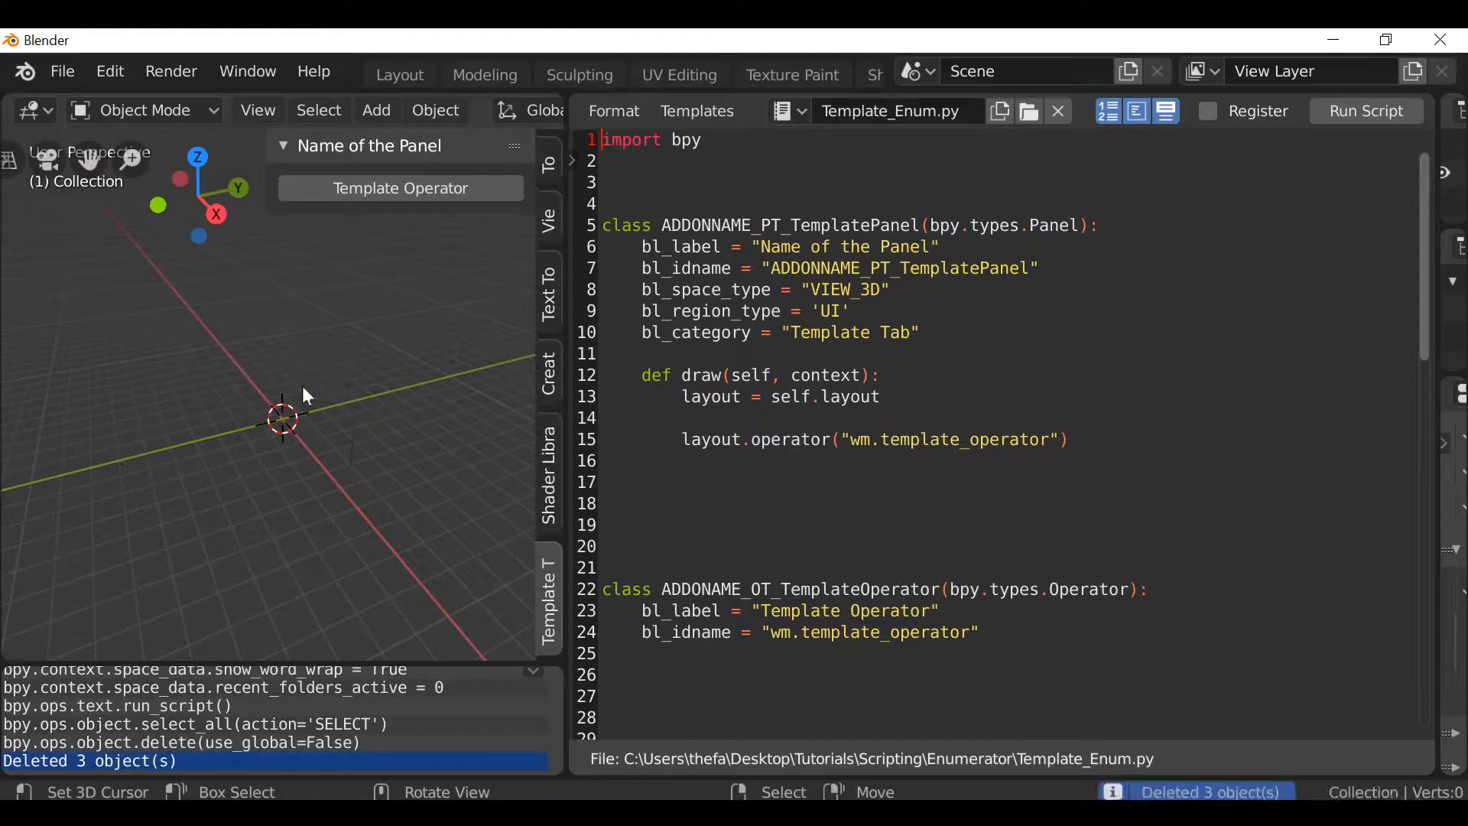
pyautogui.click(399, 188)
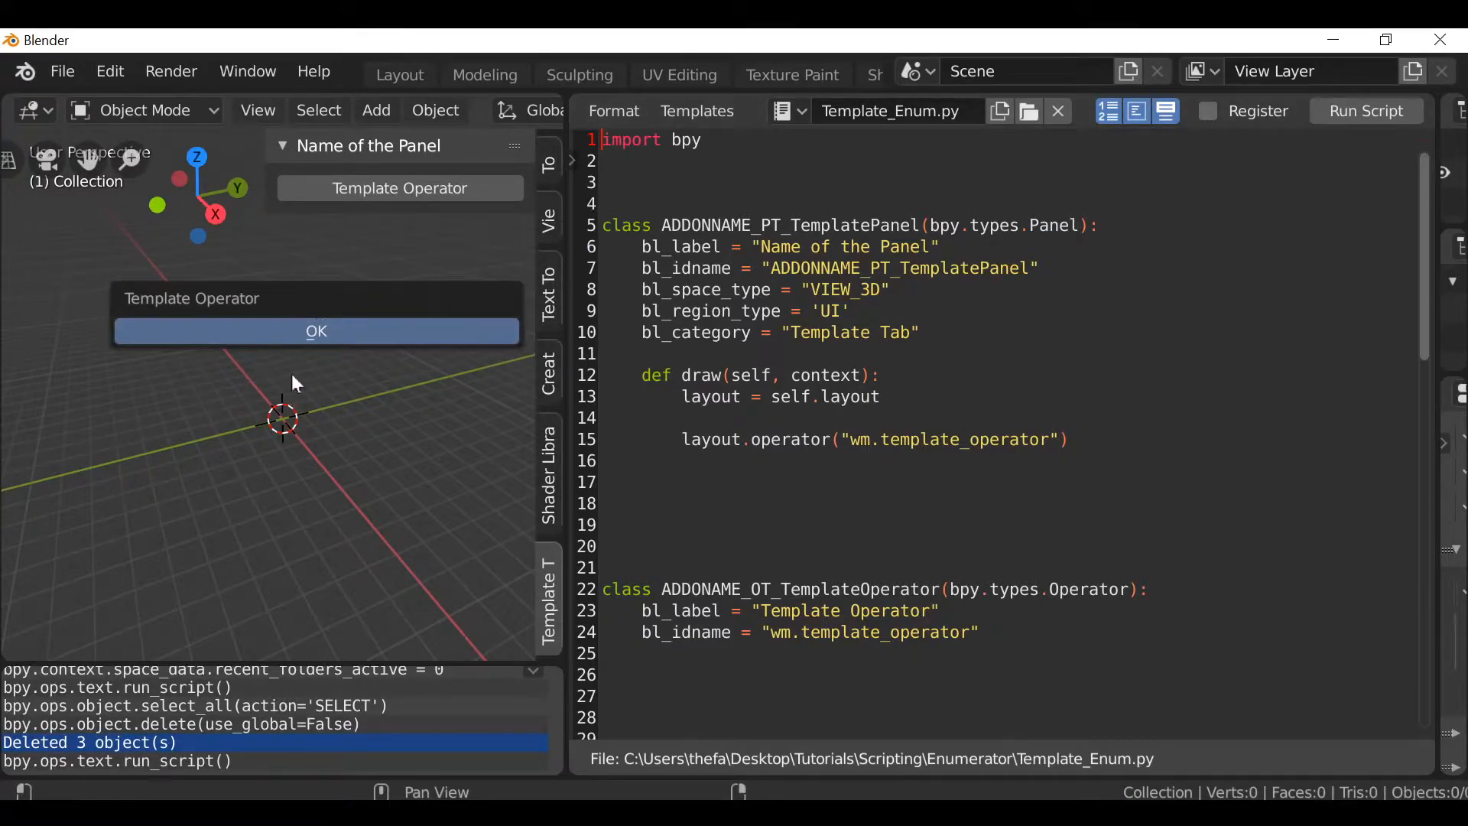
pyautogui.moveTo(300, 386)
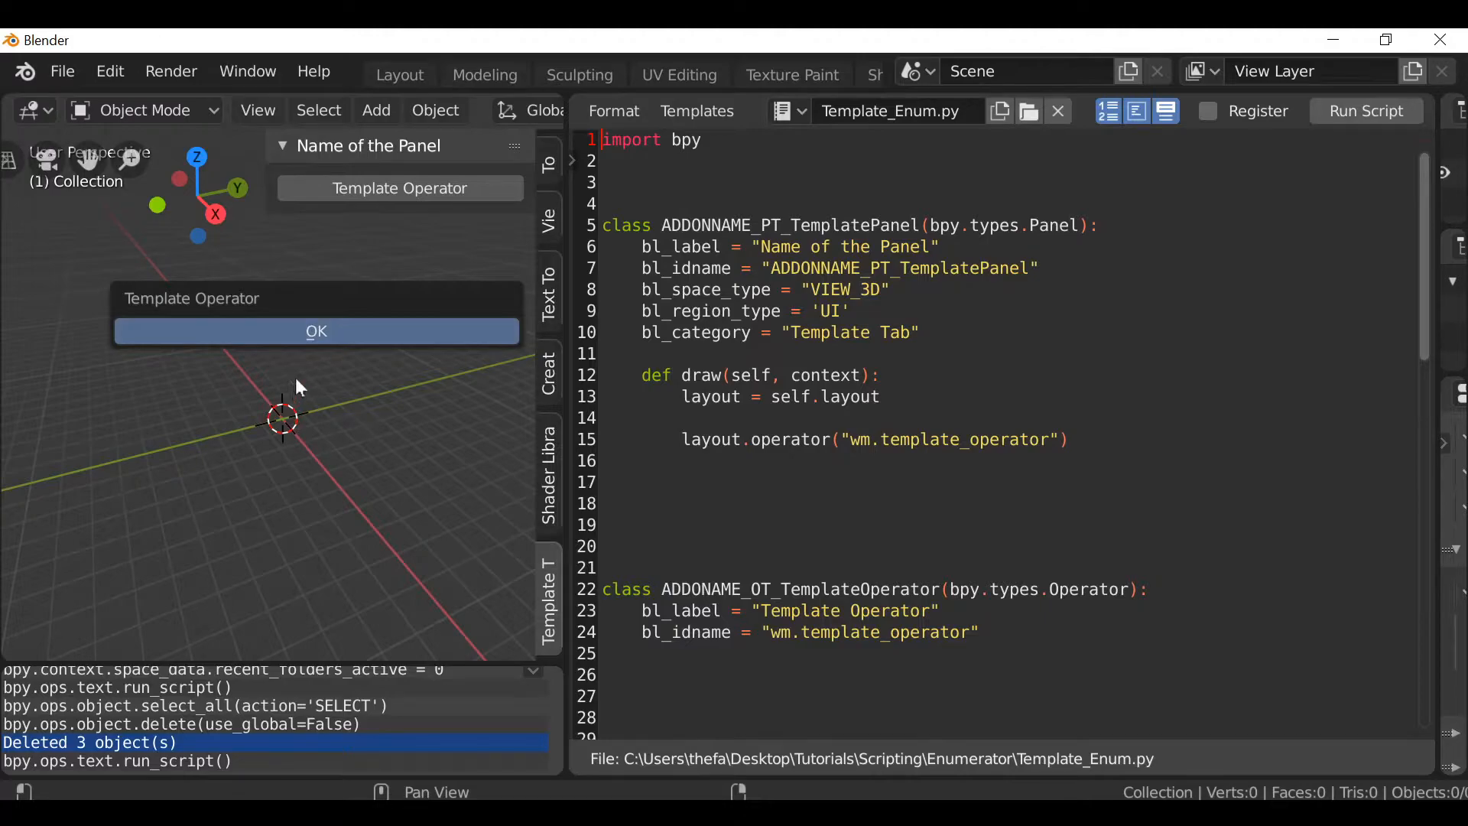
# Declare preset_enum : bpy.props.EnumProperty() below bl_idname in the operator class.
pyautogui.scroll(-3)
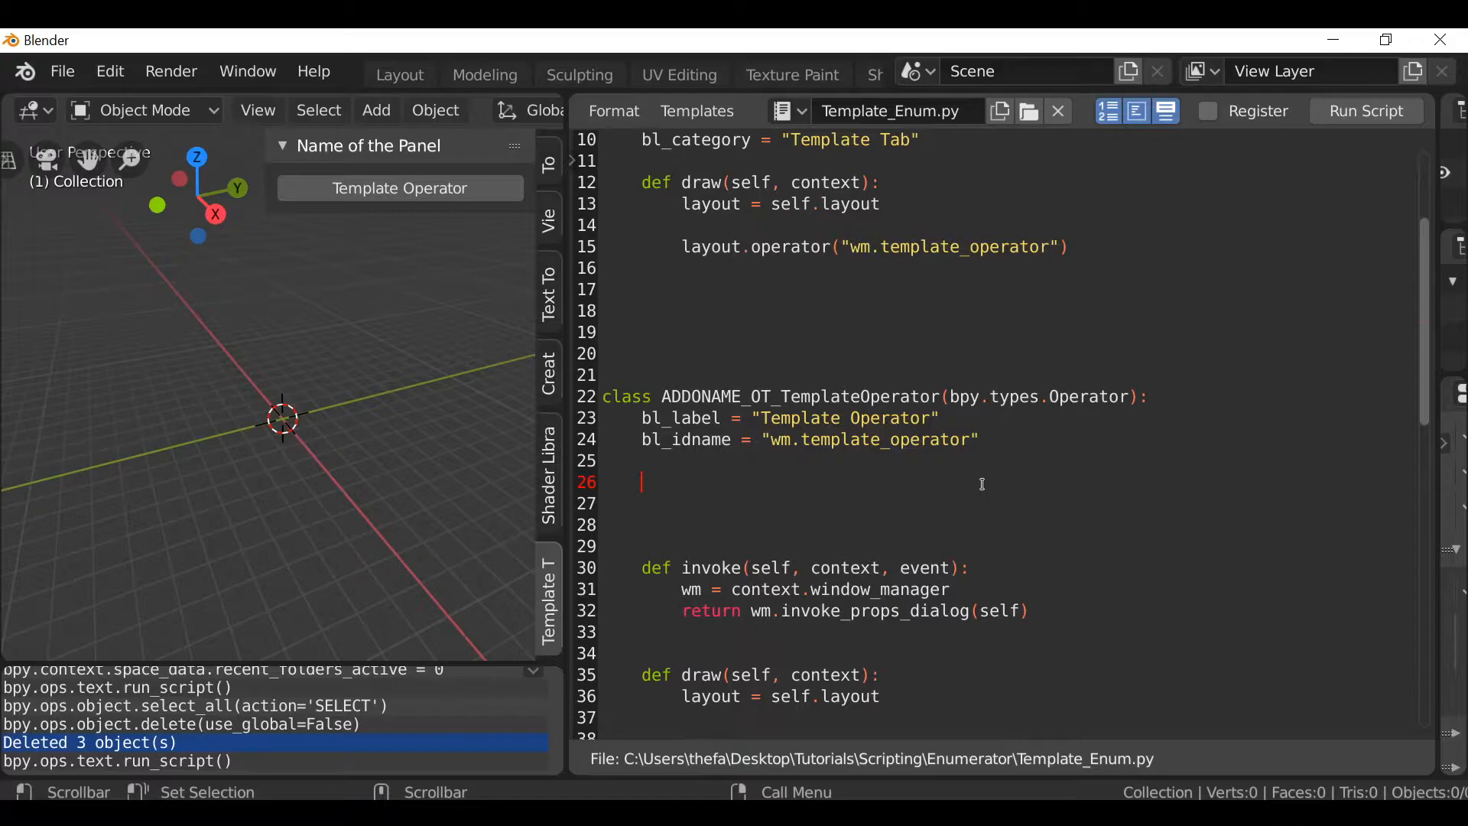
pyautogui.write('p')
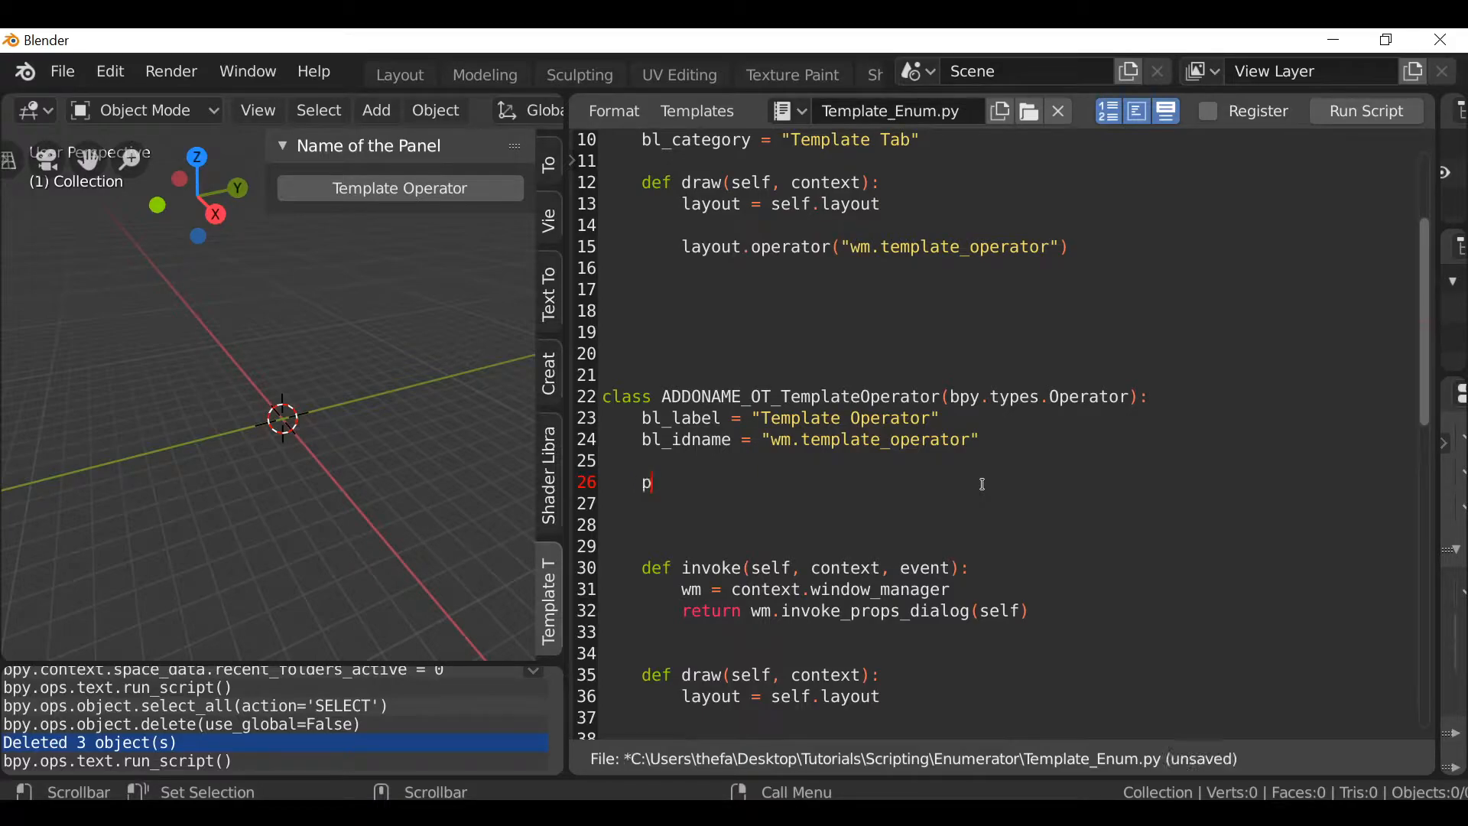
pyautogui.write('reset_e')
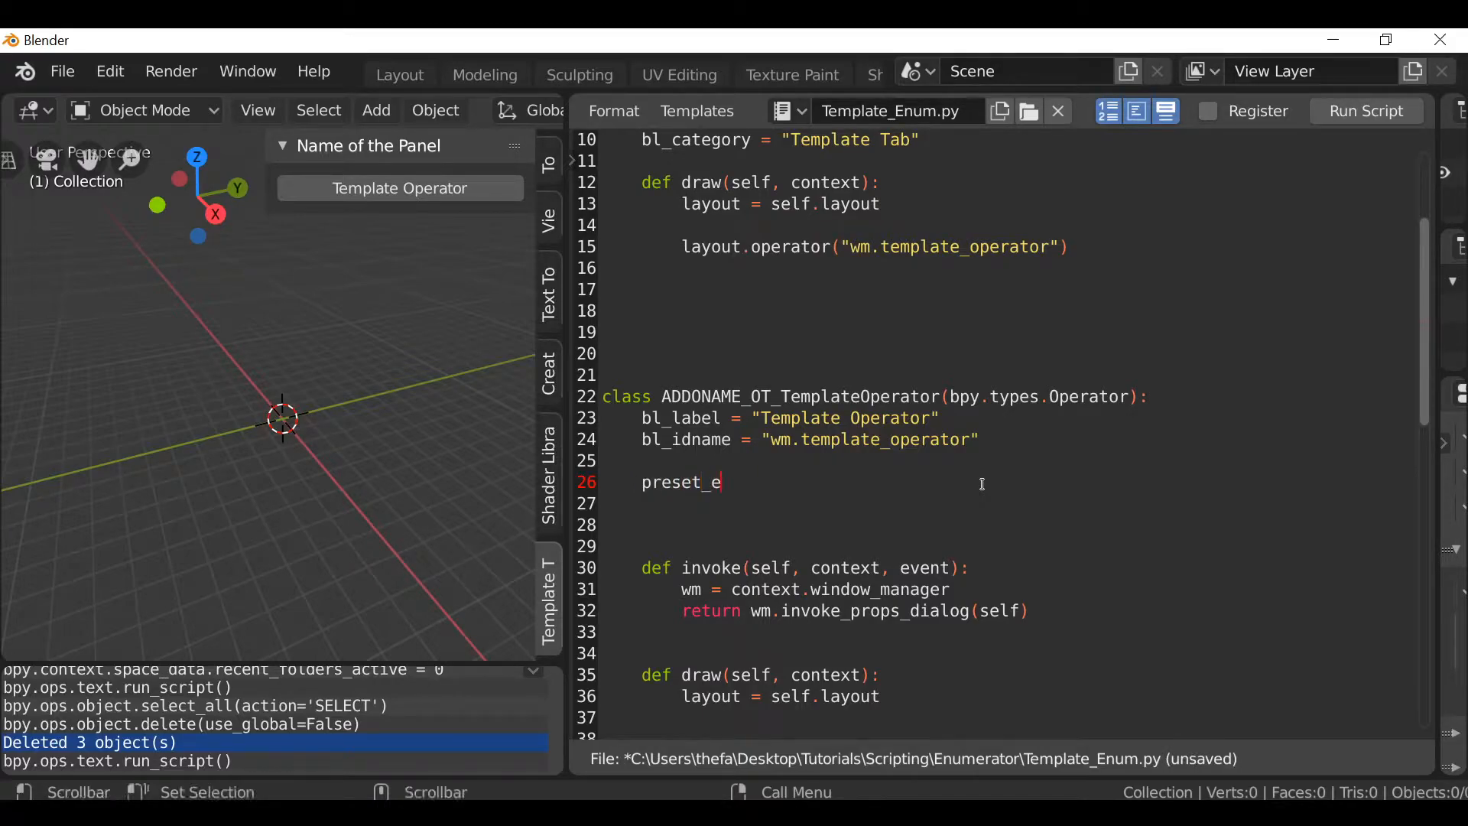
pyautogui.write('num :')
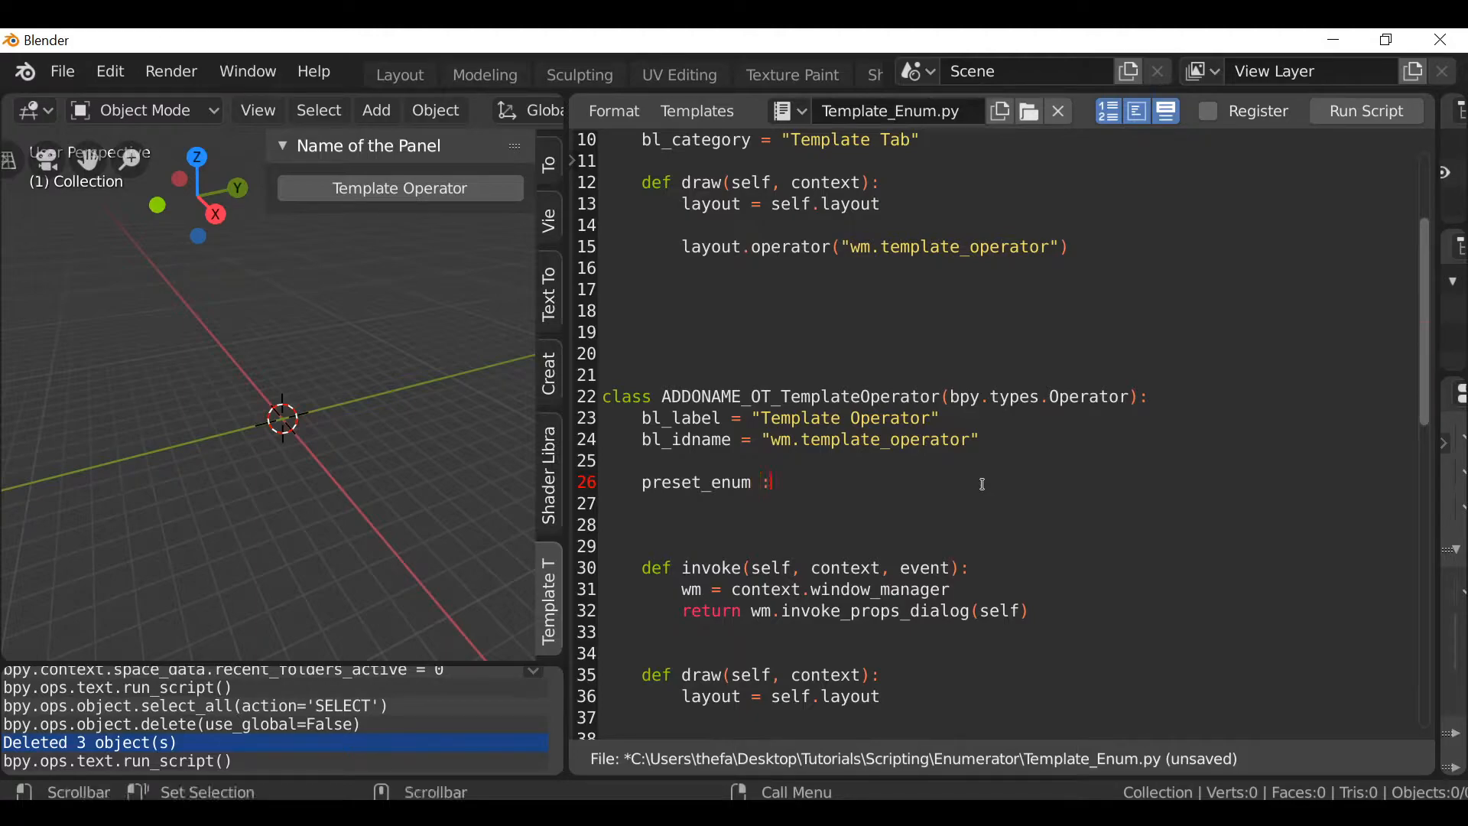
pyautogui.write('bp')
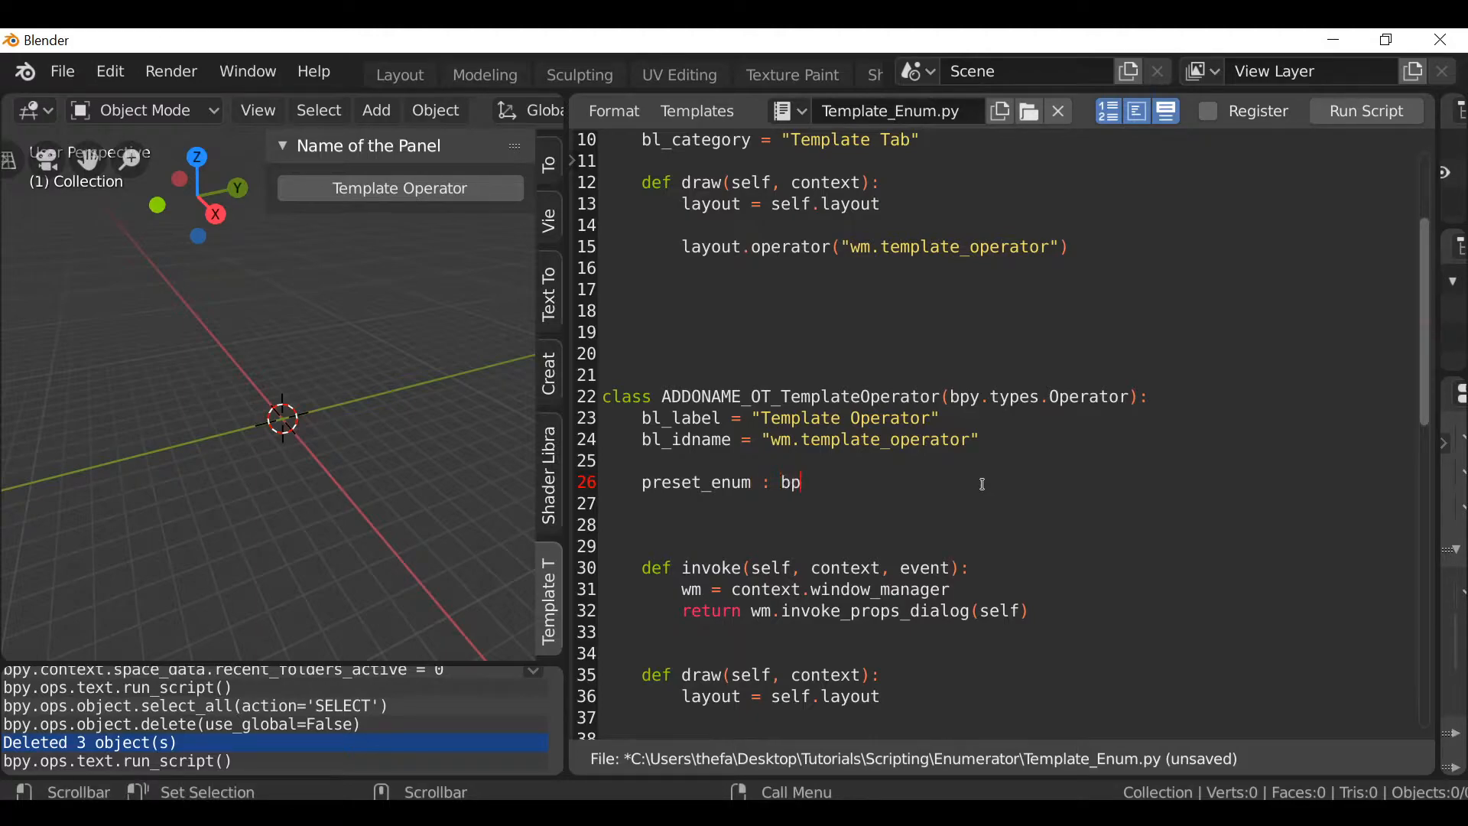
pyautogui.write('y.props.')
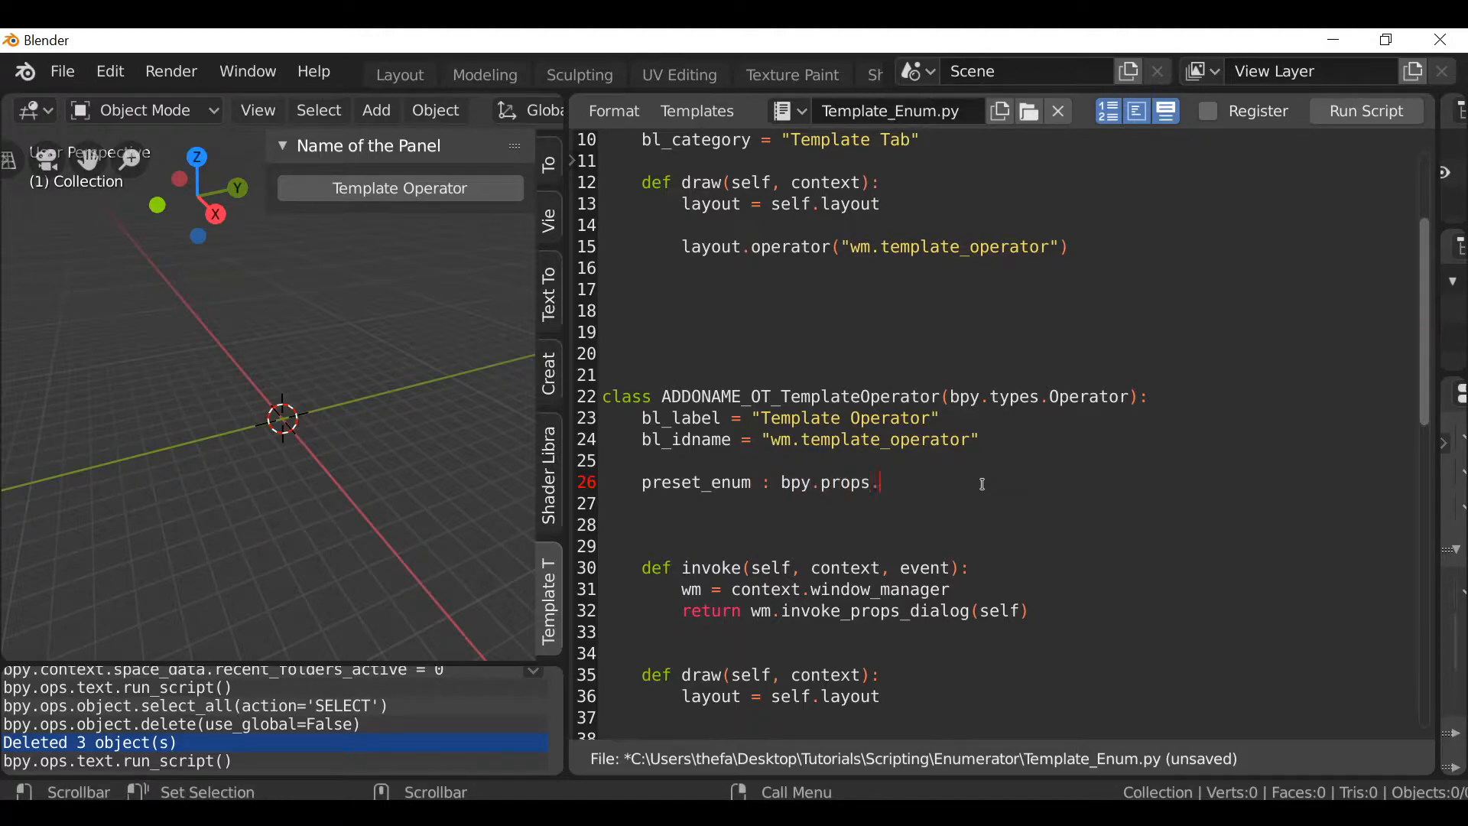
pyautogui.write('EnumProp')
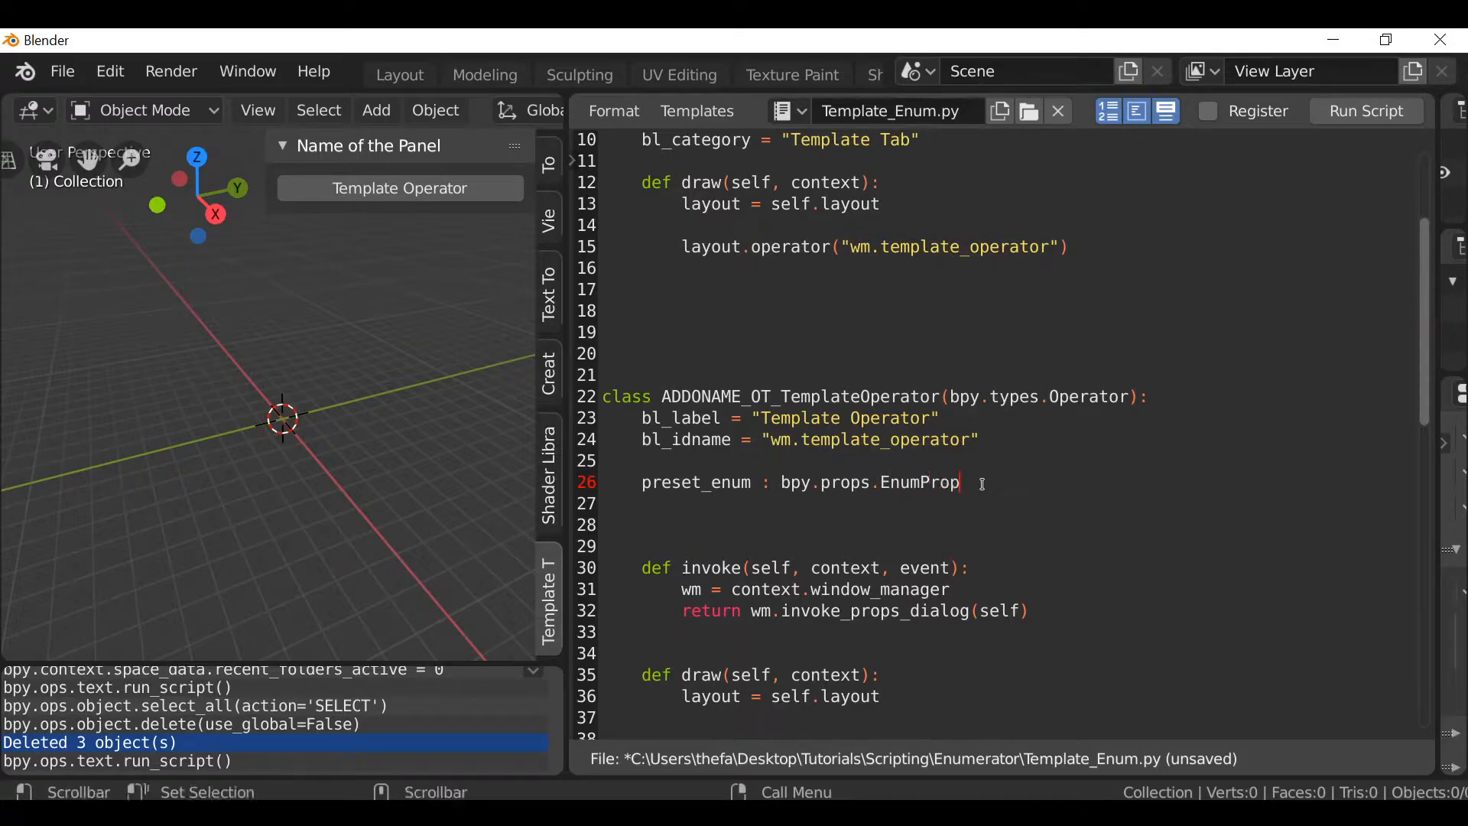
pyautogui.write('erty')
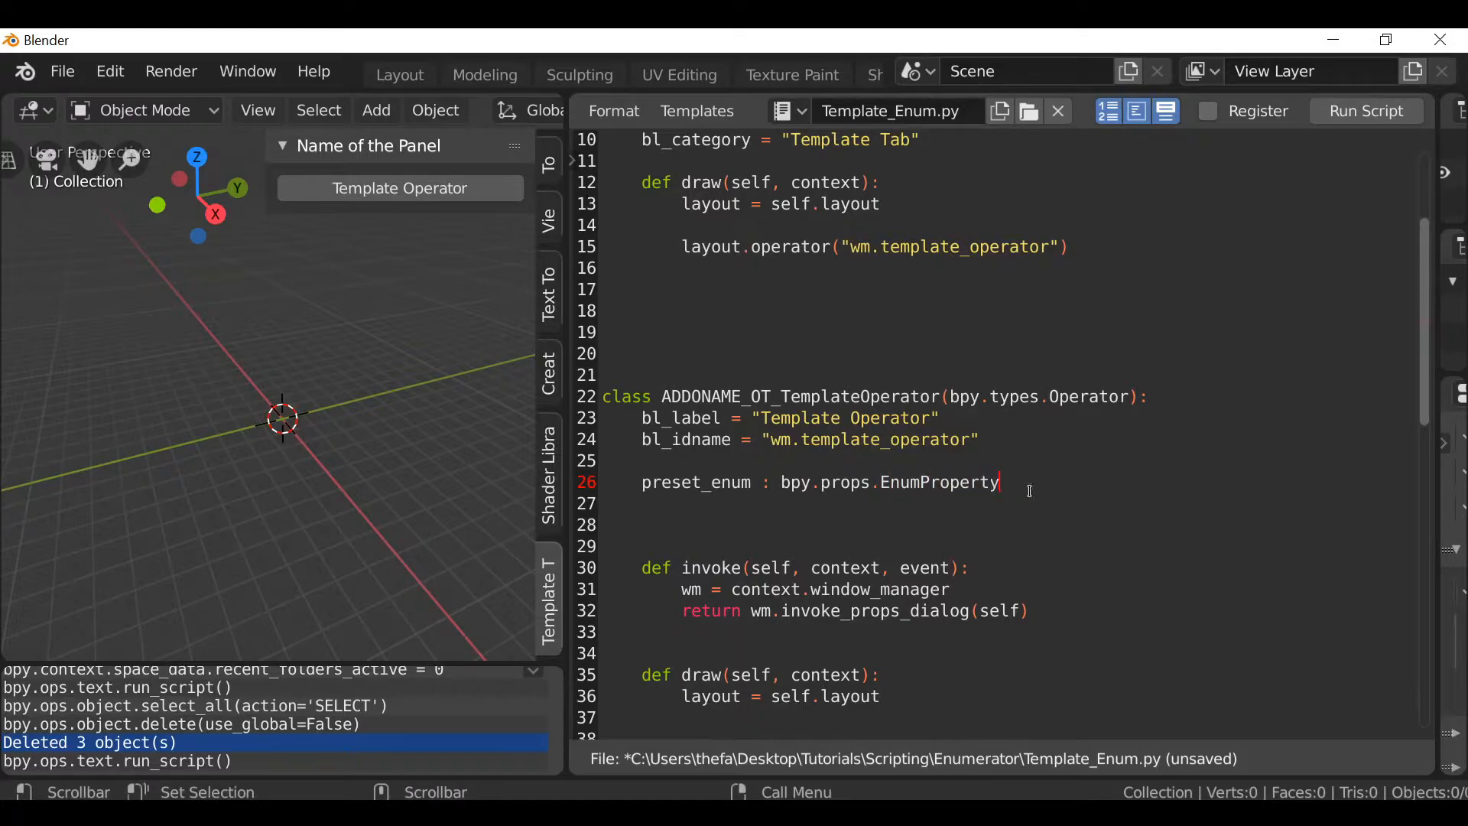
pyautogui.write('()')
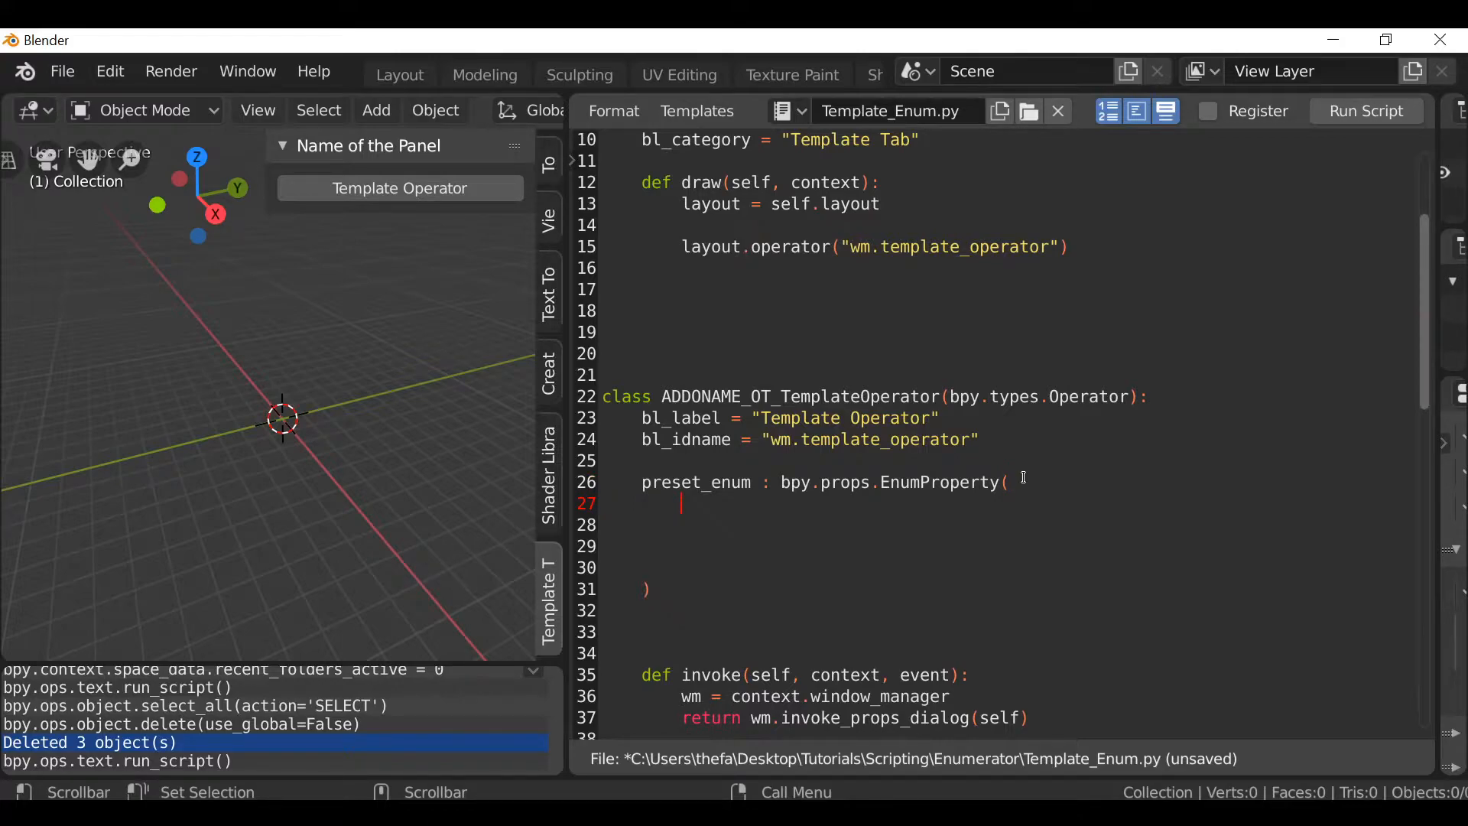
# Give the EnumProperty name="" and description="Select an option".
pyautogui.write('nam')
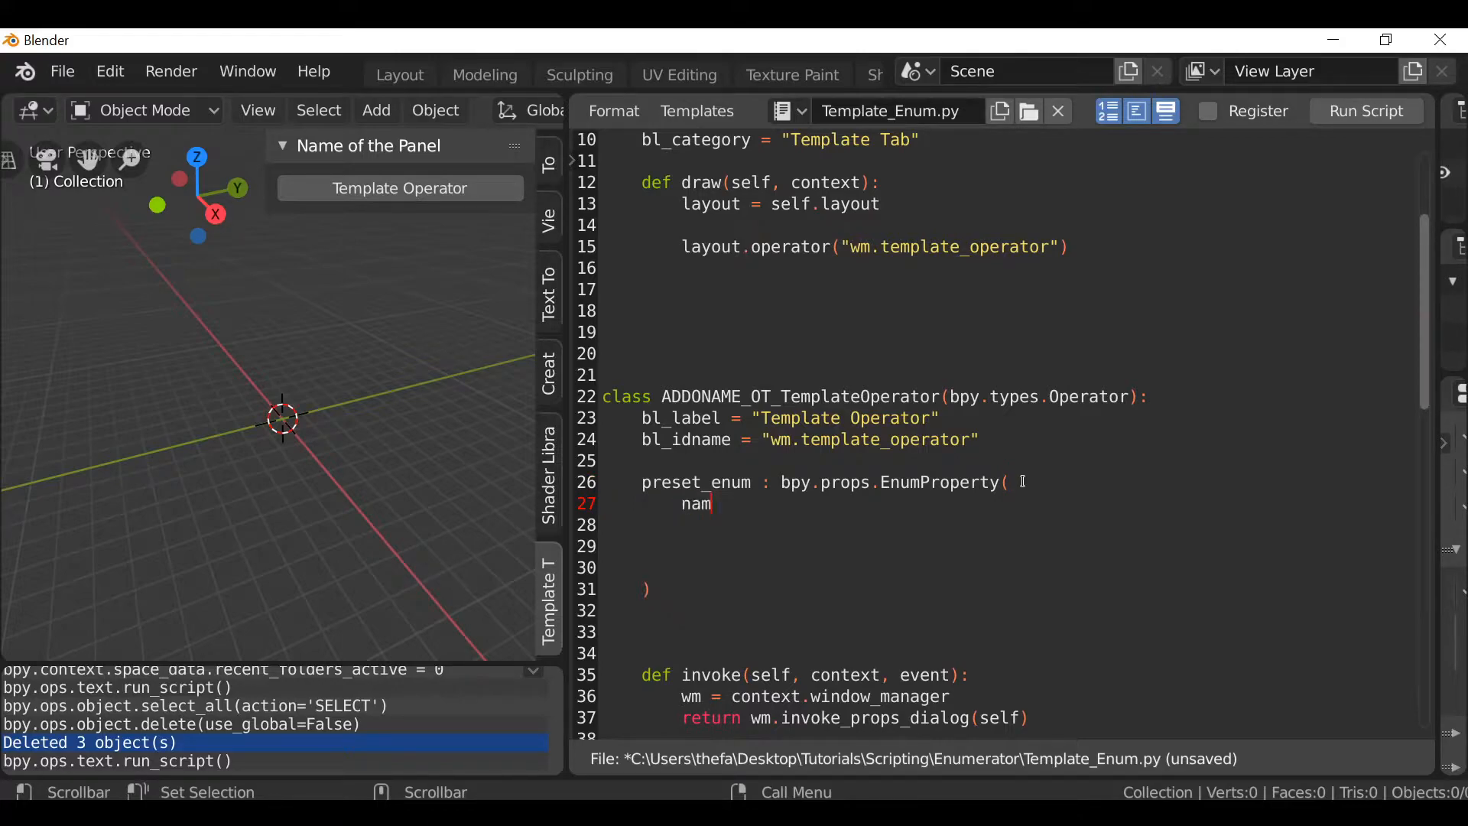
pyautogui.write('e="')
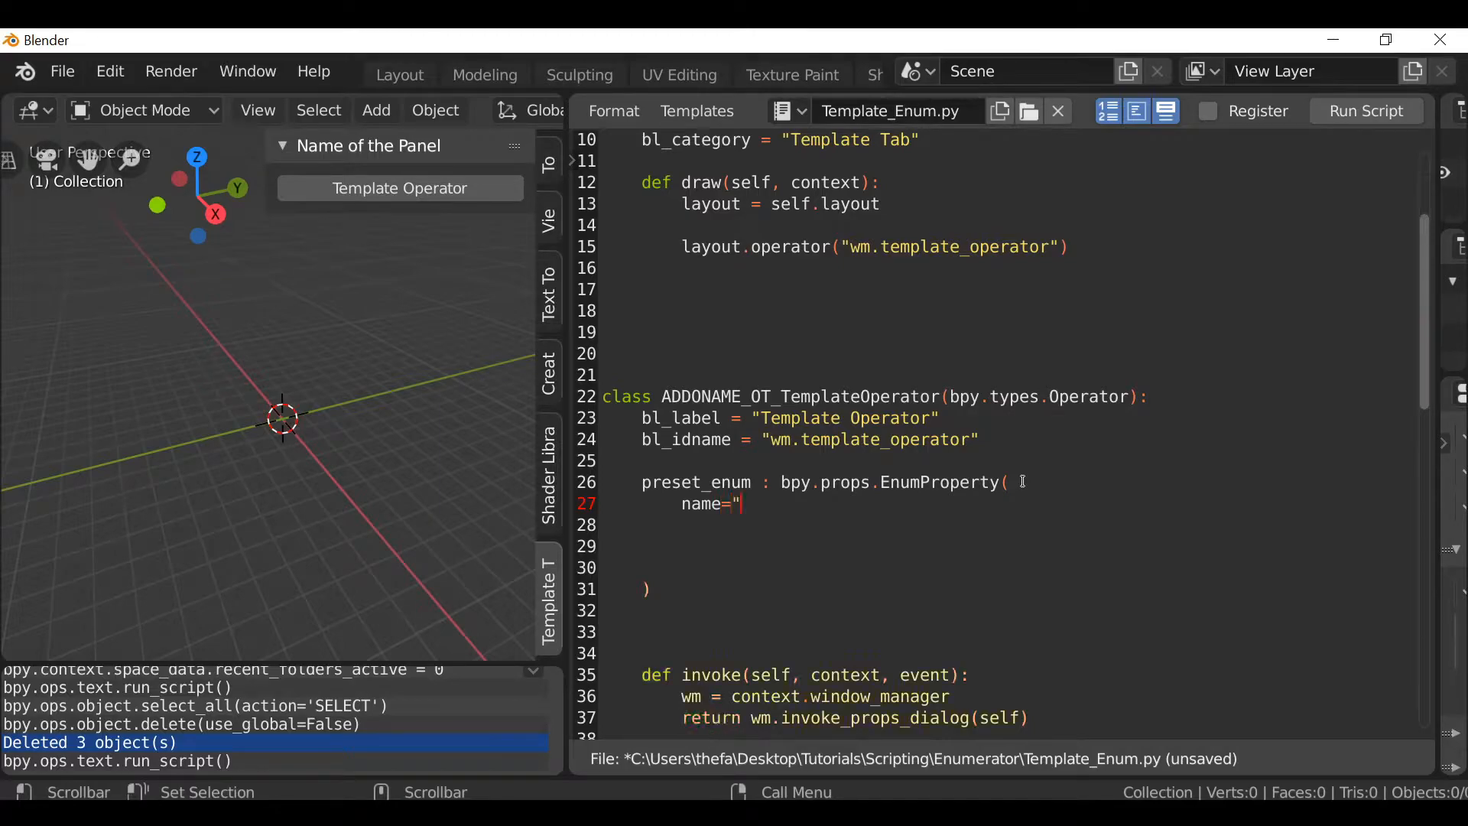
pyautogui.write('",')
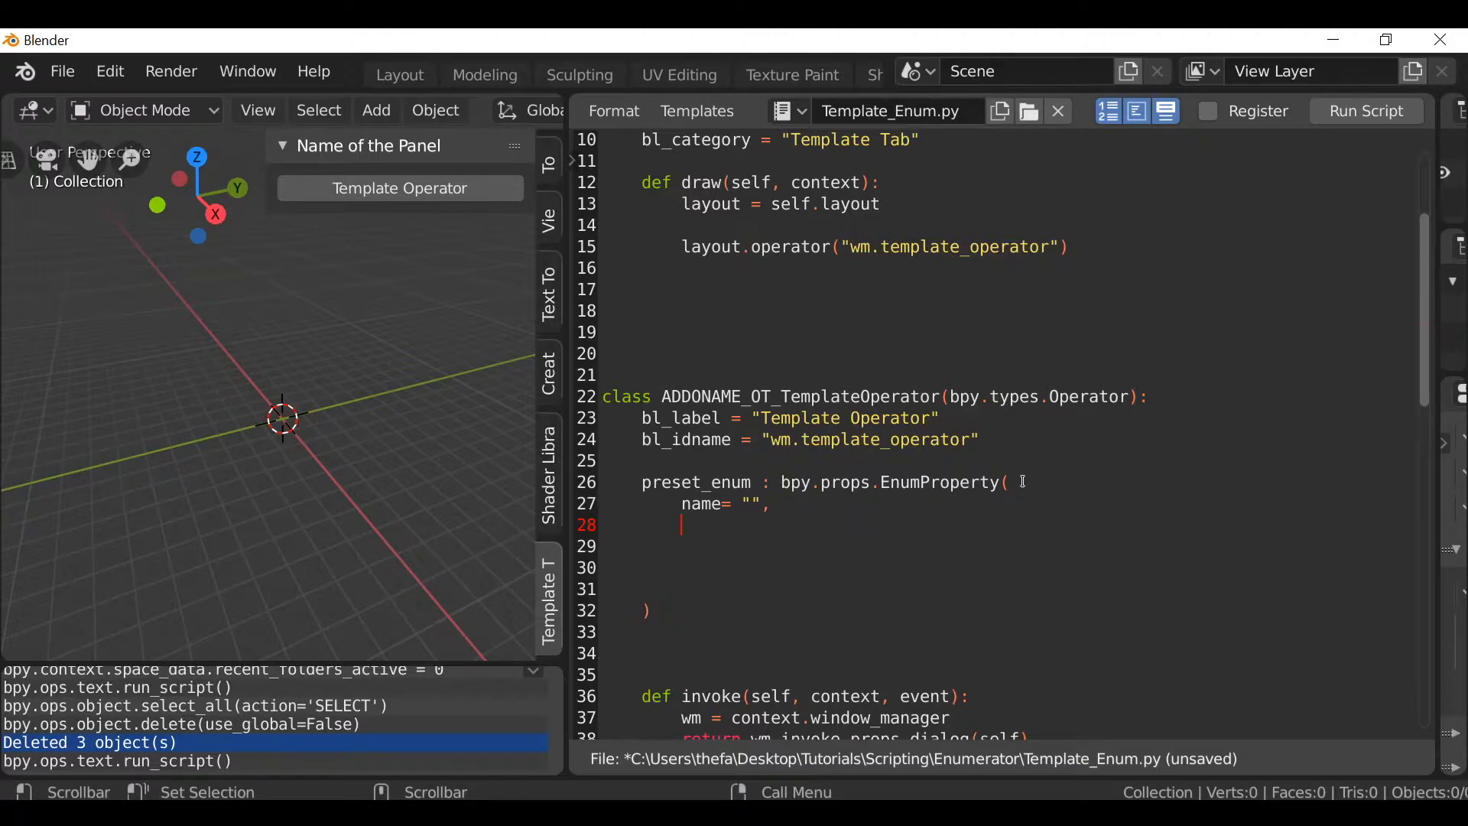
pyautogui.write('description= "')
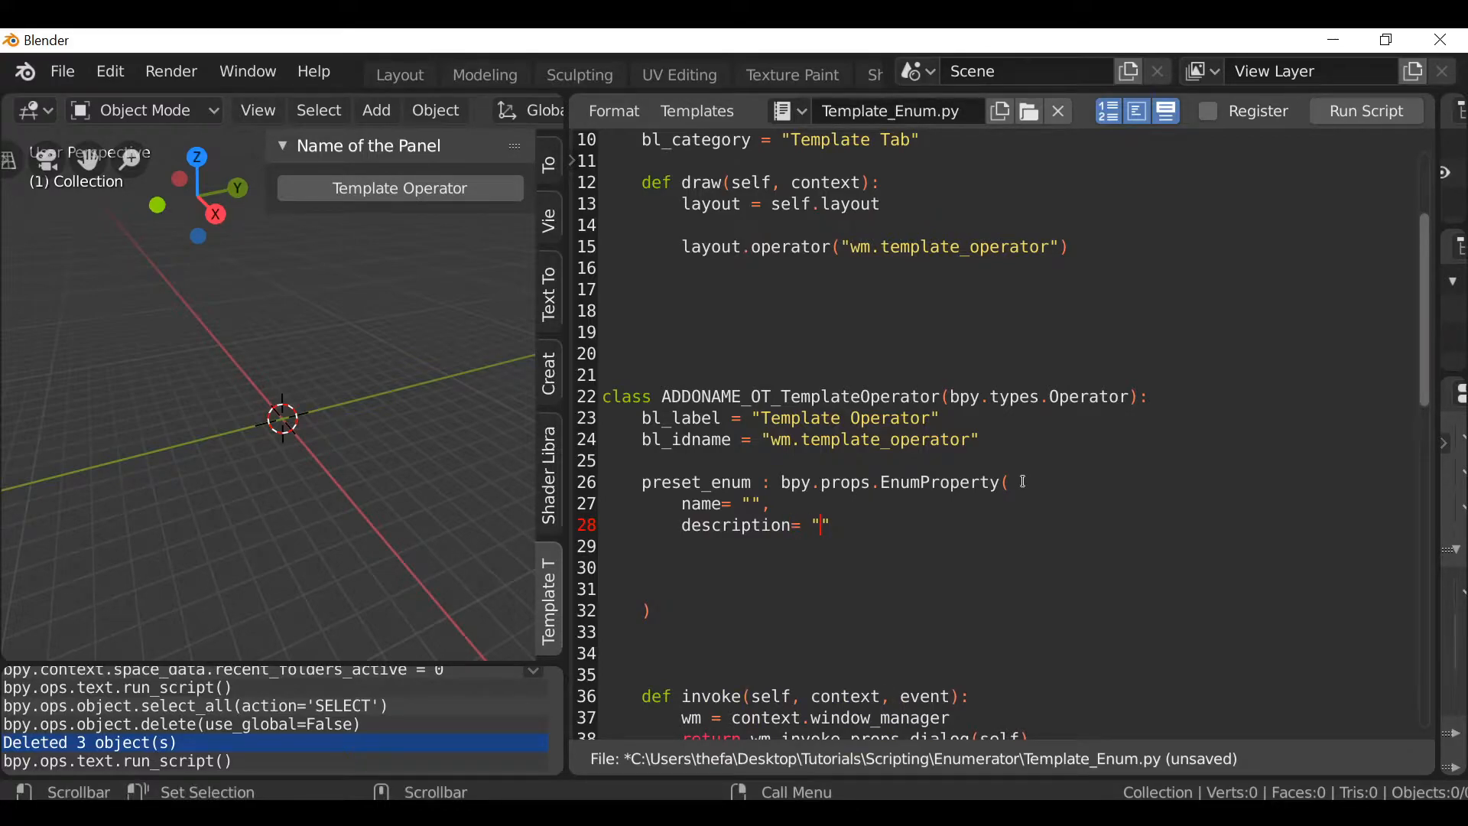
pyautogui.write('Select a')
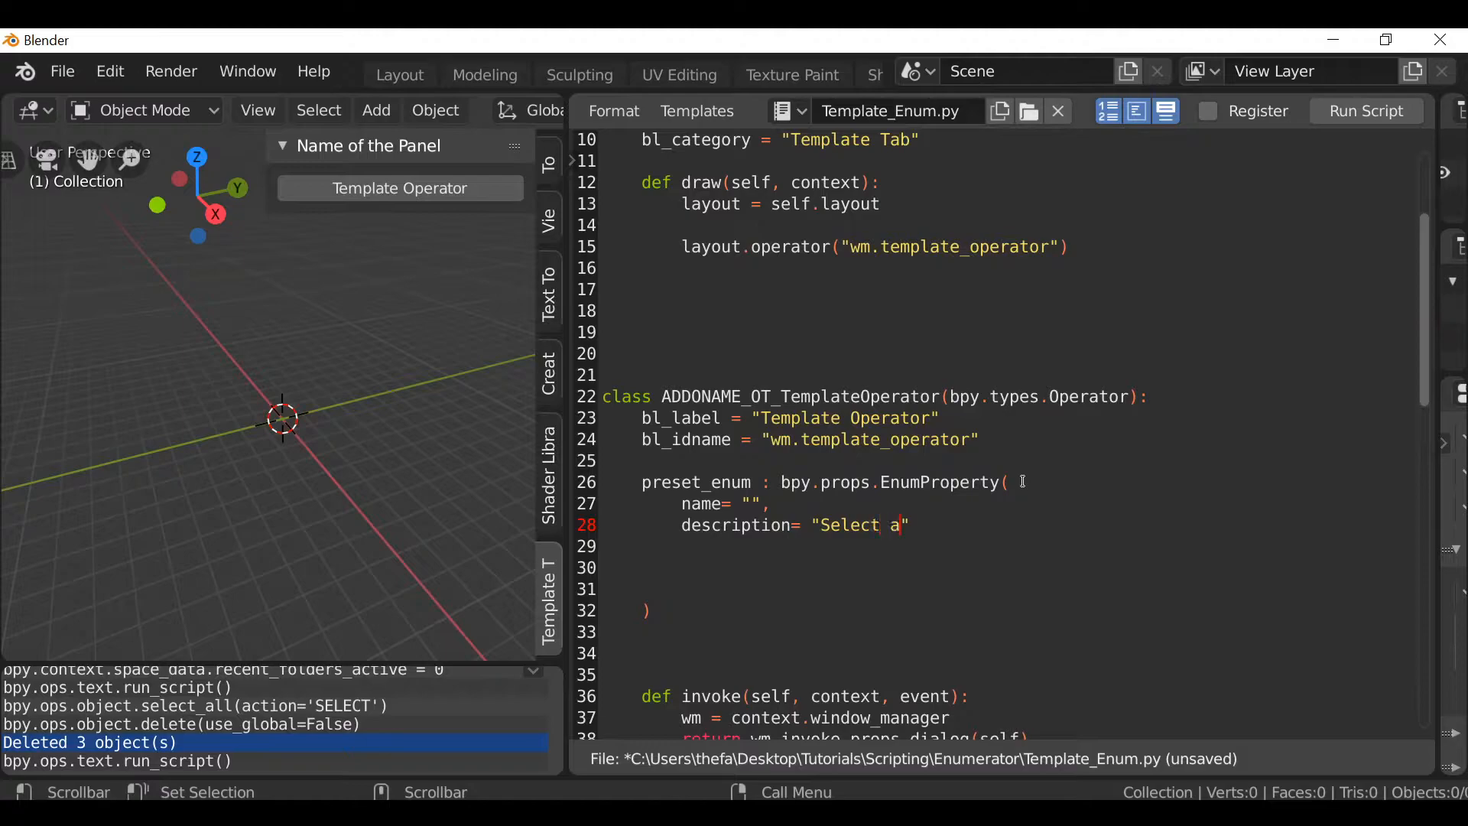
pyautogui.write('n option')
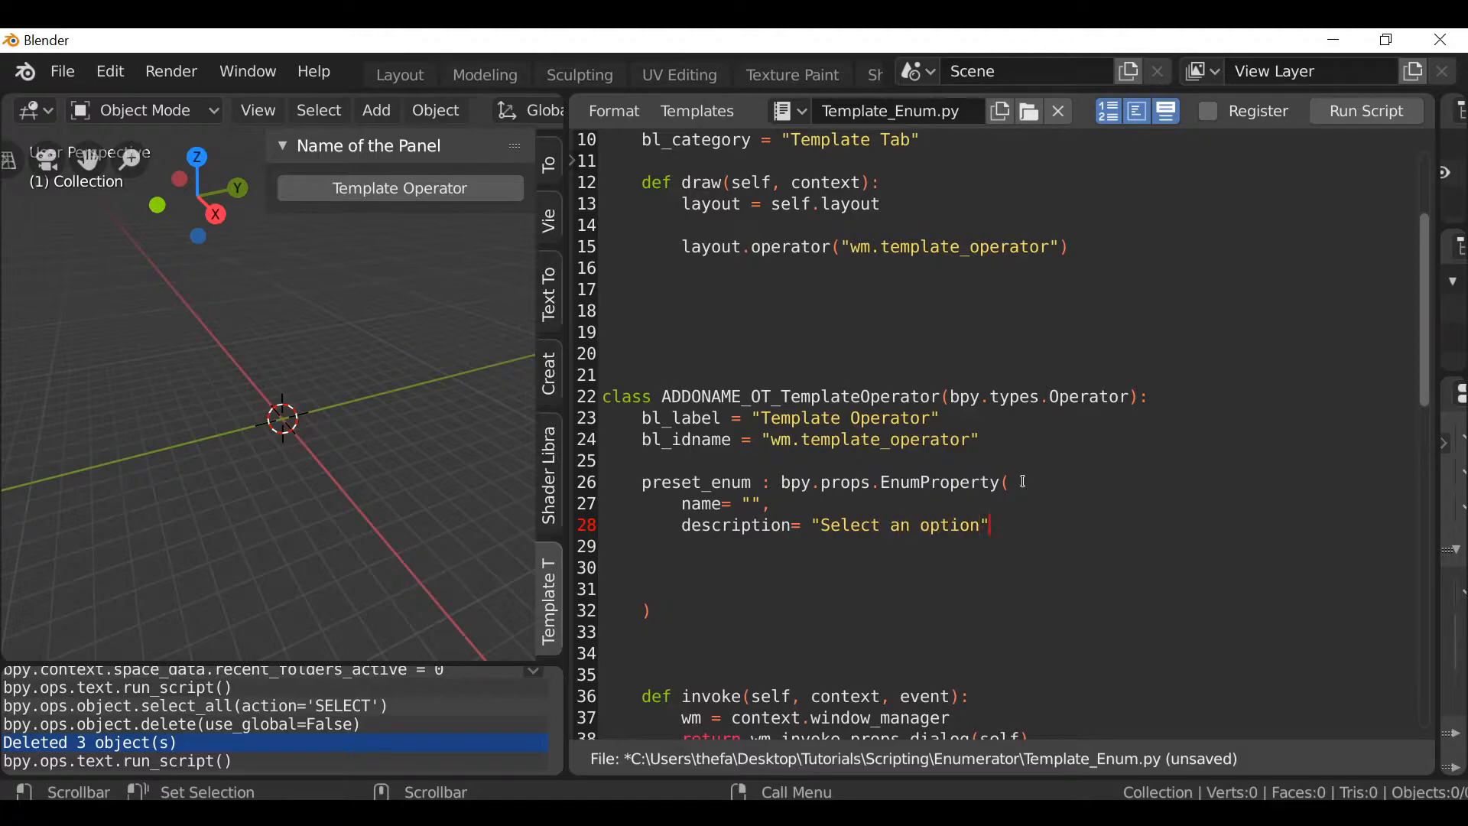
pyautogui.write(',')
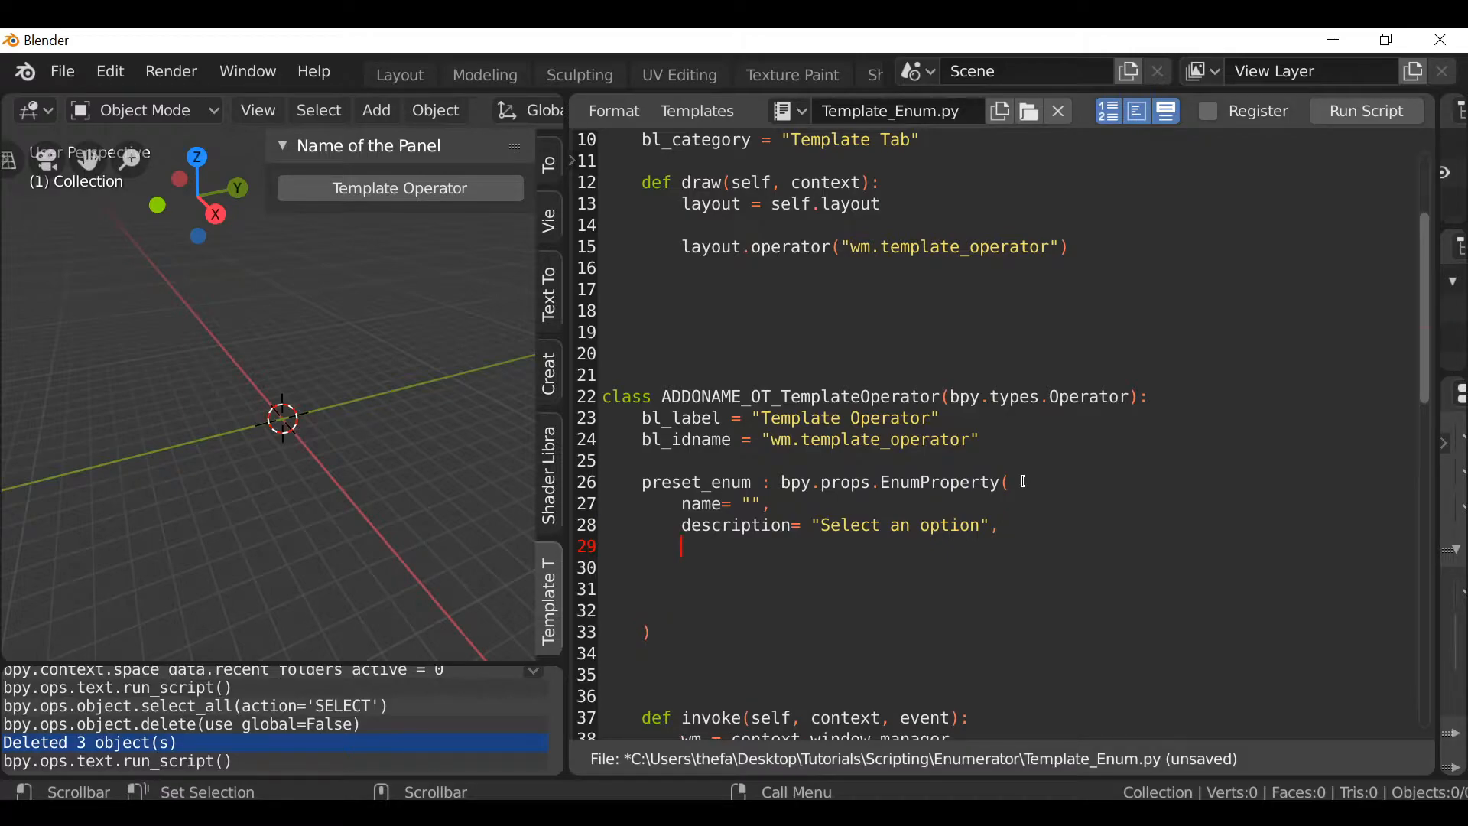
# Add an items=[ ] argument with an empty tuple inside it.
pyautogui.write('i')
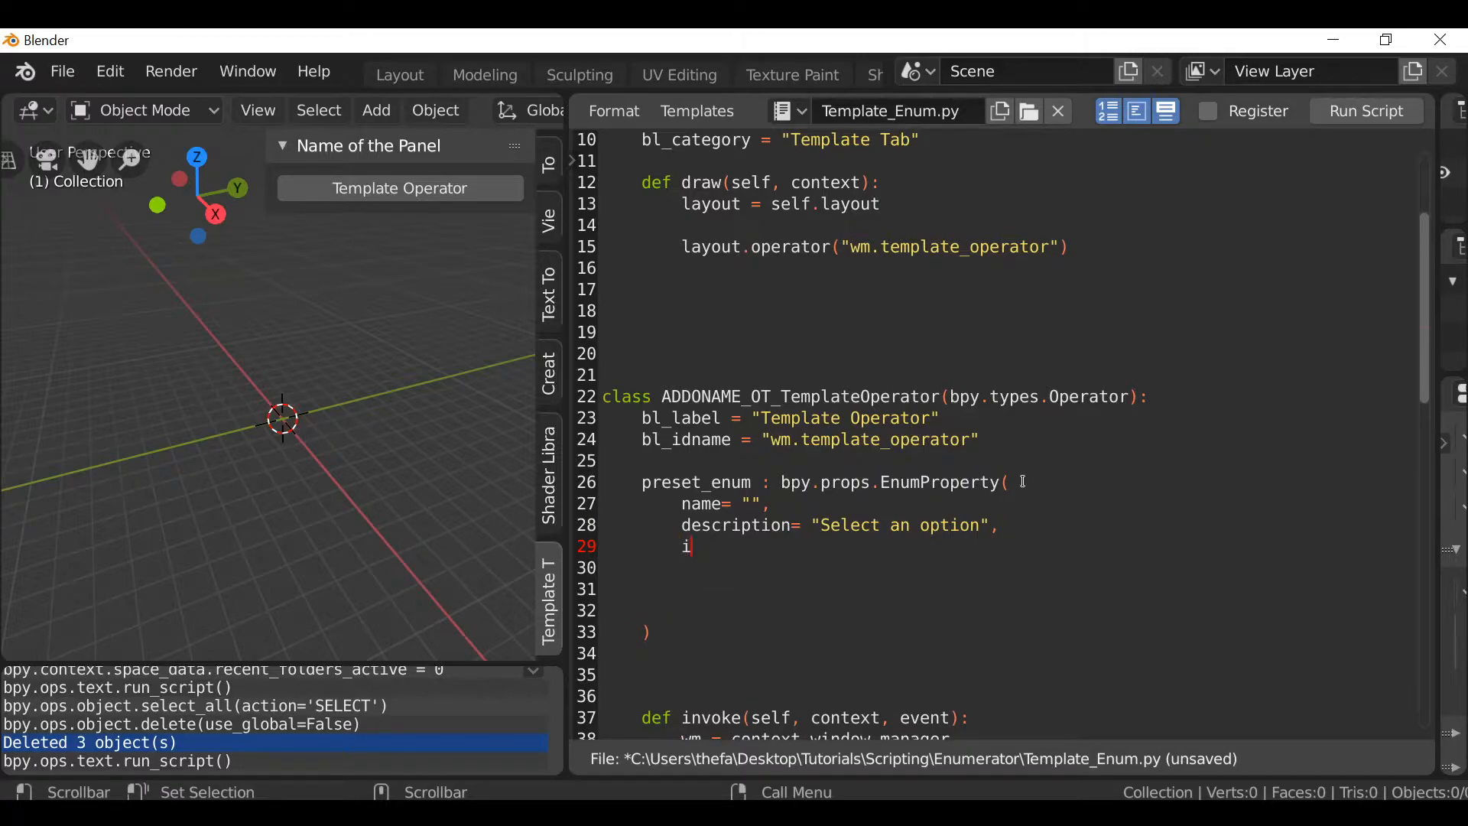
pyautogui.write('tems')
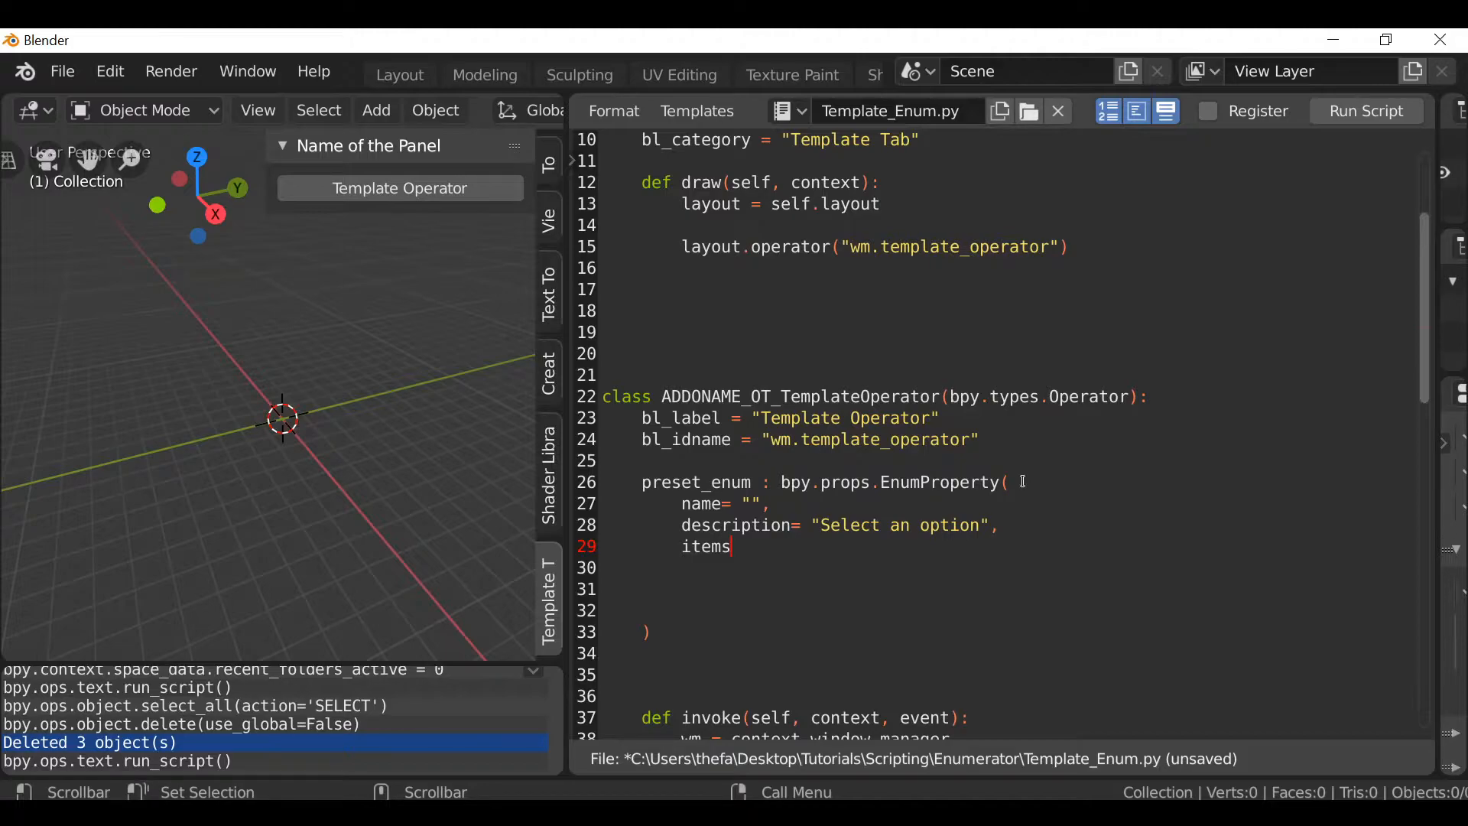
pyautogui.write('=')
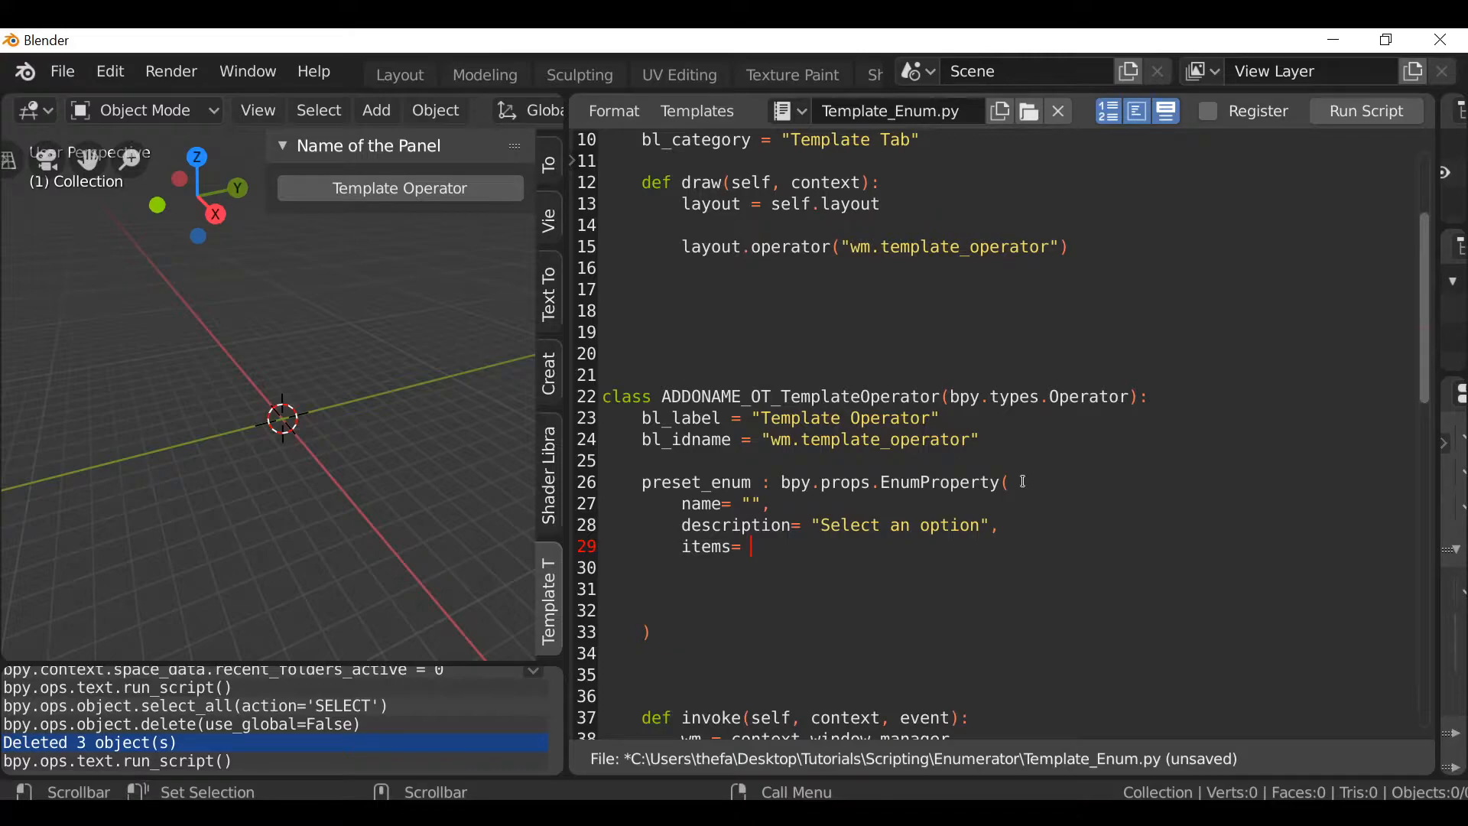
pyautogui.write('[]')
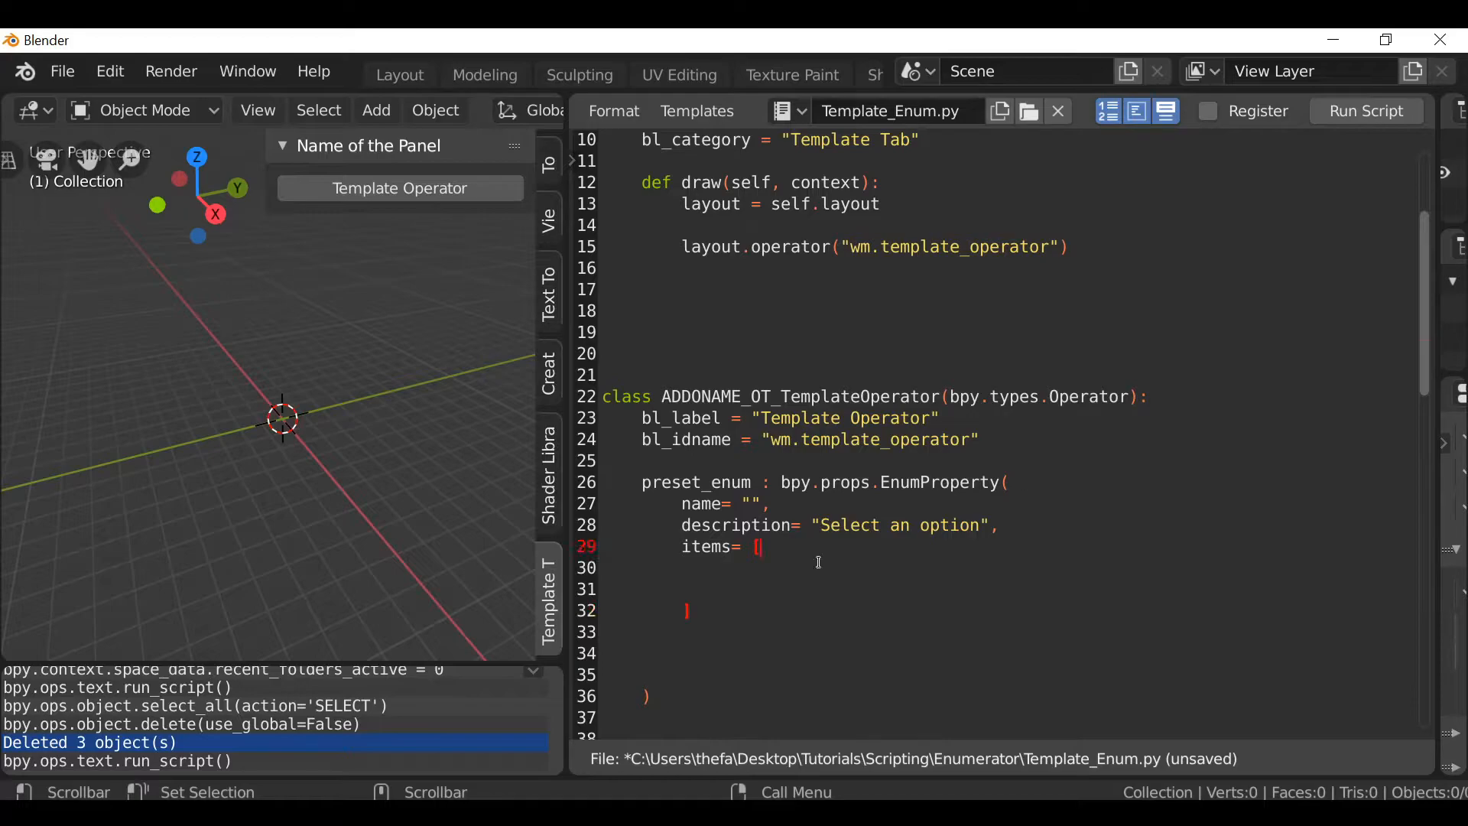
pyautogui.moveTo(788, 552)
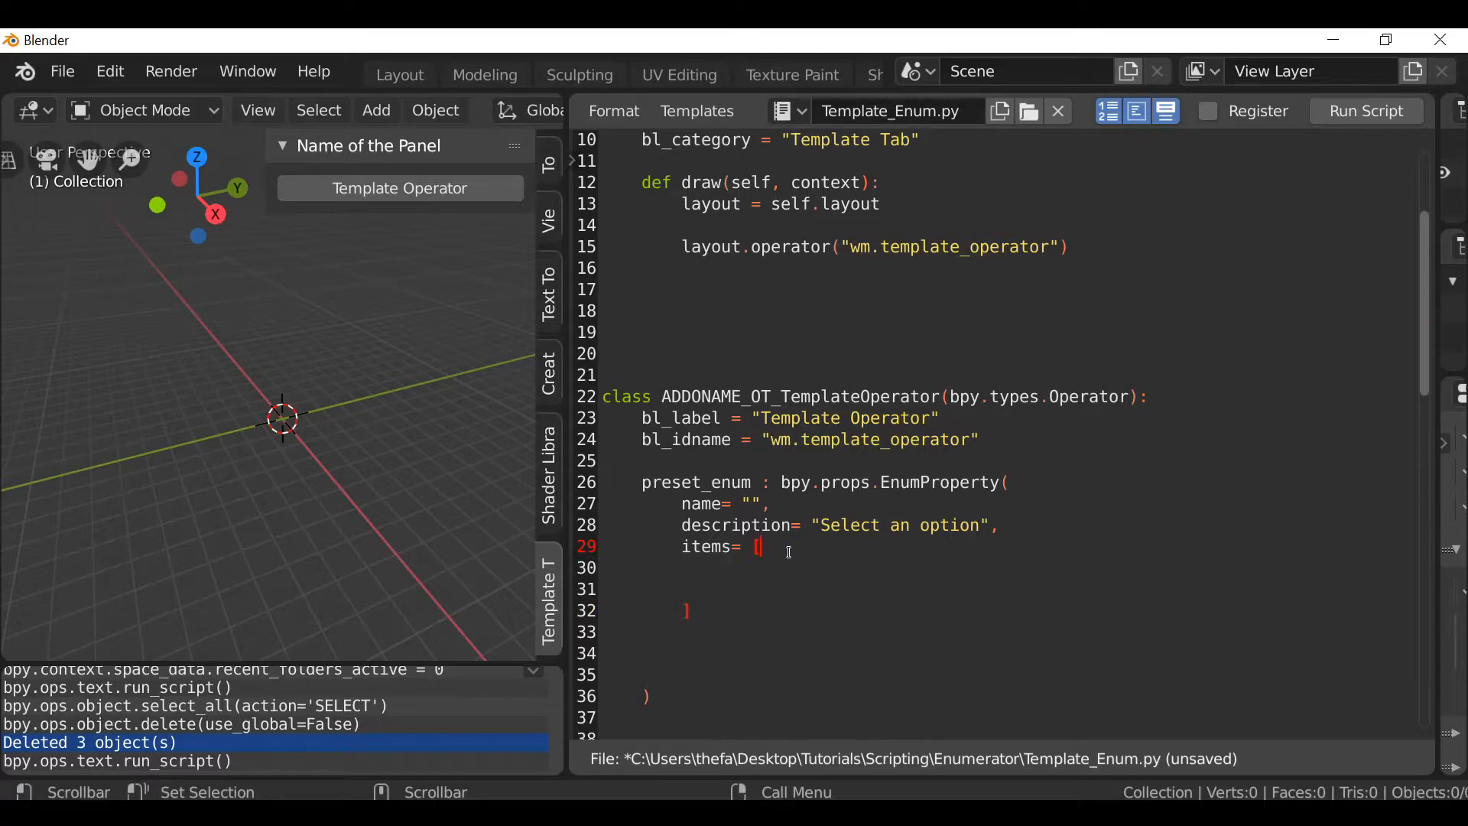
pyautogui.write('(')
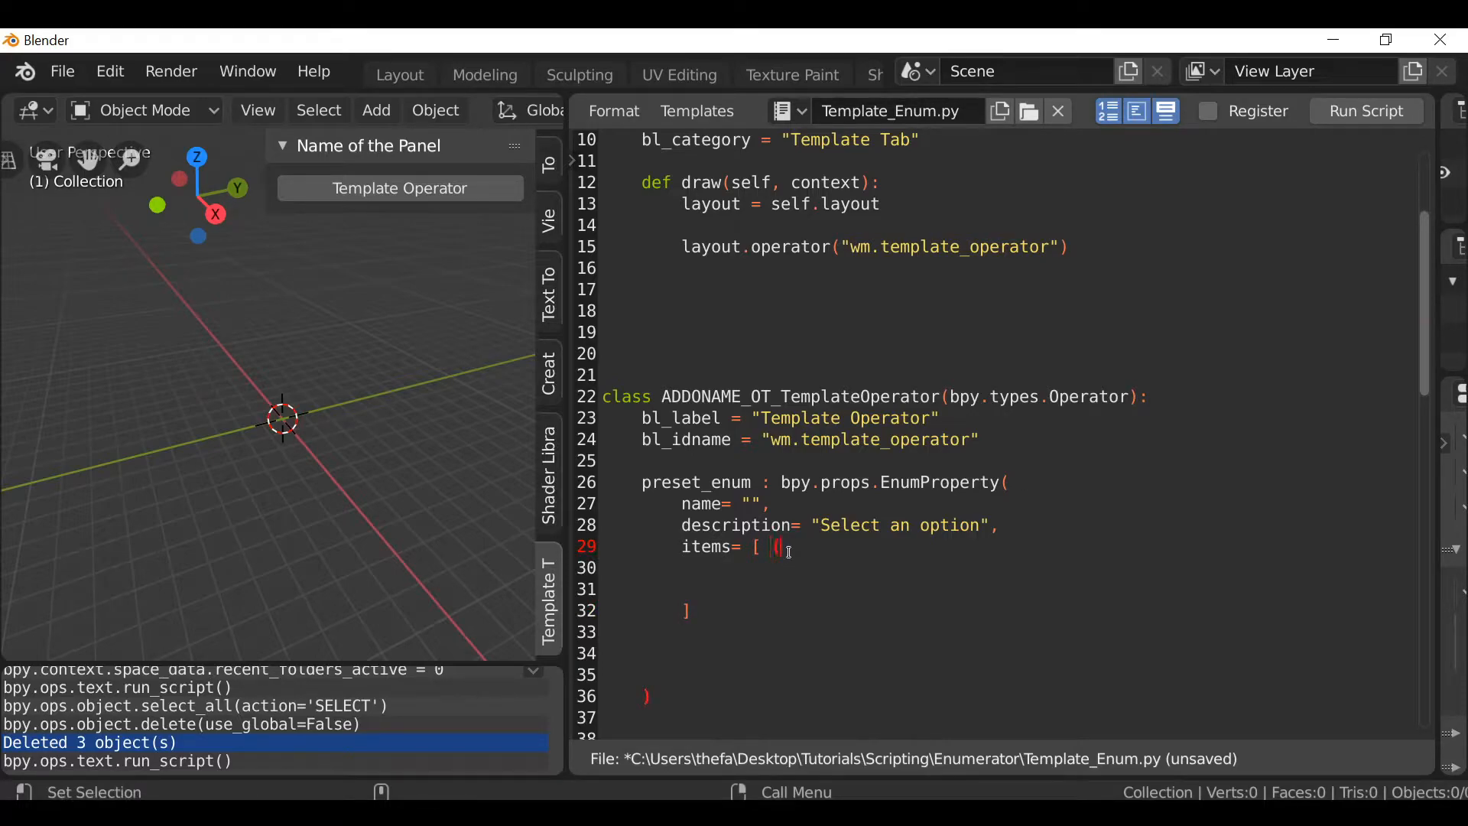
pyautogui.write('()')
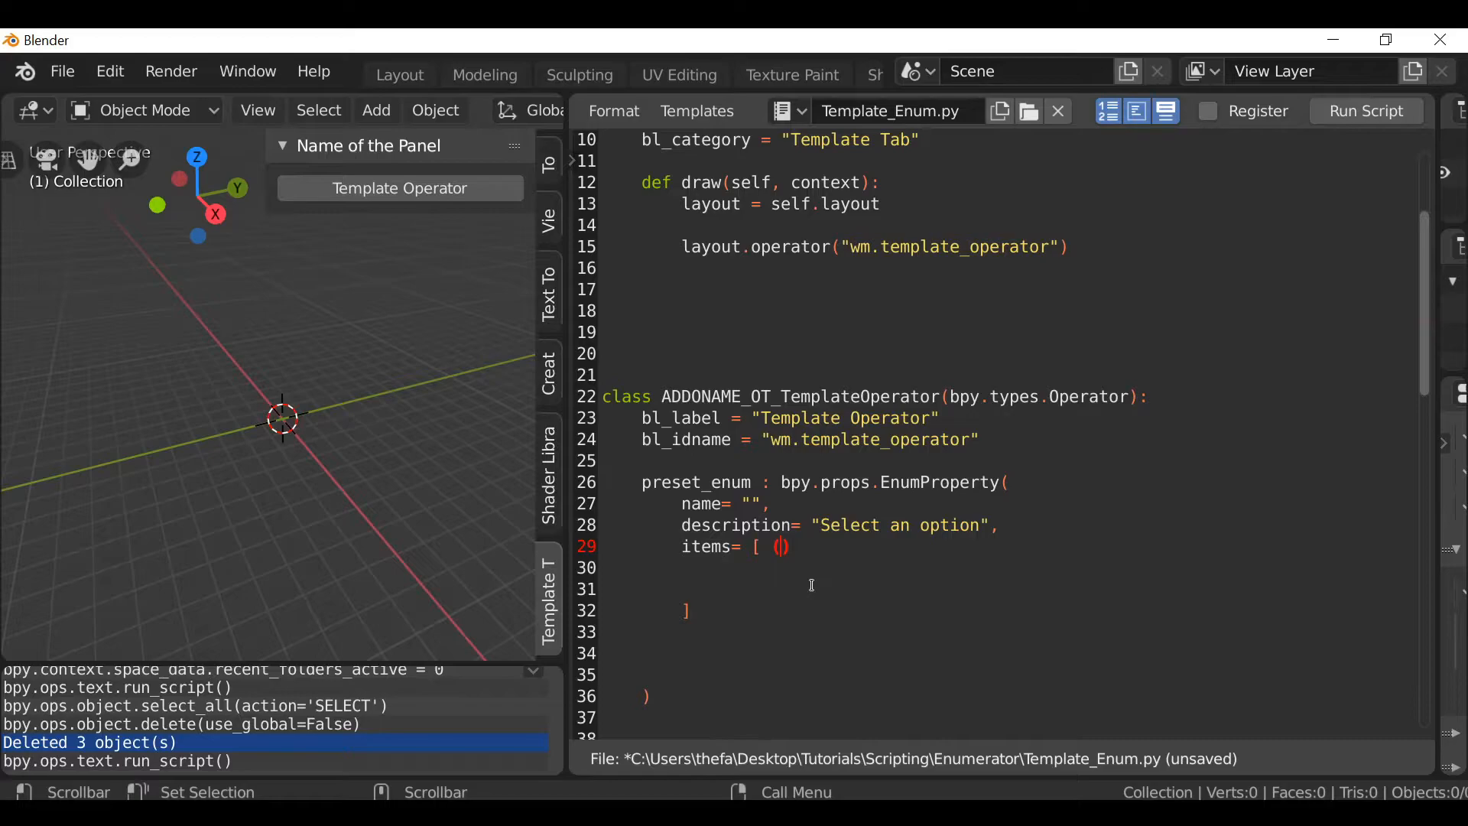
# Fill the tuple as ('OP1', "Cube", "Add a Cube to the scene") on its own line.
pyautogui.write("''")
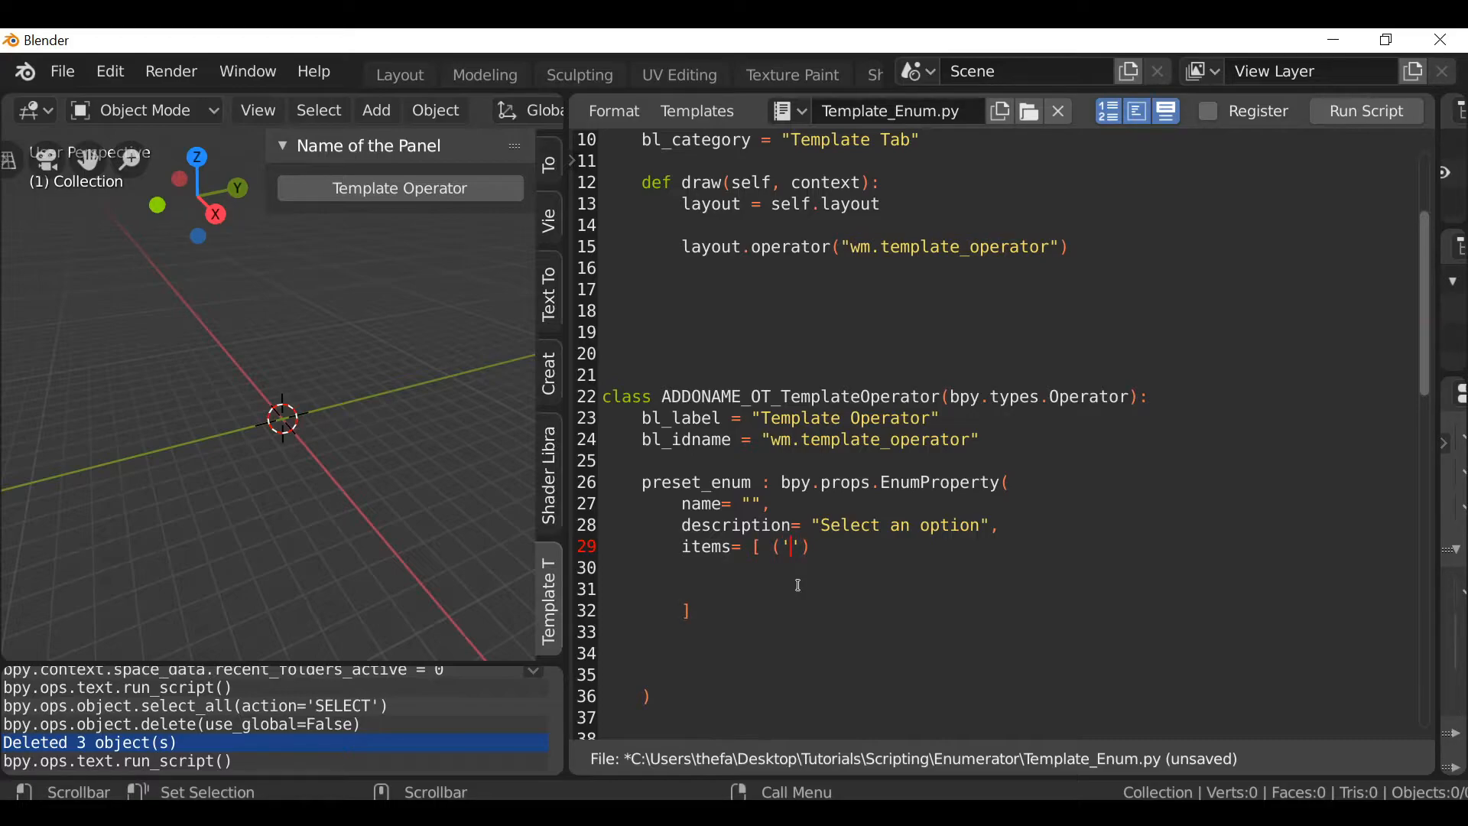
pyautogui.write('0')
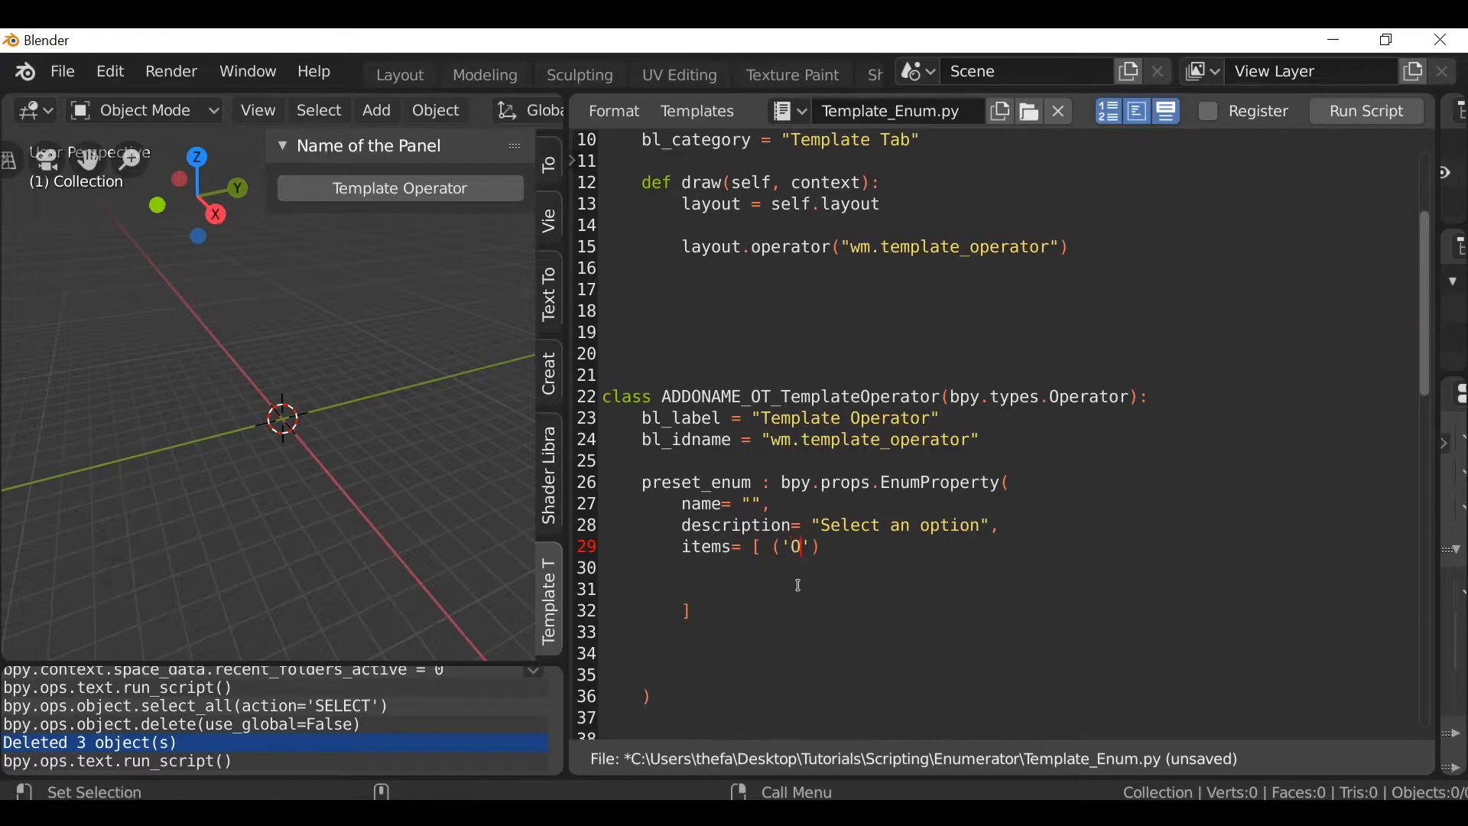
pyautogui.write('P1')
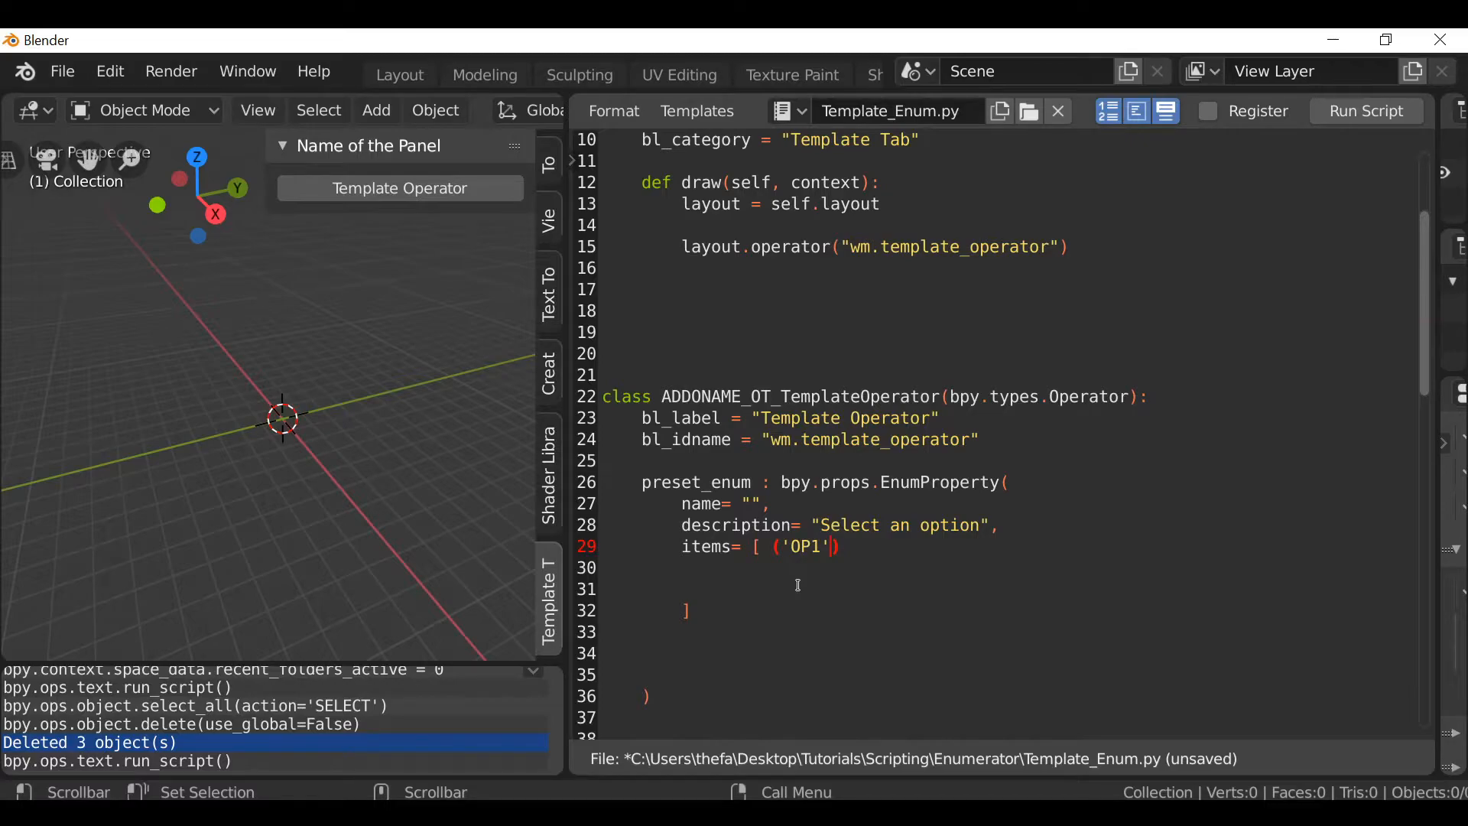
pyautogui.write(',')
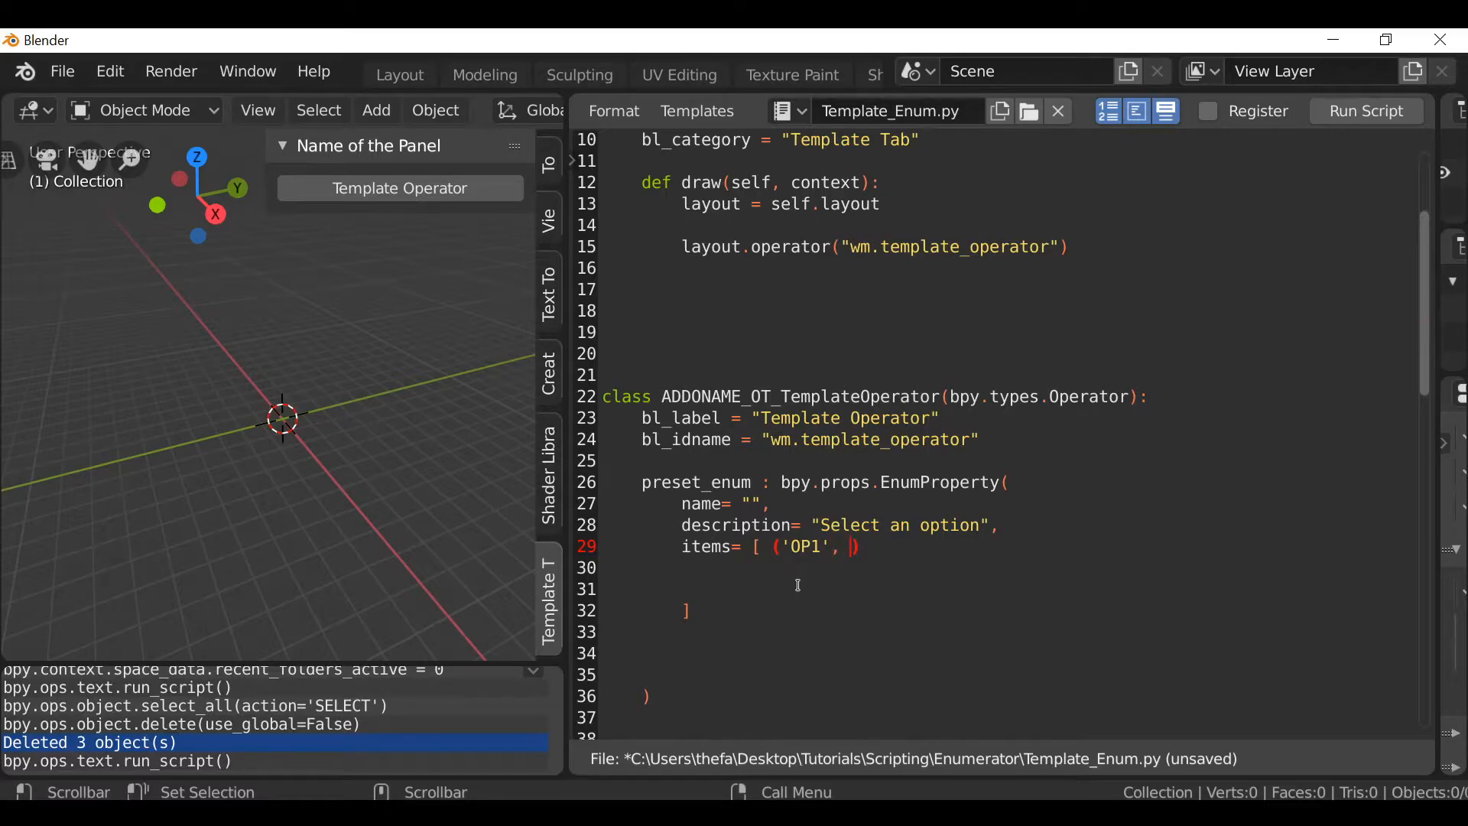
pyautogui.write('""')
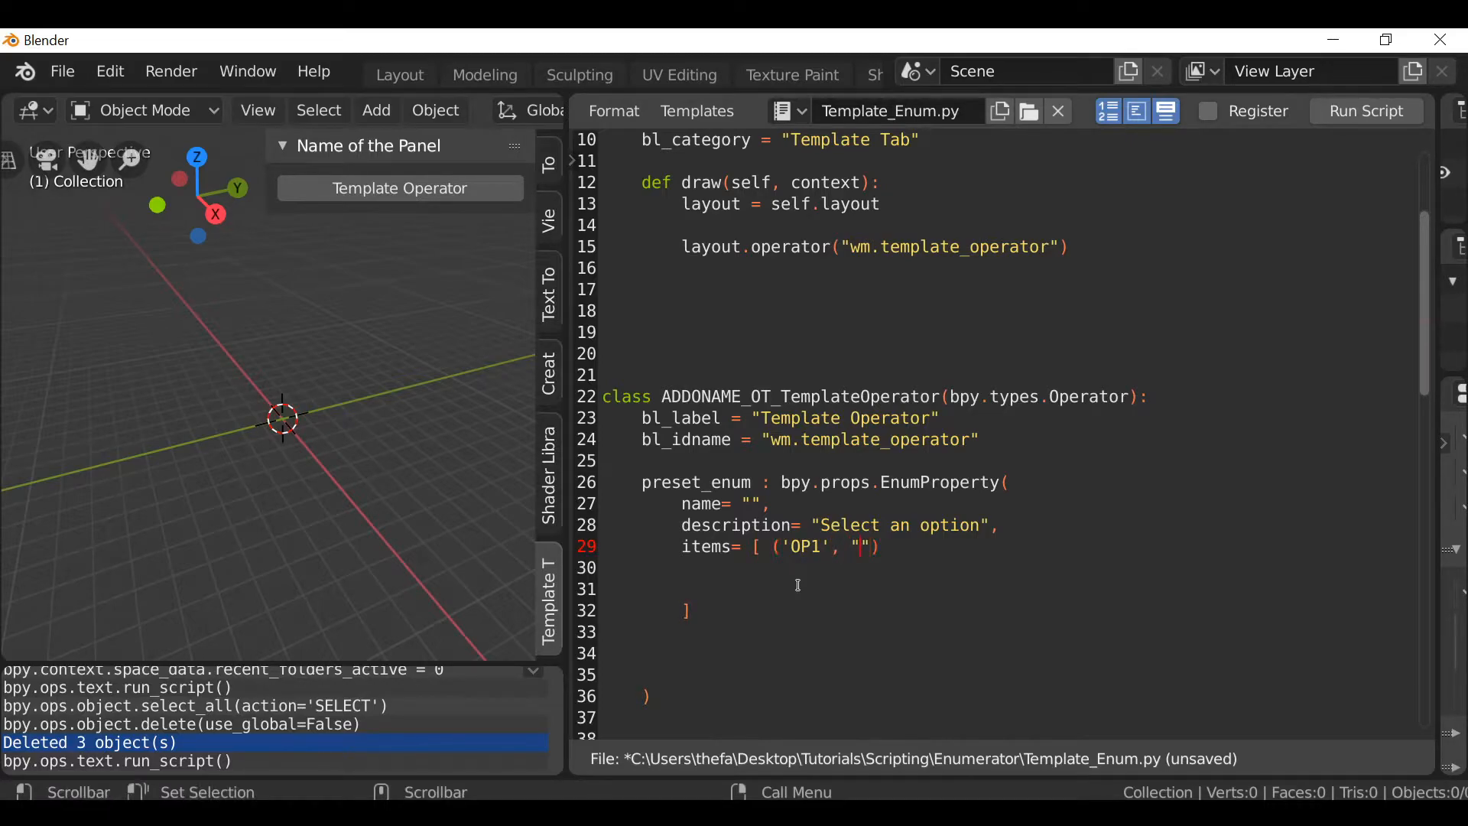
pyautogui.write('Name')
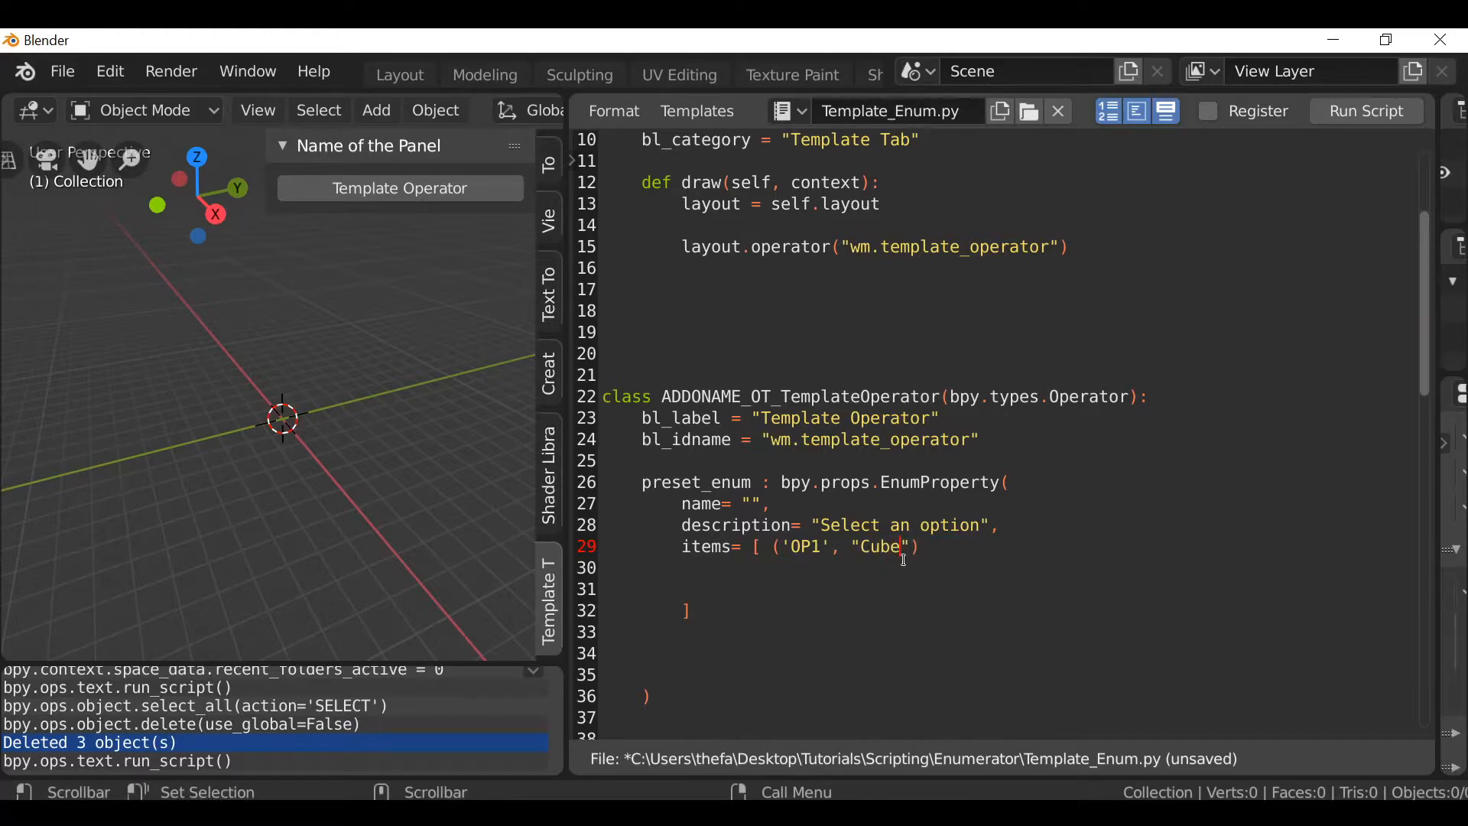
pyautogui.write(', "Add a Cube to the scene')
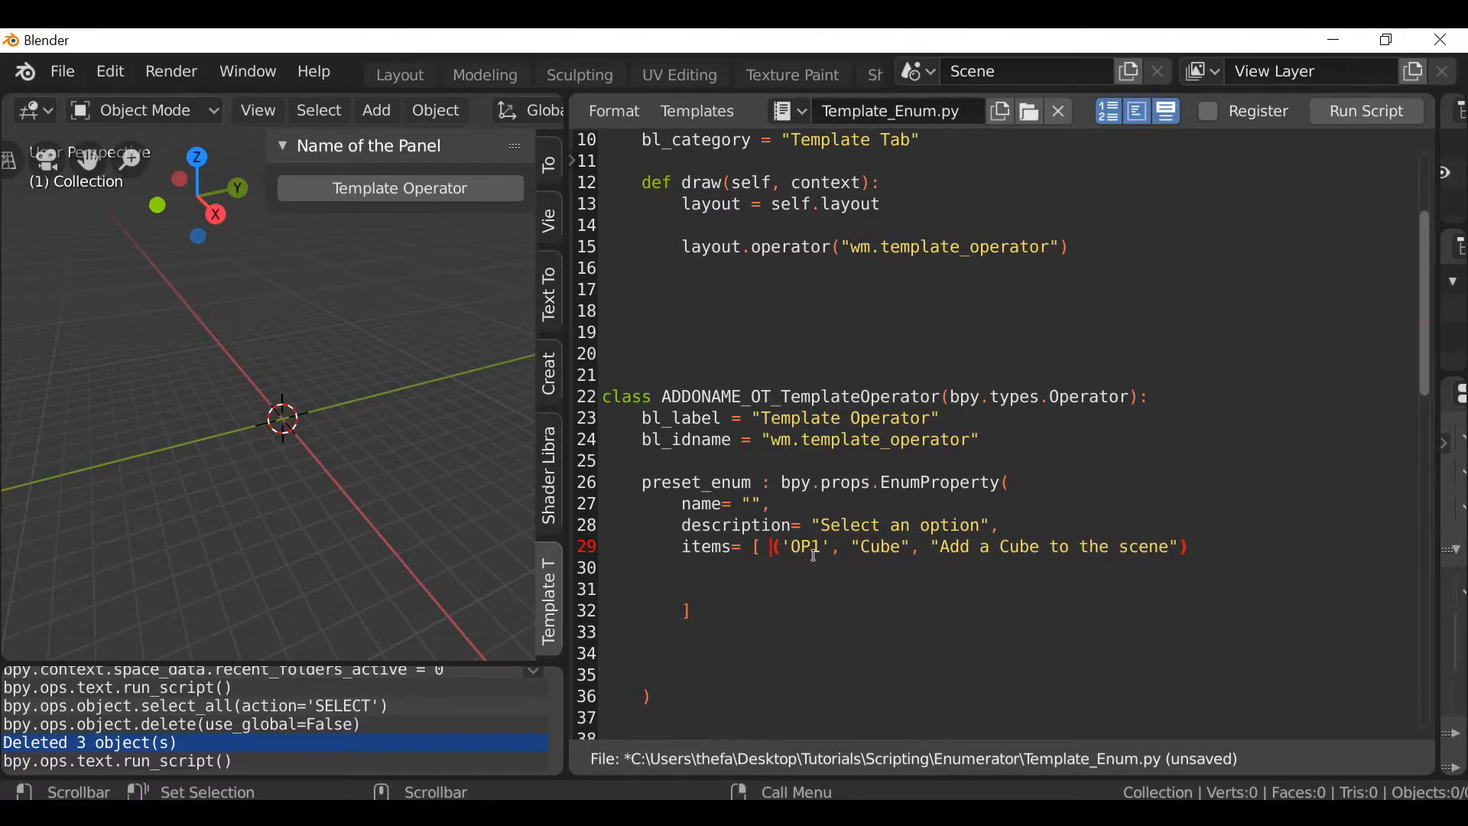
pyautogui.press('enter')
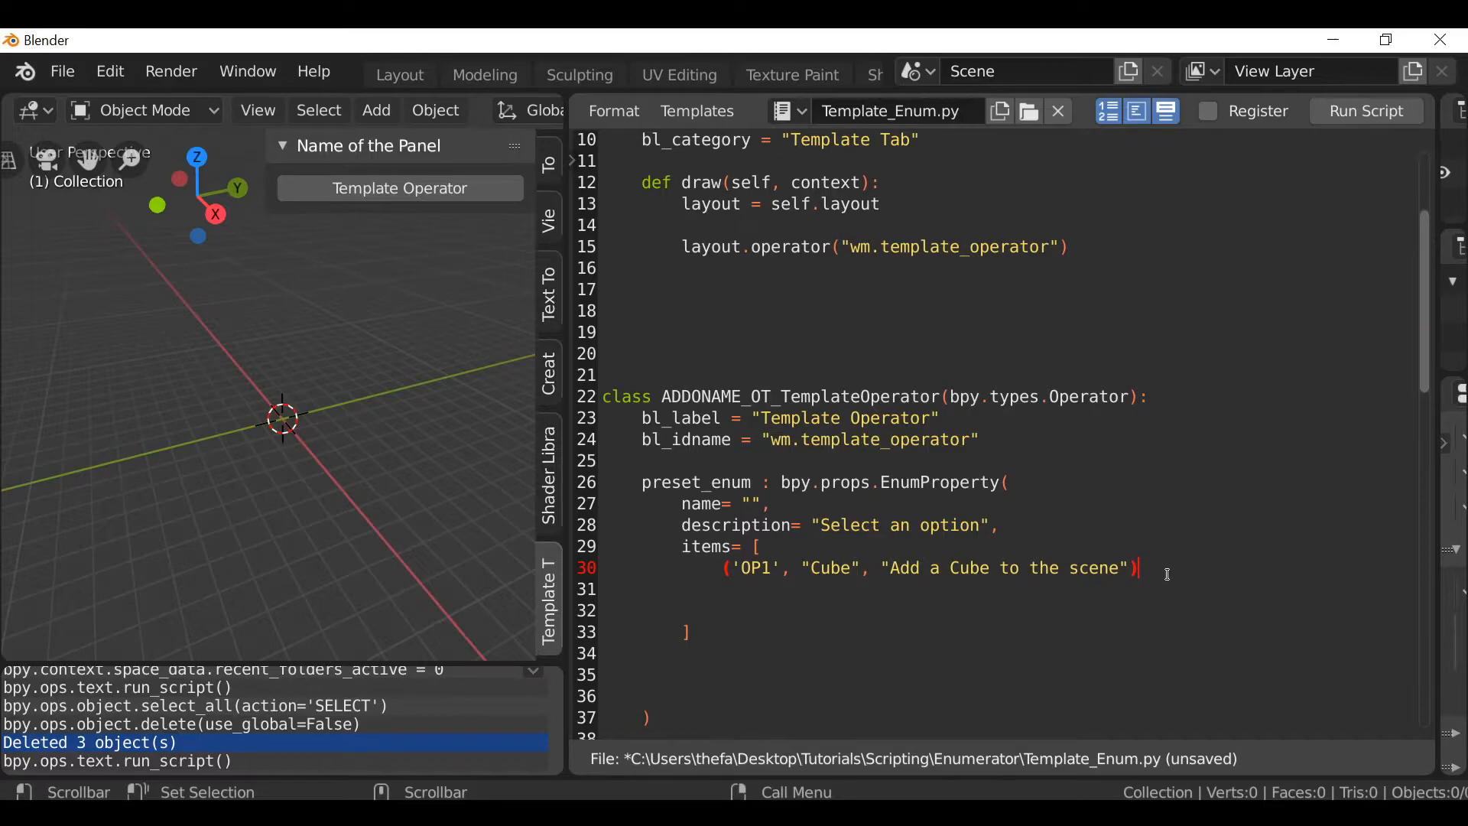
# Add entries ('OP2', "Sphere", "") and ('OP3', "Suzanne", "Add Suzanne to the scene") to items.
pyautogui.write(',')
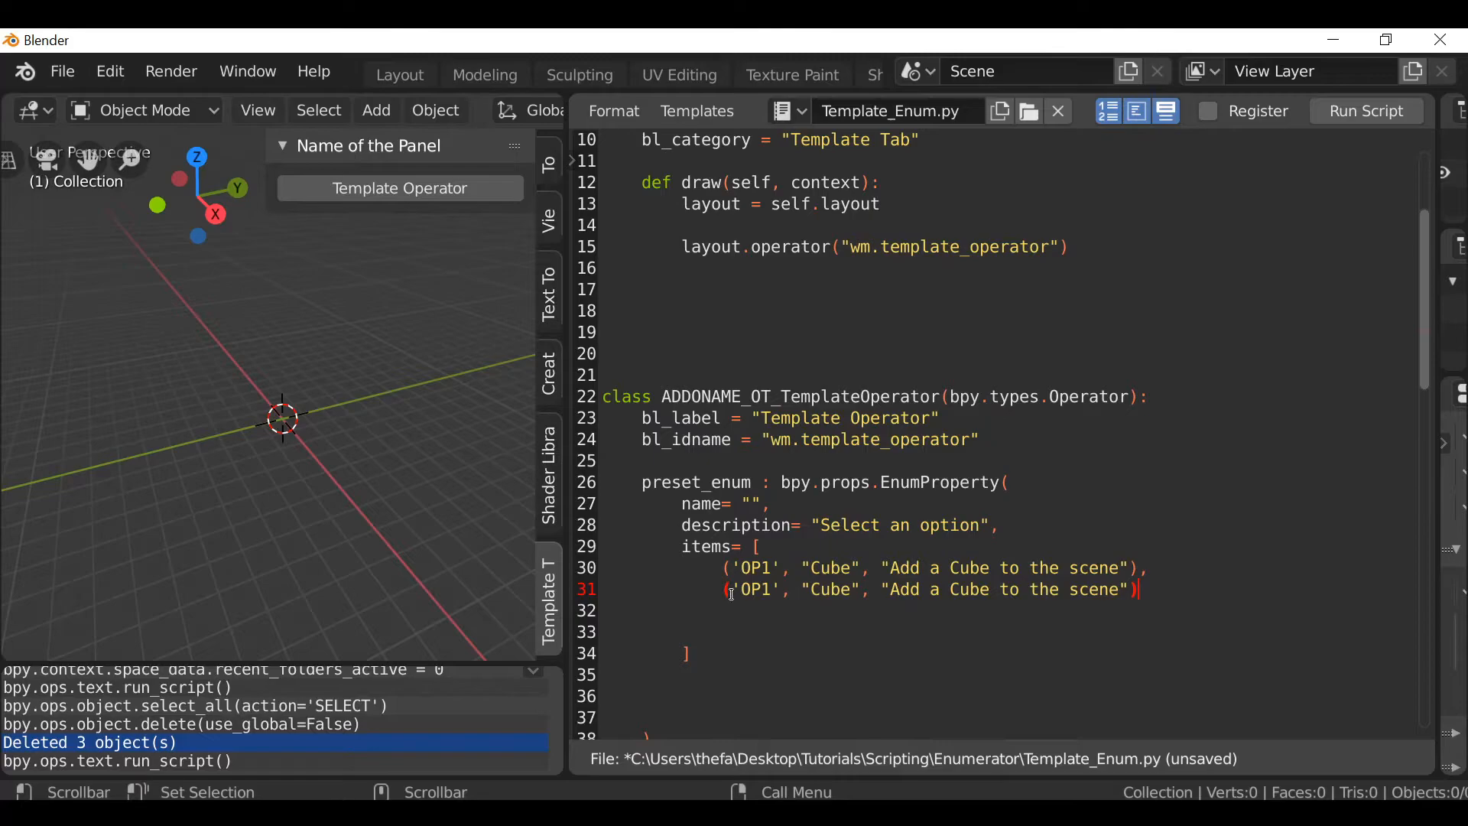
pyautogui.write('OP2')
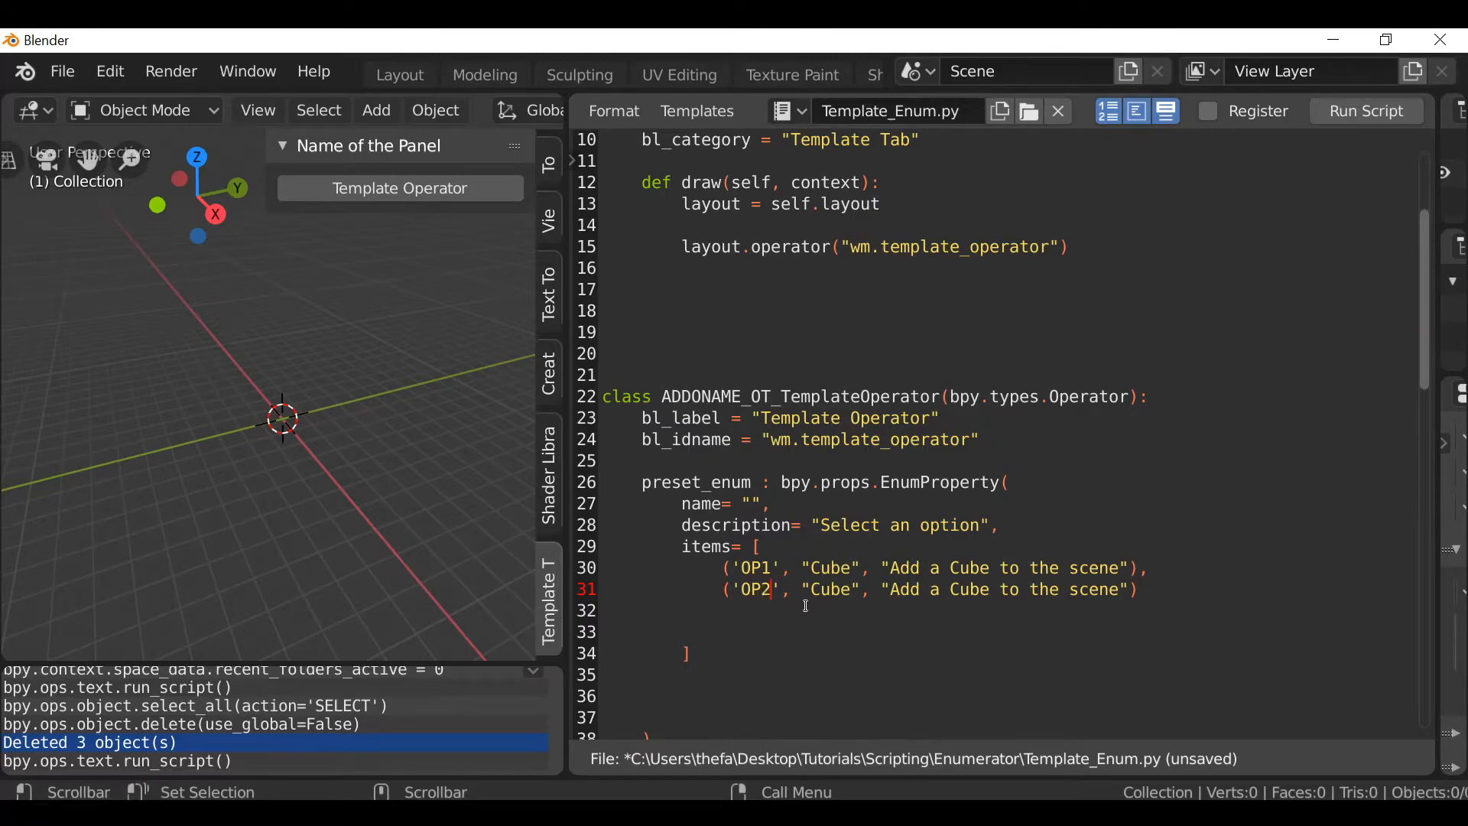
pyautogui.doubleClick(828, 588)
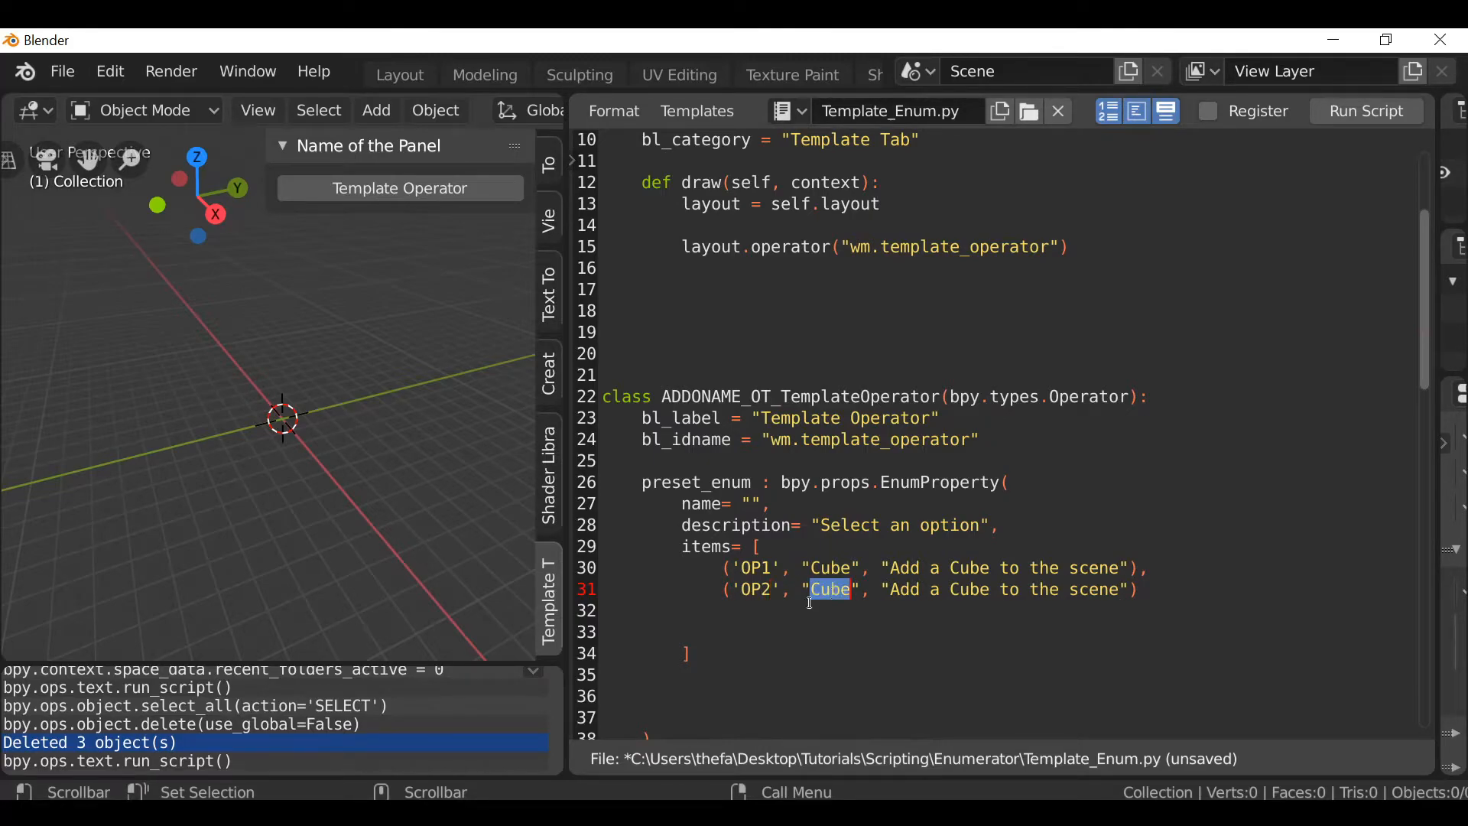
pyautogui.write('Sphere')
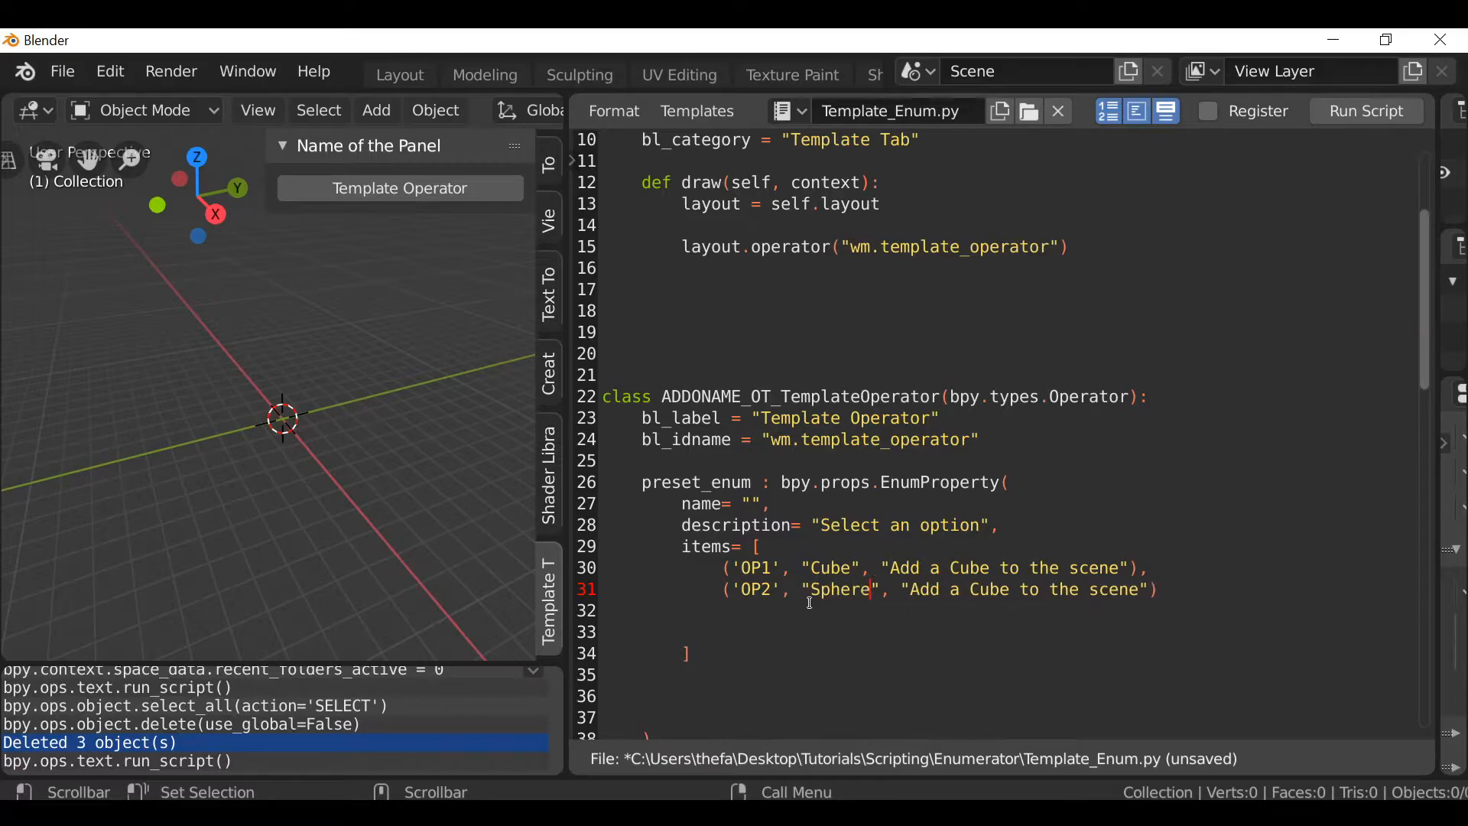
pyautogui.moveTo(910, 589); pyautogui.dragTo(1138, 589)
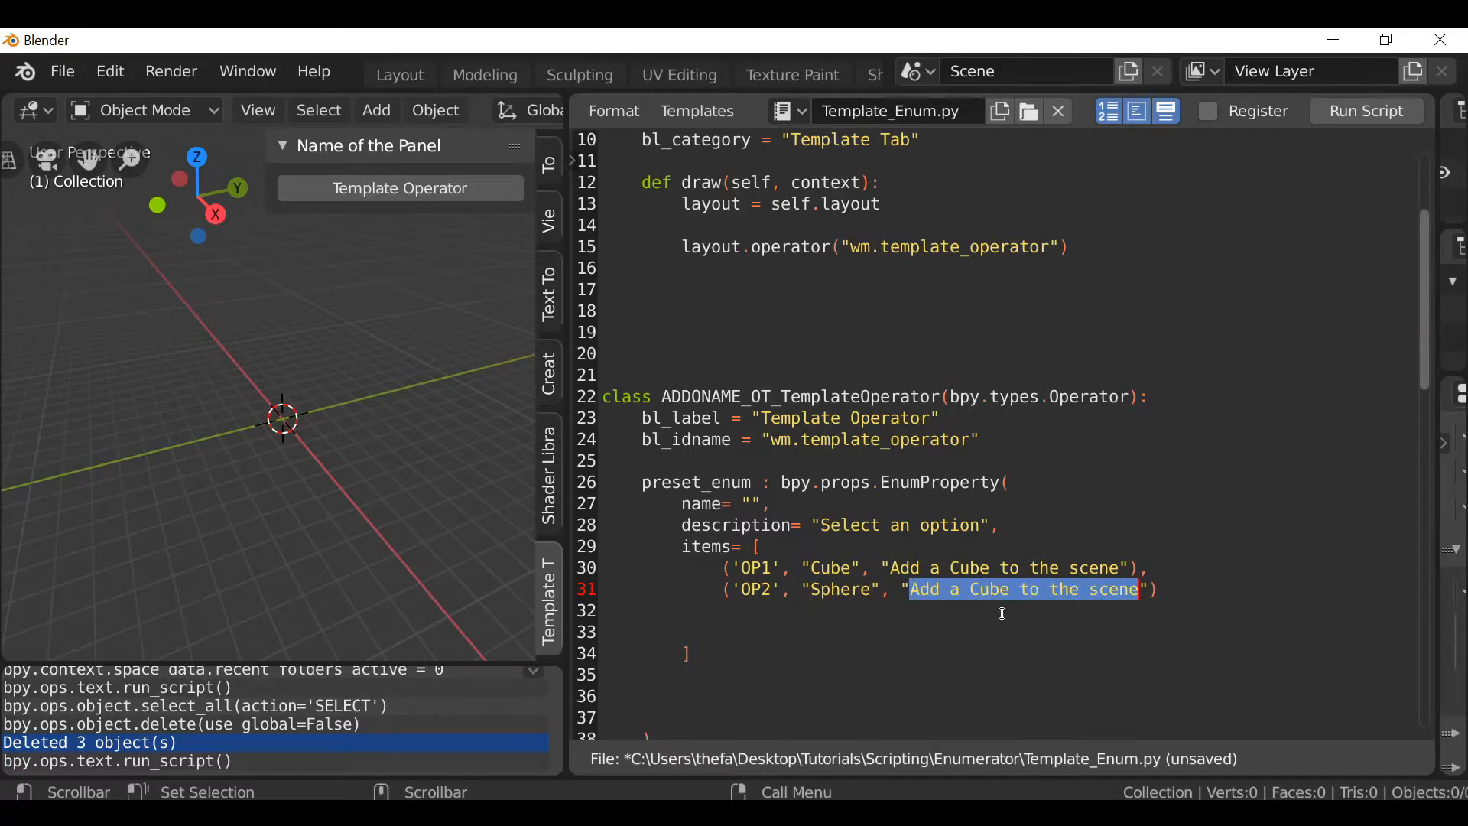
pyautogui.press('Delete')
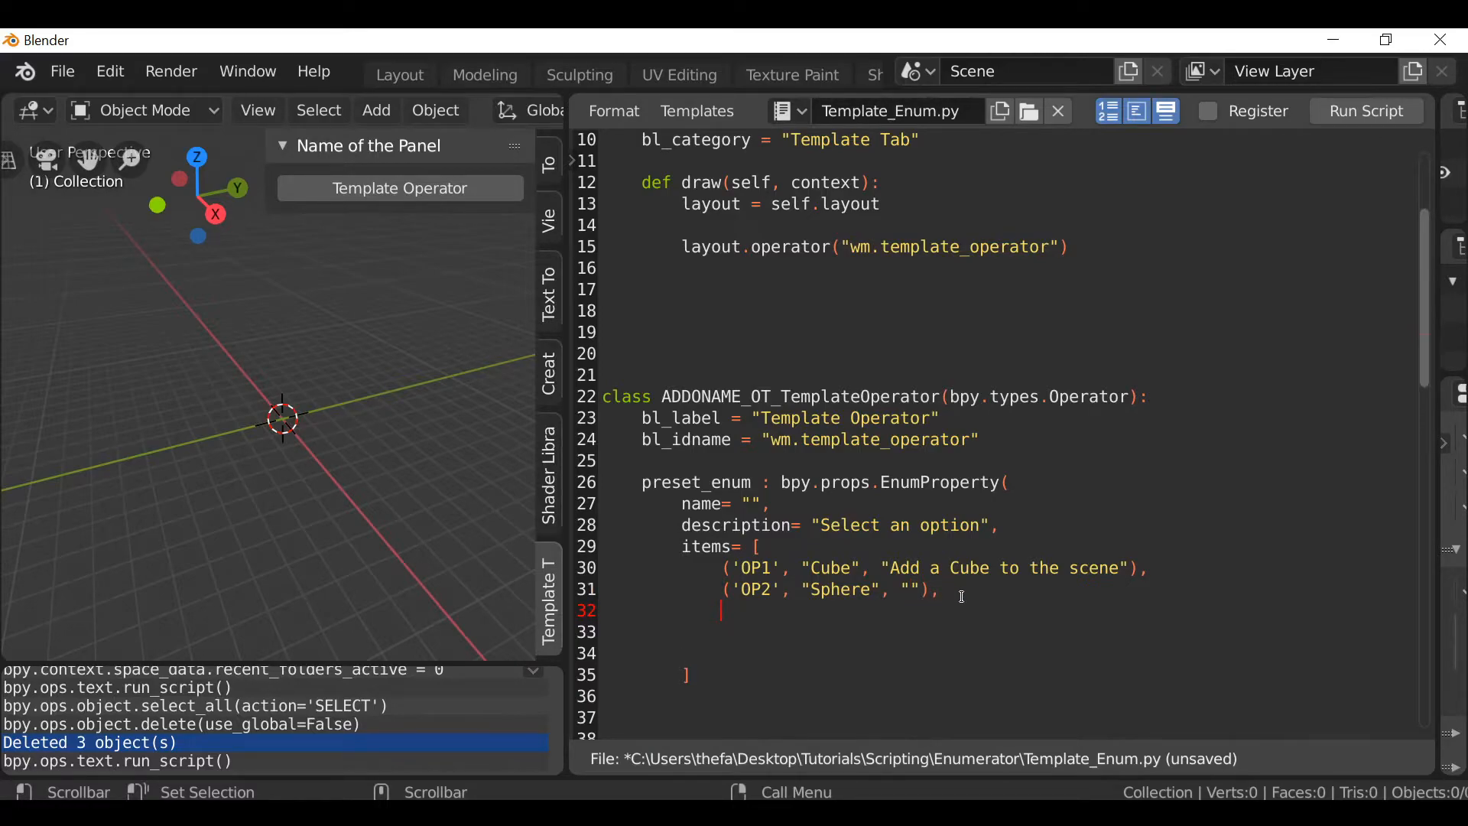
pyautogui.write('(\'OP1\', "Cube", "Add a Cube to the scene")')
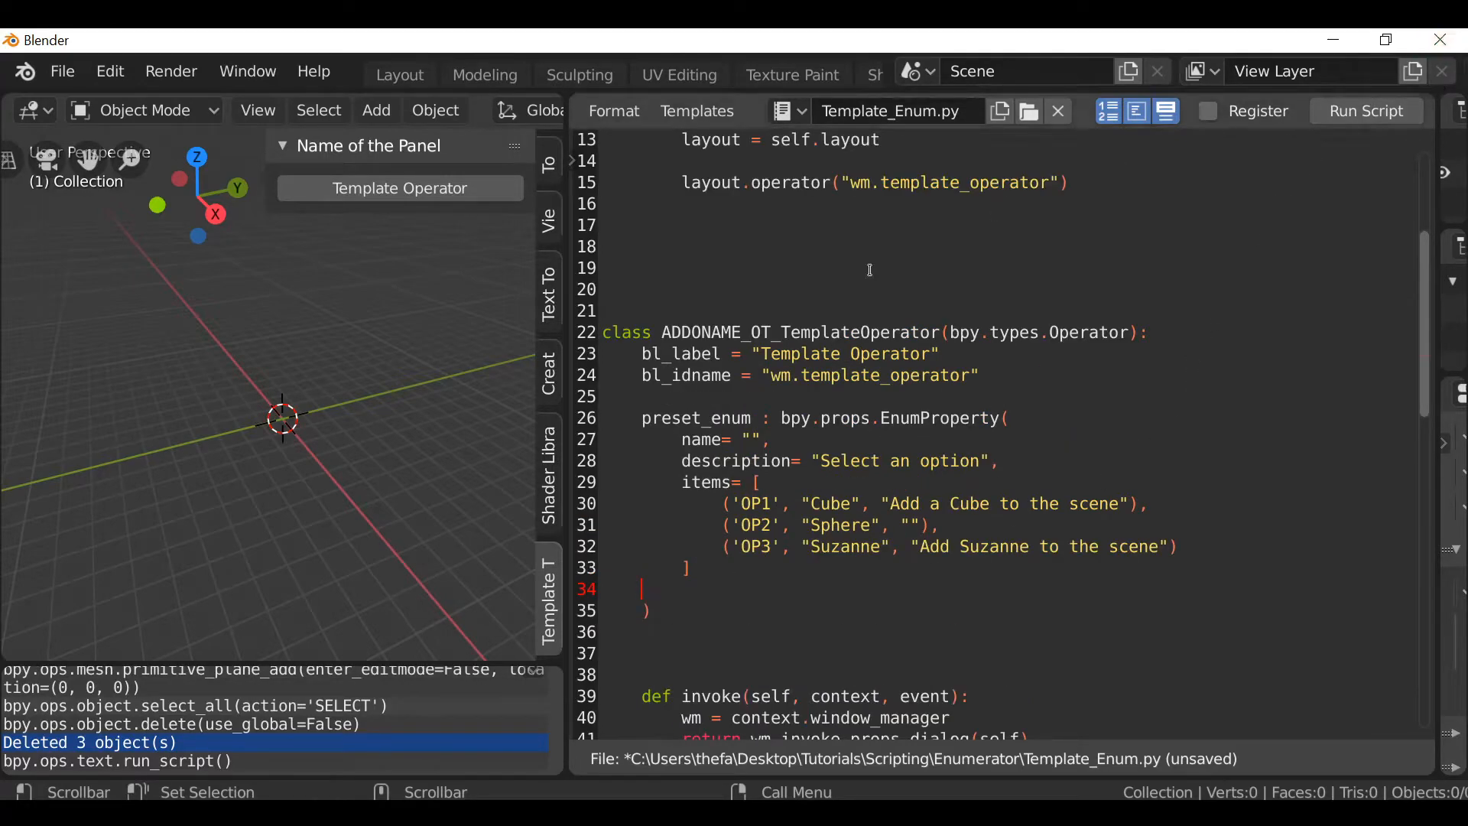
pyautogui.scroll(-3)
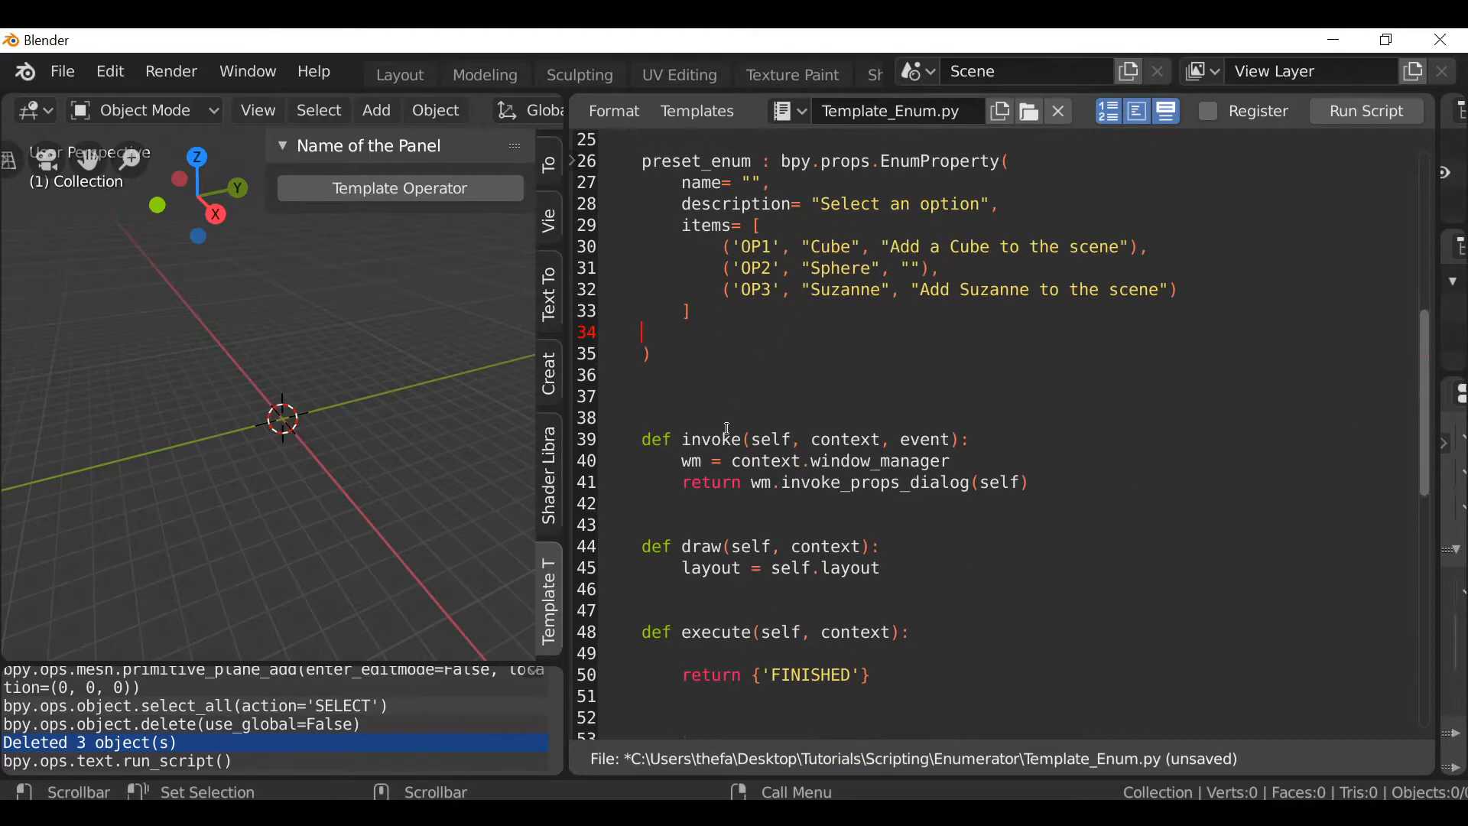
# Add layout.prop(self, "preset_enum") to the operator's draw method.
pyautogui.click(878, 569)
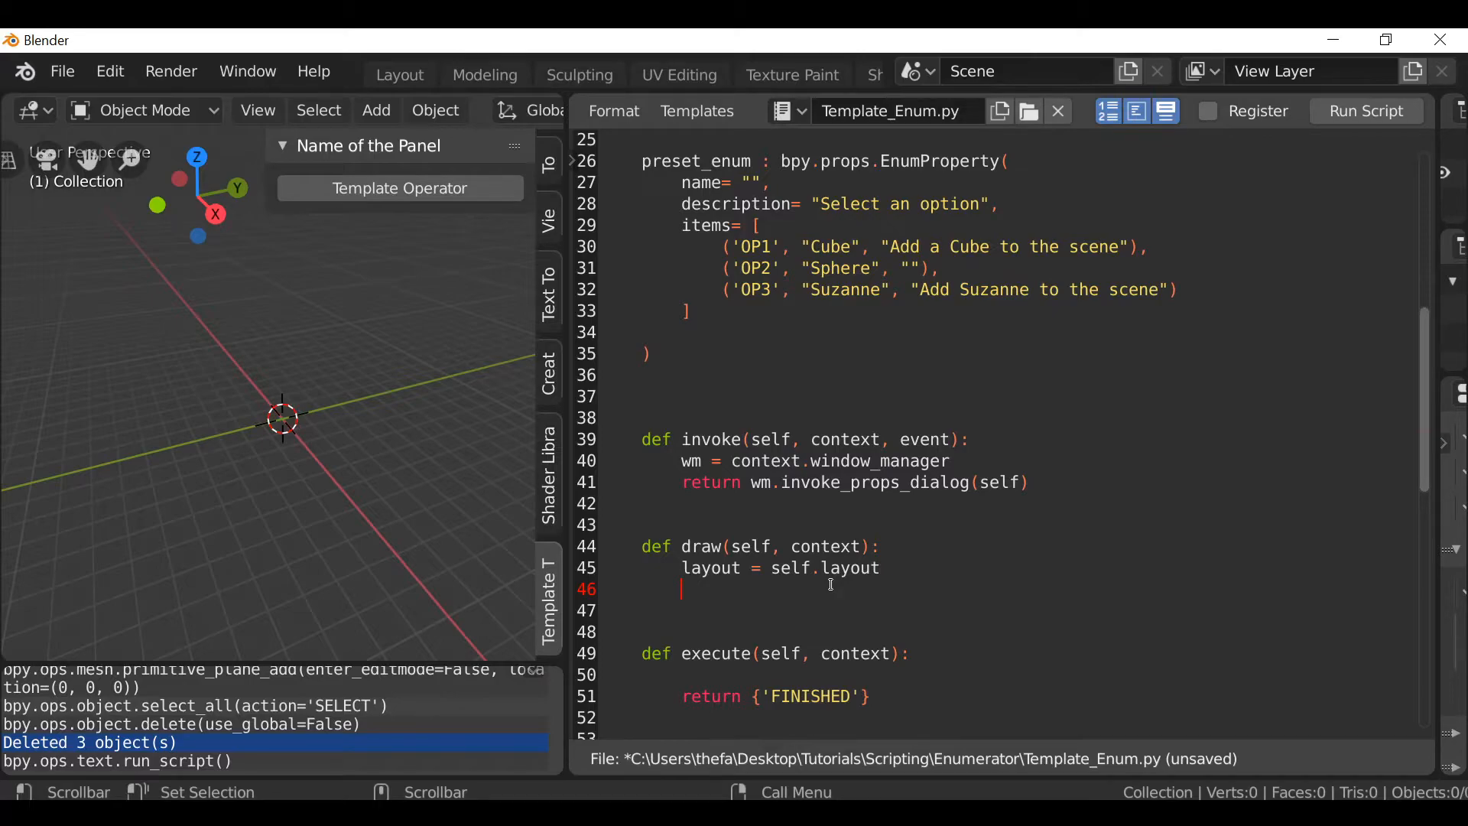
pyautogui.write('layout.pr')
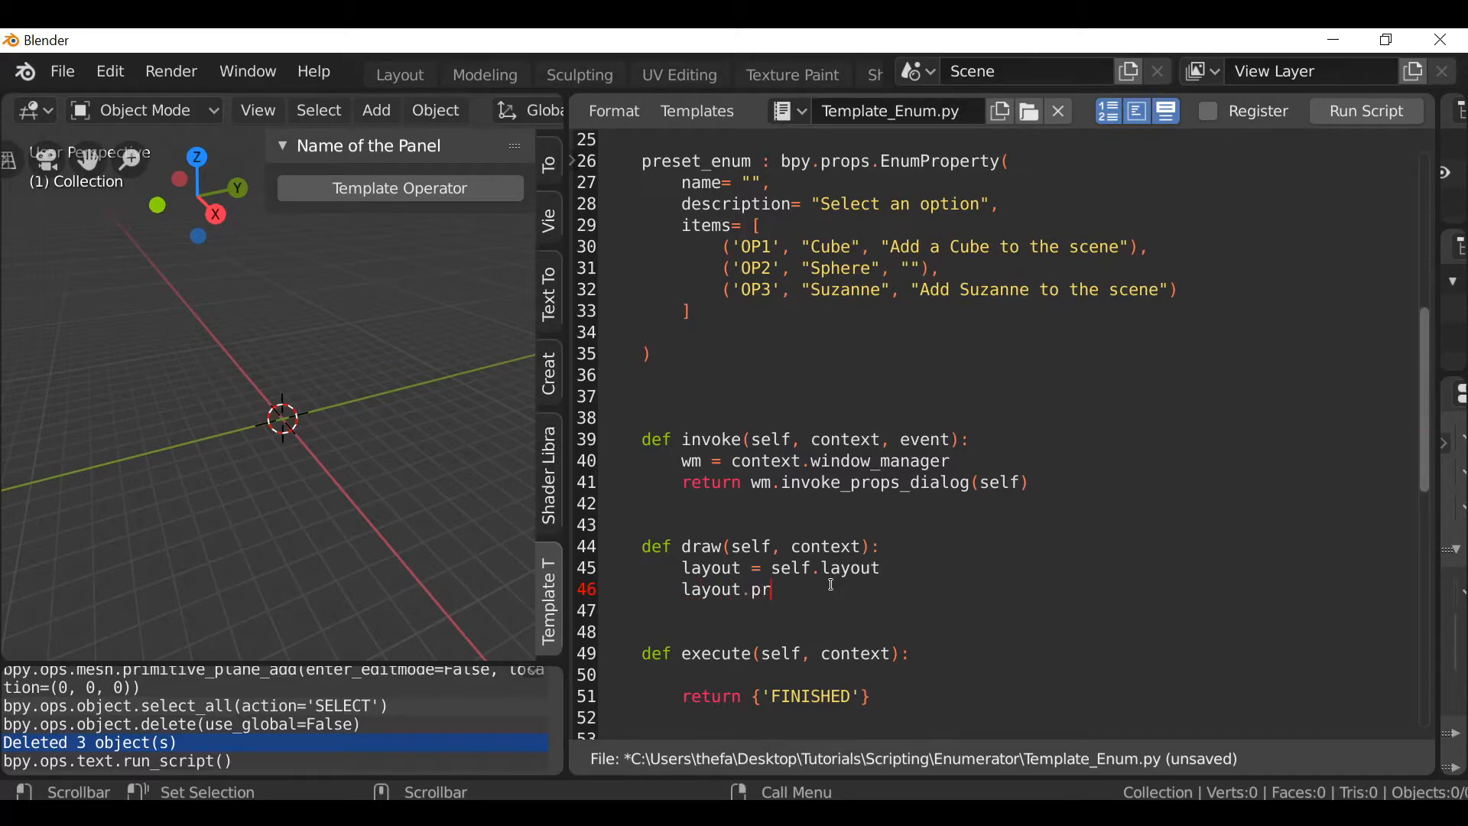
pyautogui.write('op()')
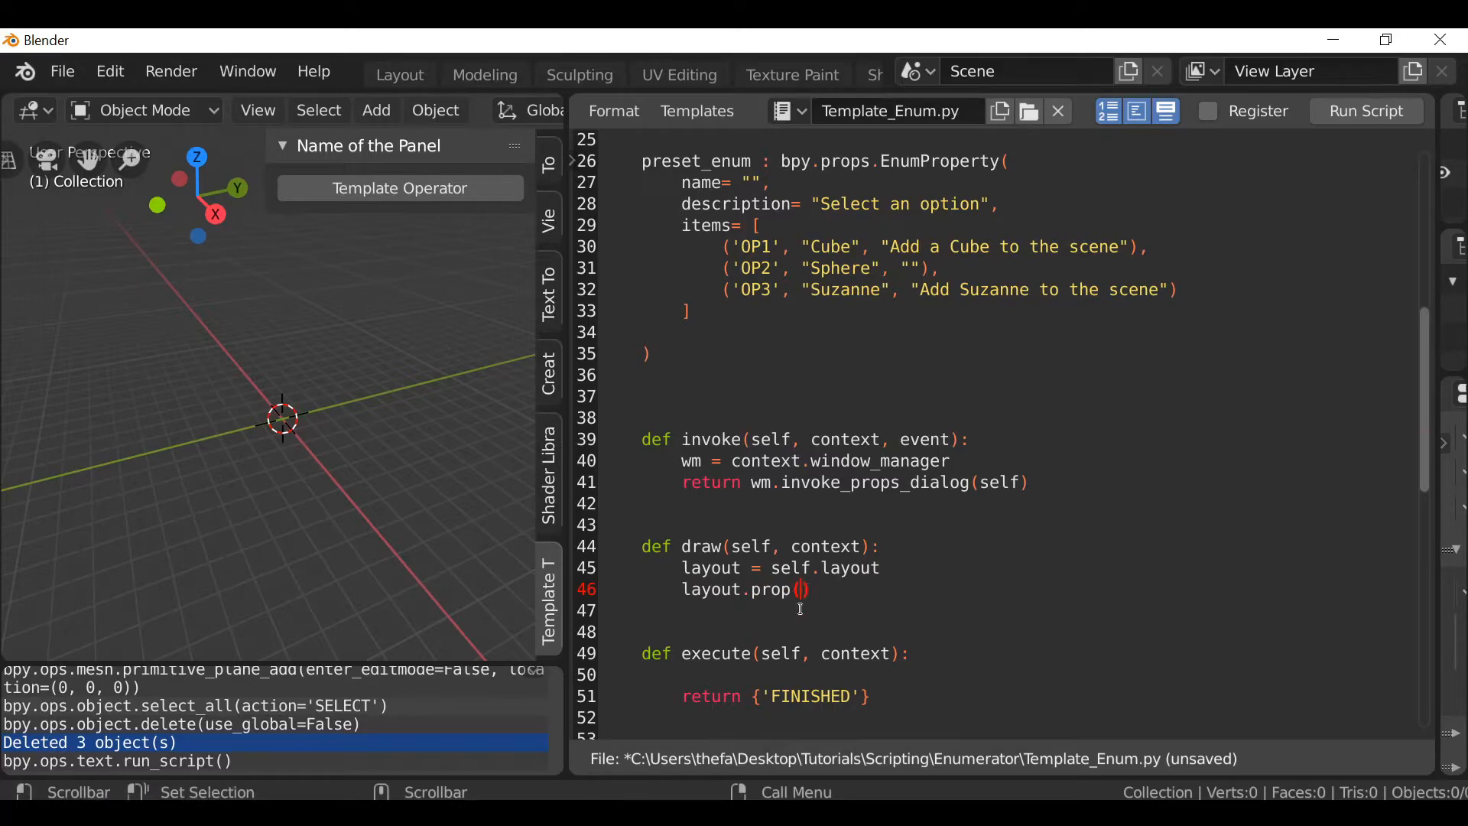
pyautogui.write('self')
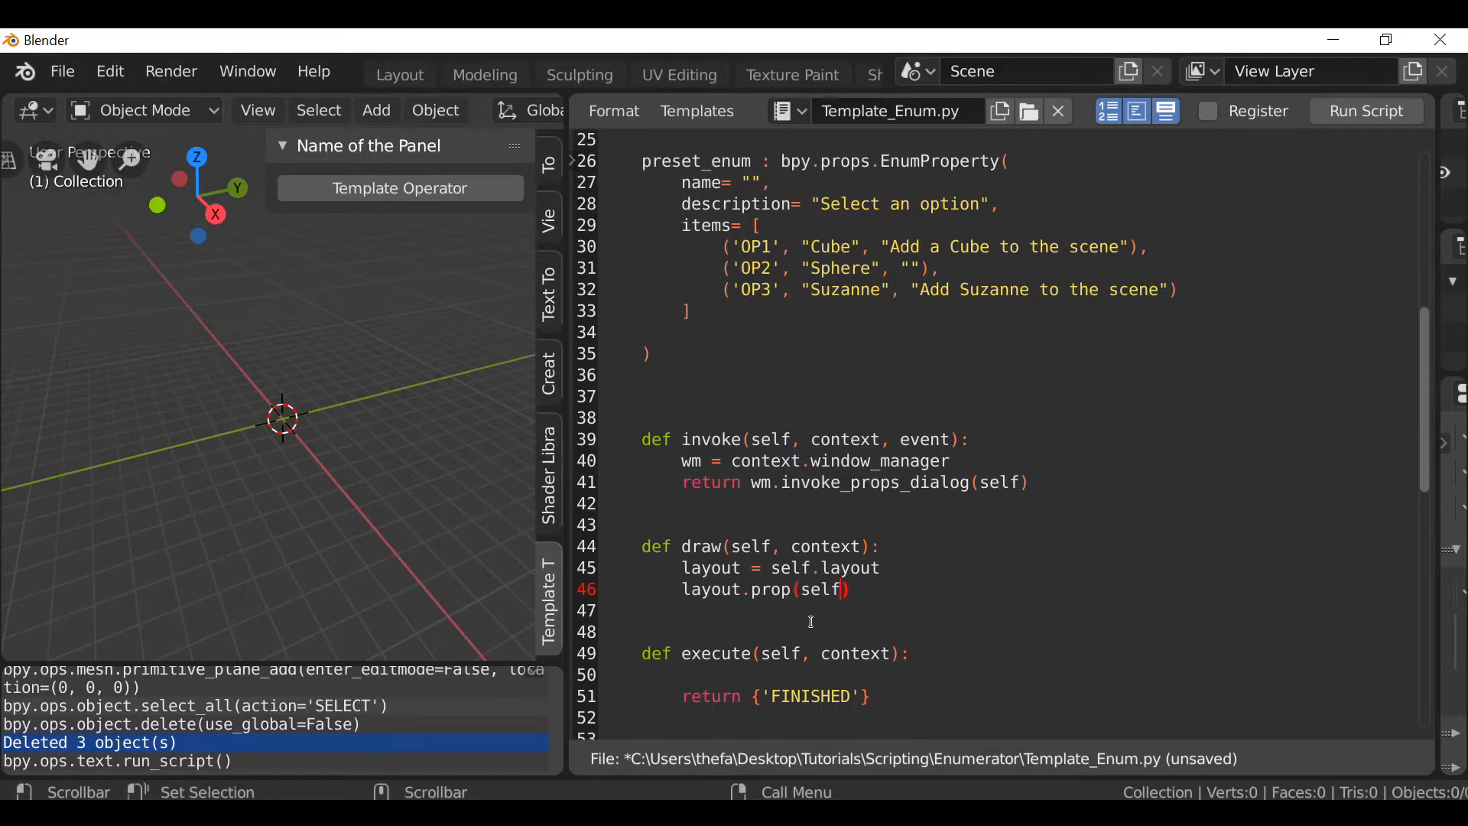
pyautogui.write(', ""')
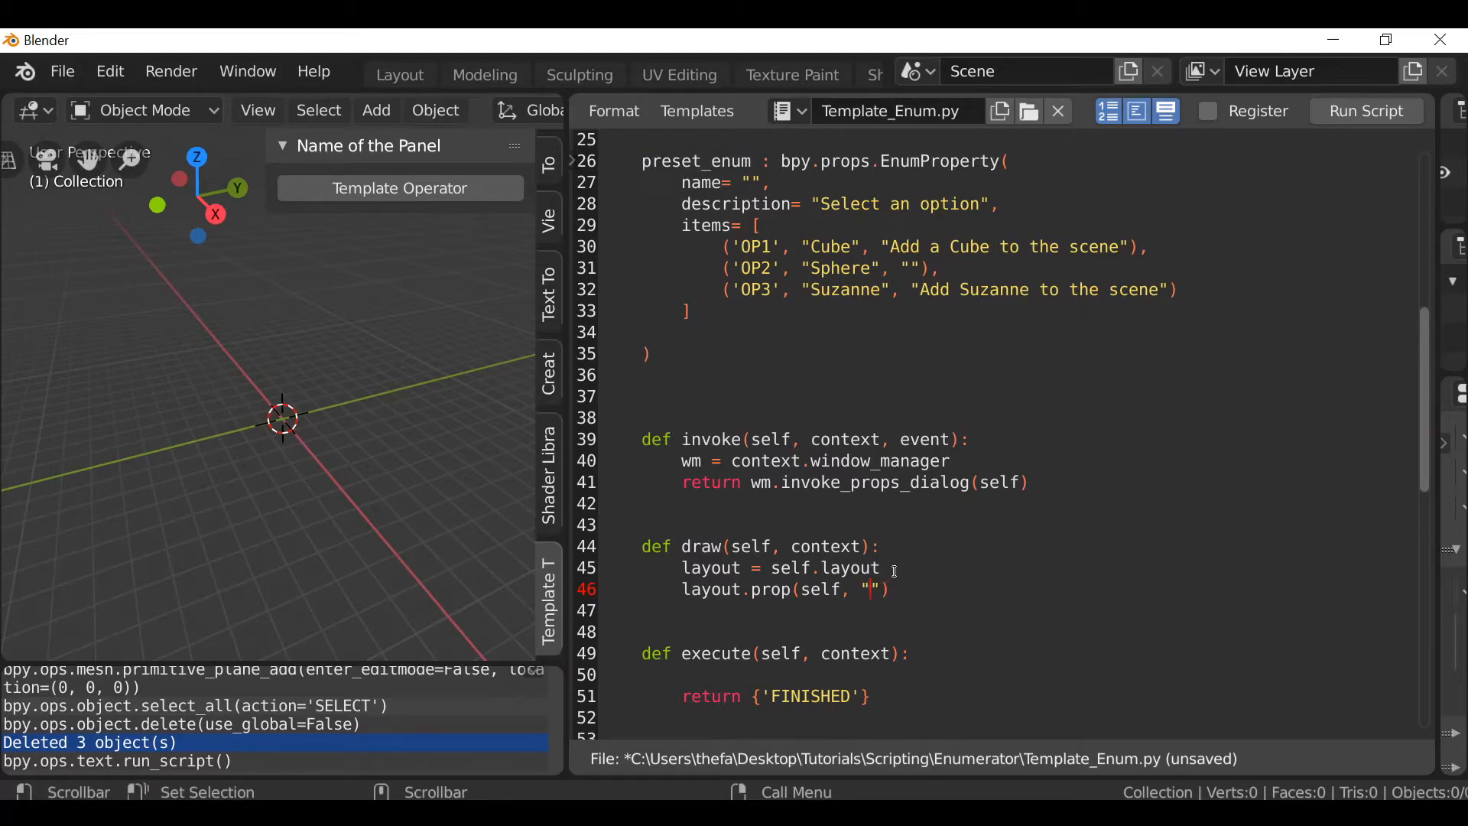
pyautogui.write('preset_enum')
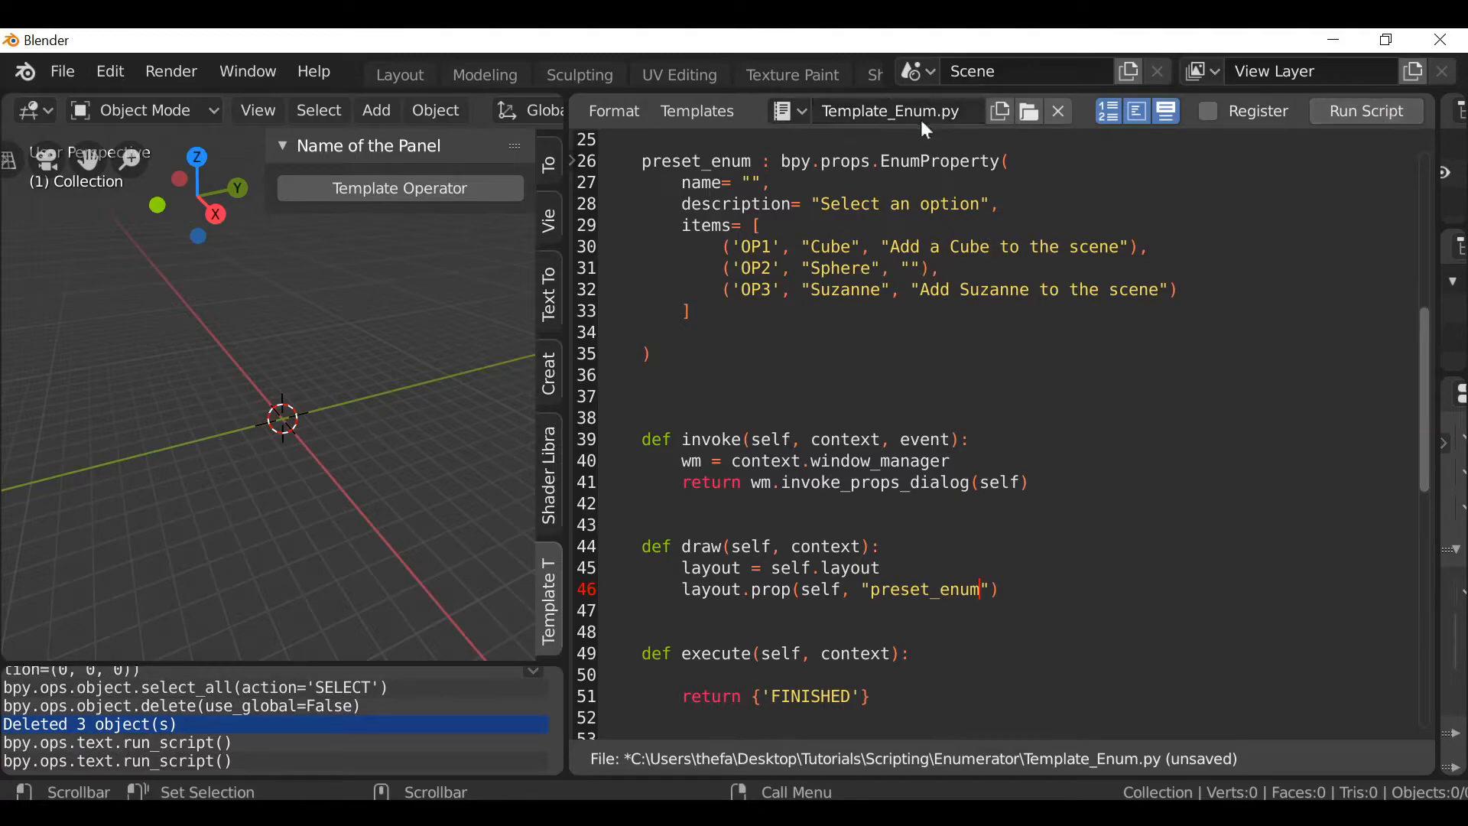
pyautogui.click(399, 188)
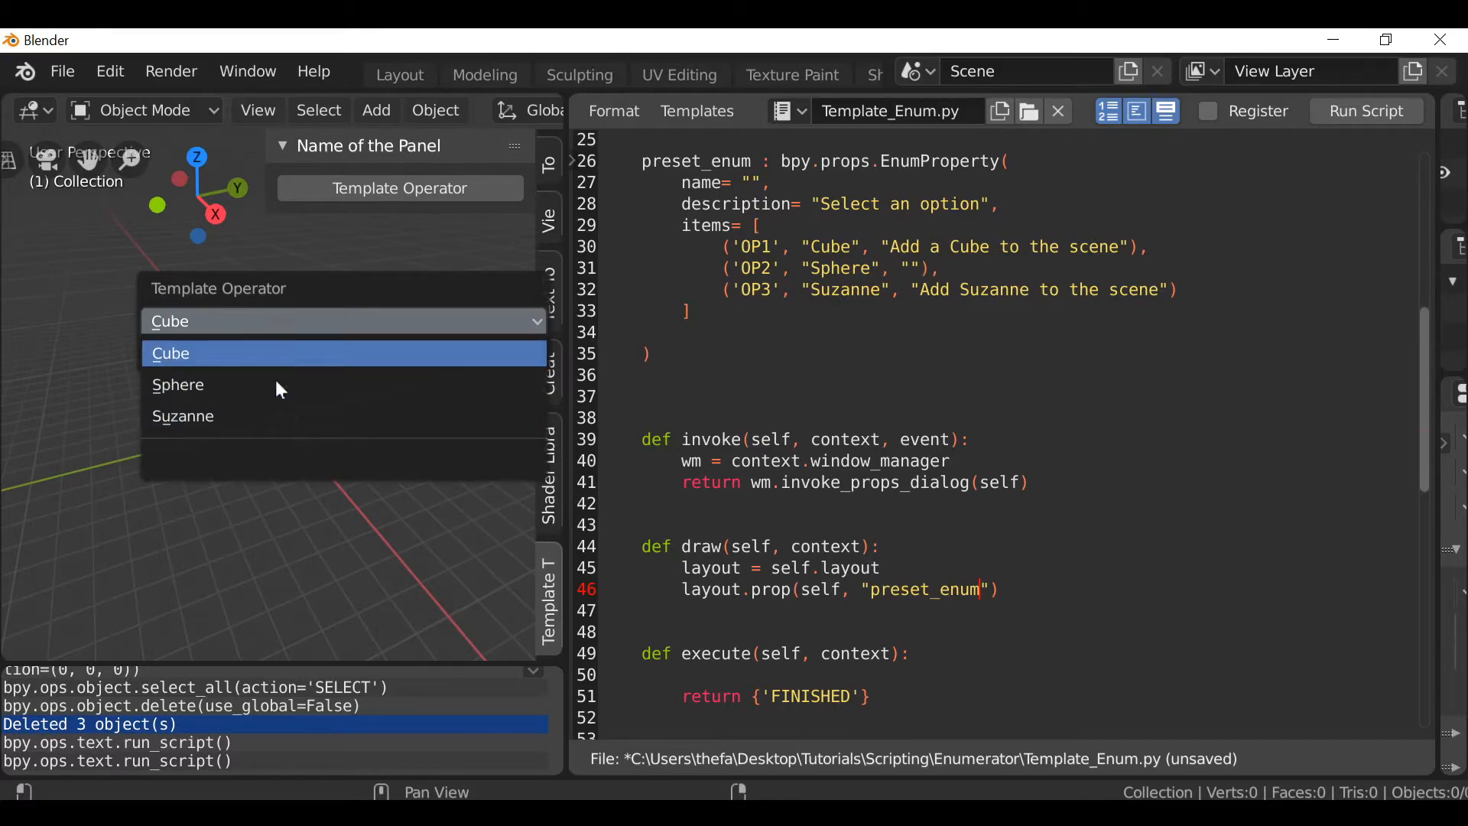
pyautogui.moveTo(260, 321)
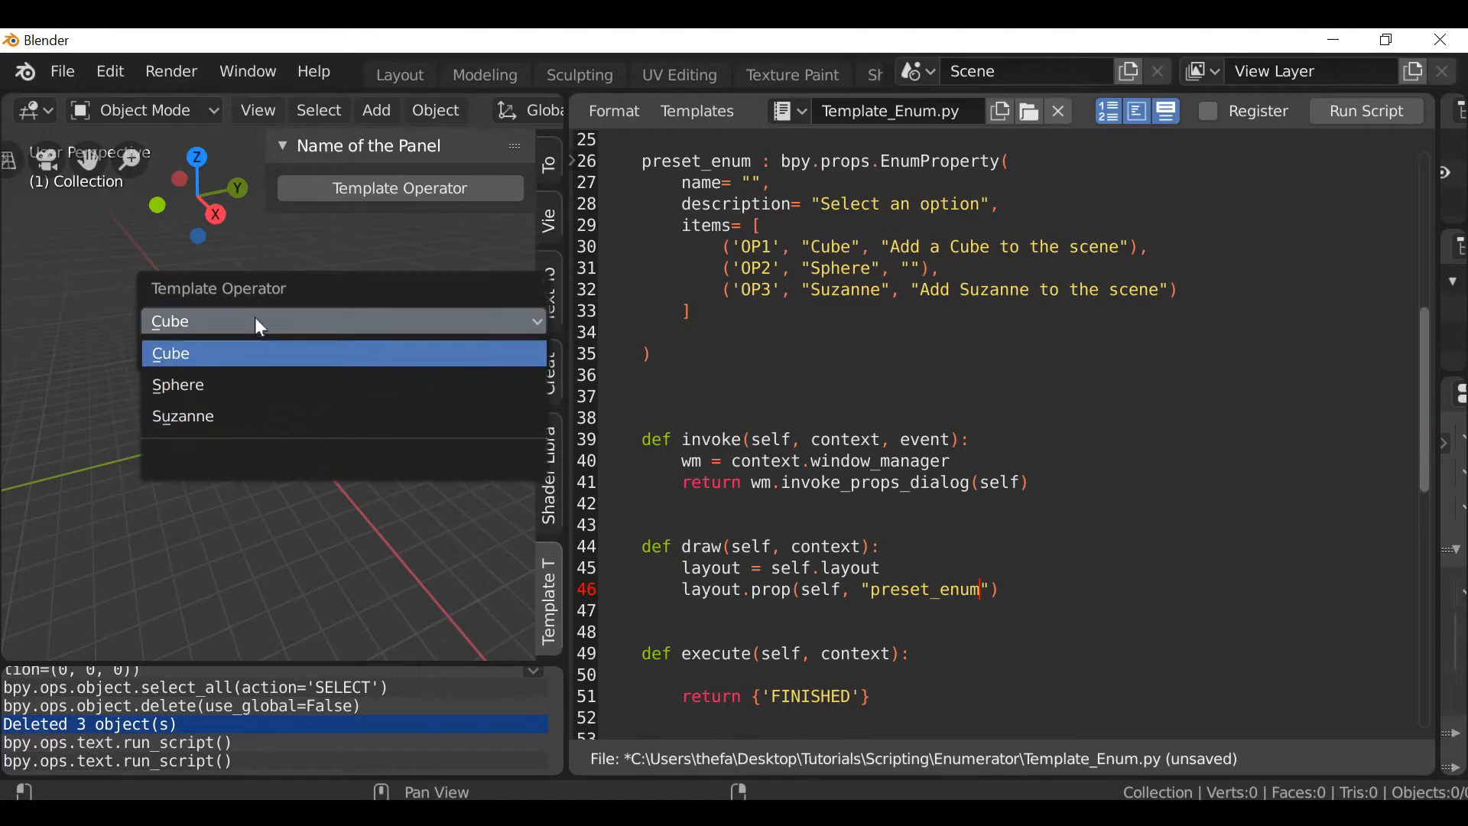
pyautogui.moveTo(234, 360)
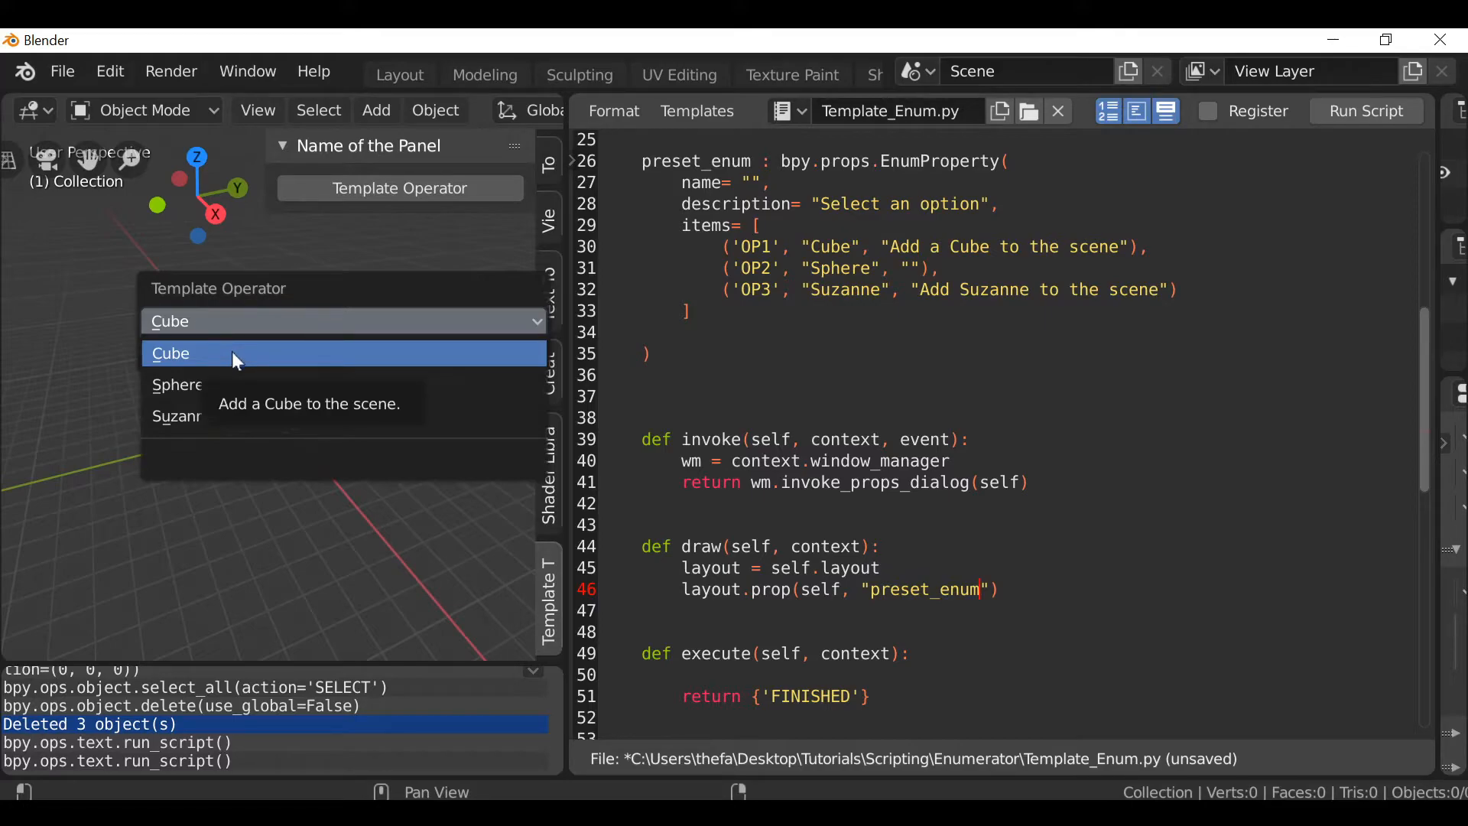
pyautogui.moveTo(220, 383)
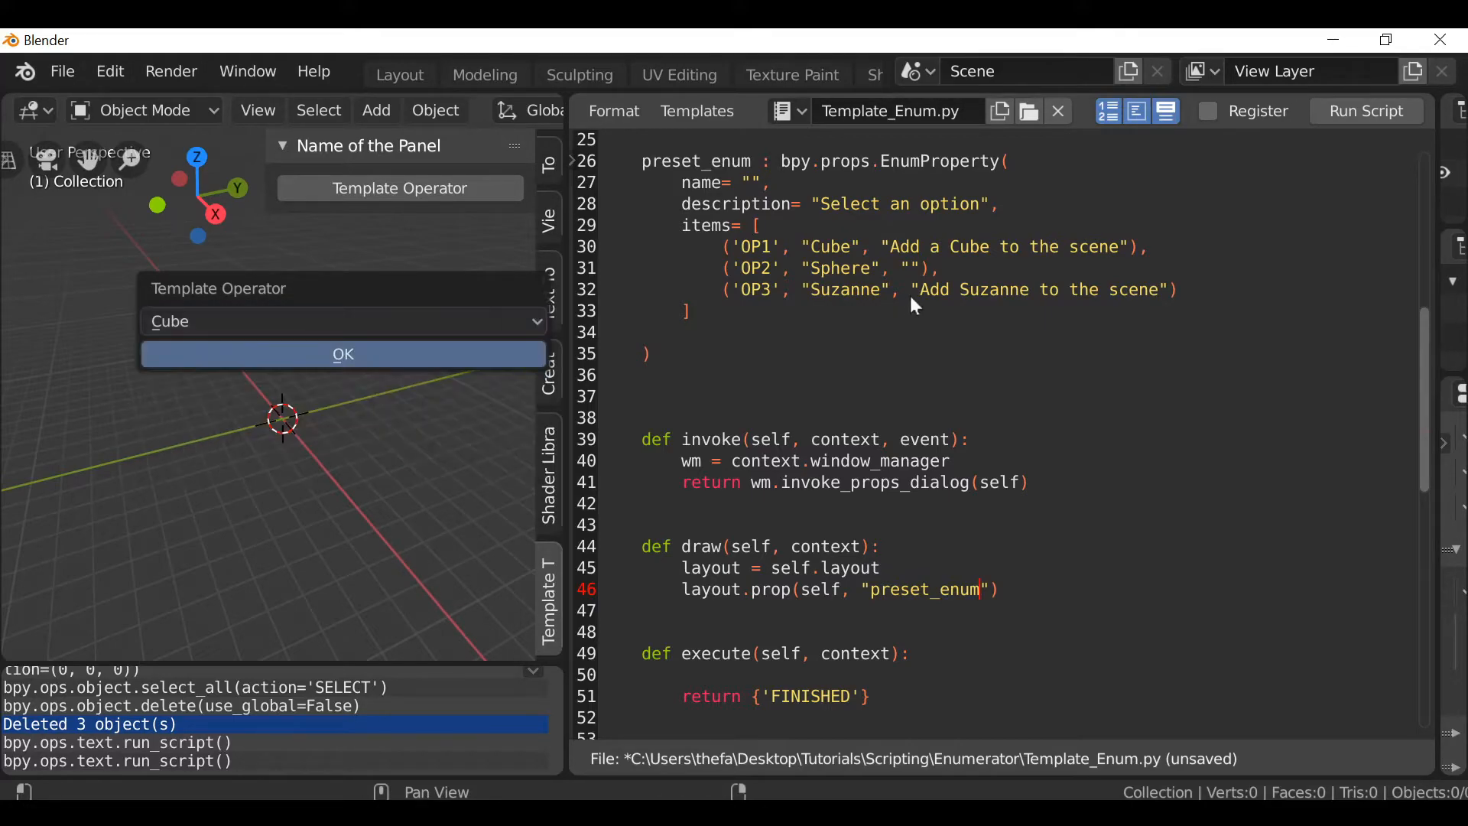
pyautogui.moveTo(373, 321)
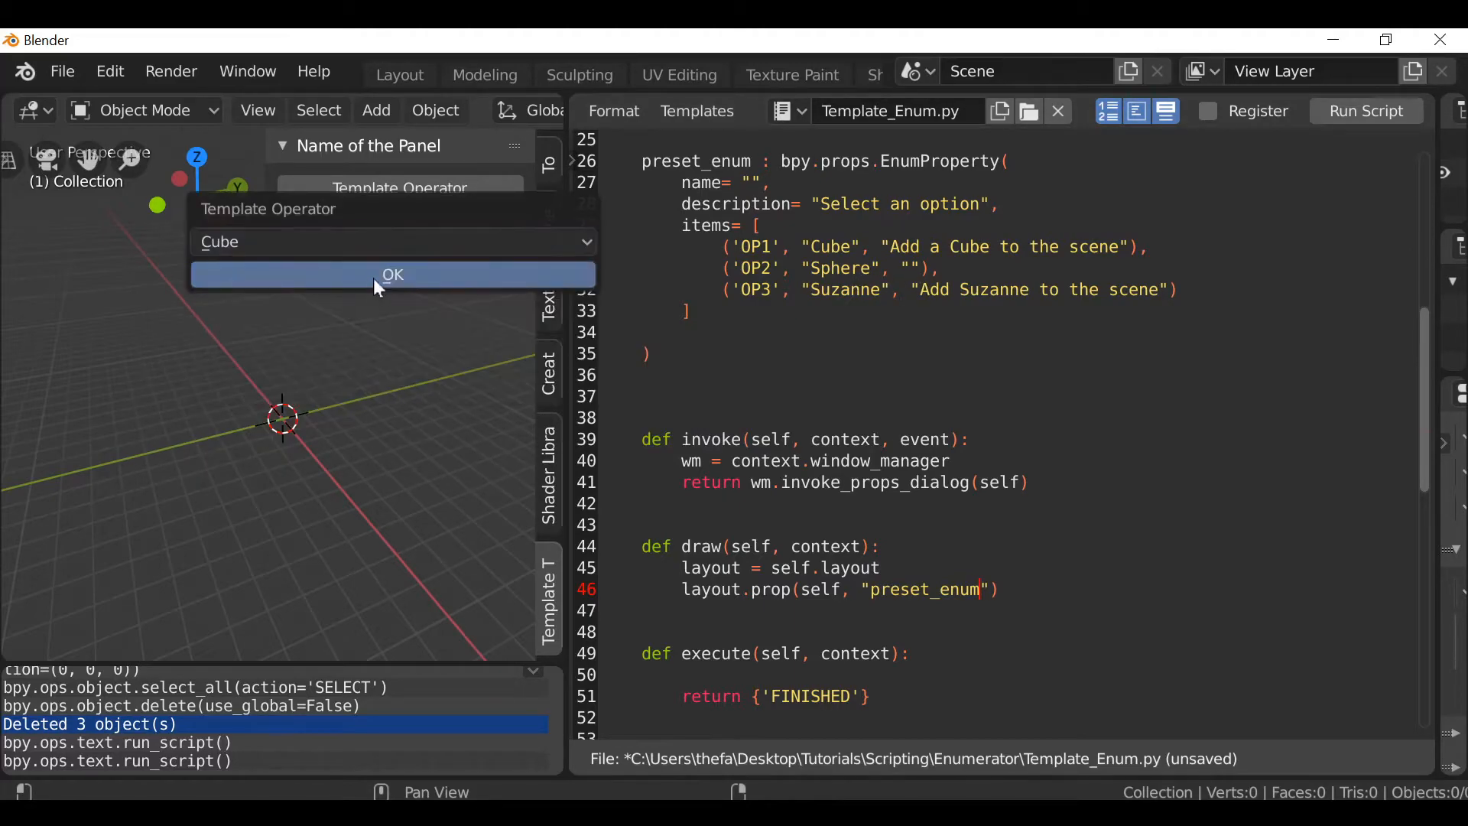
pyautogui.click(391, 274)
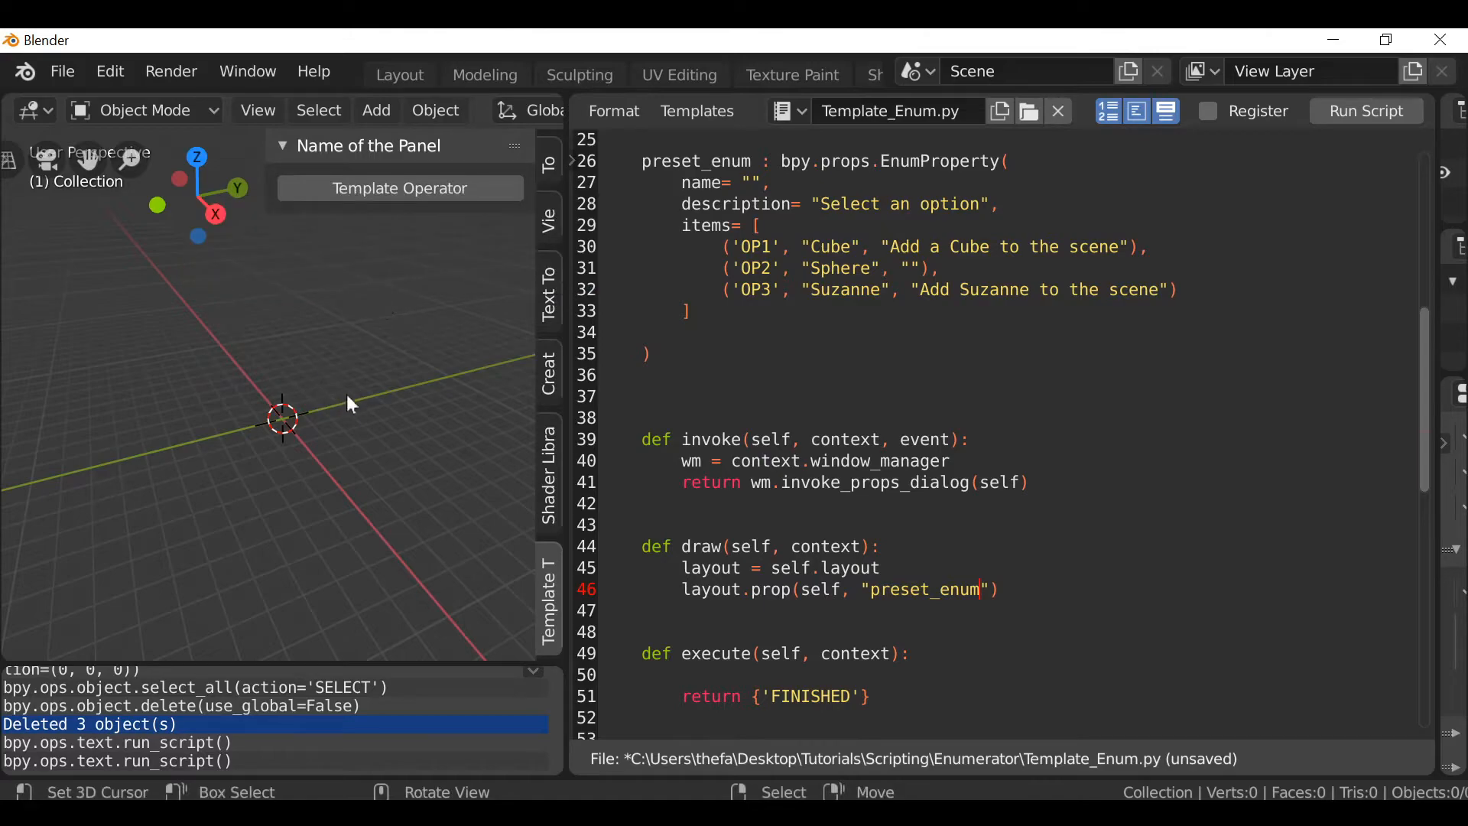
# Write the condition if self.preset_enum == 'OP1': in the execute method.
pyautogui.scroll(-3)
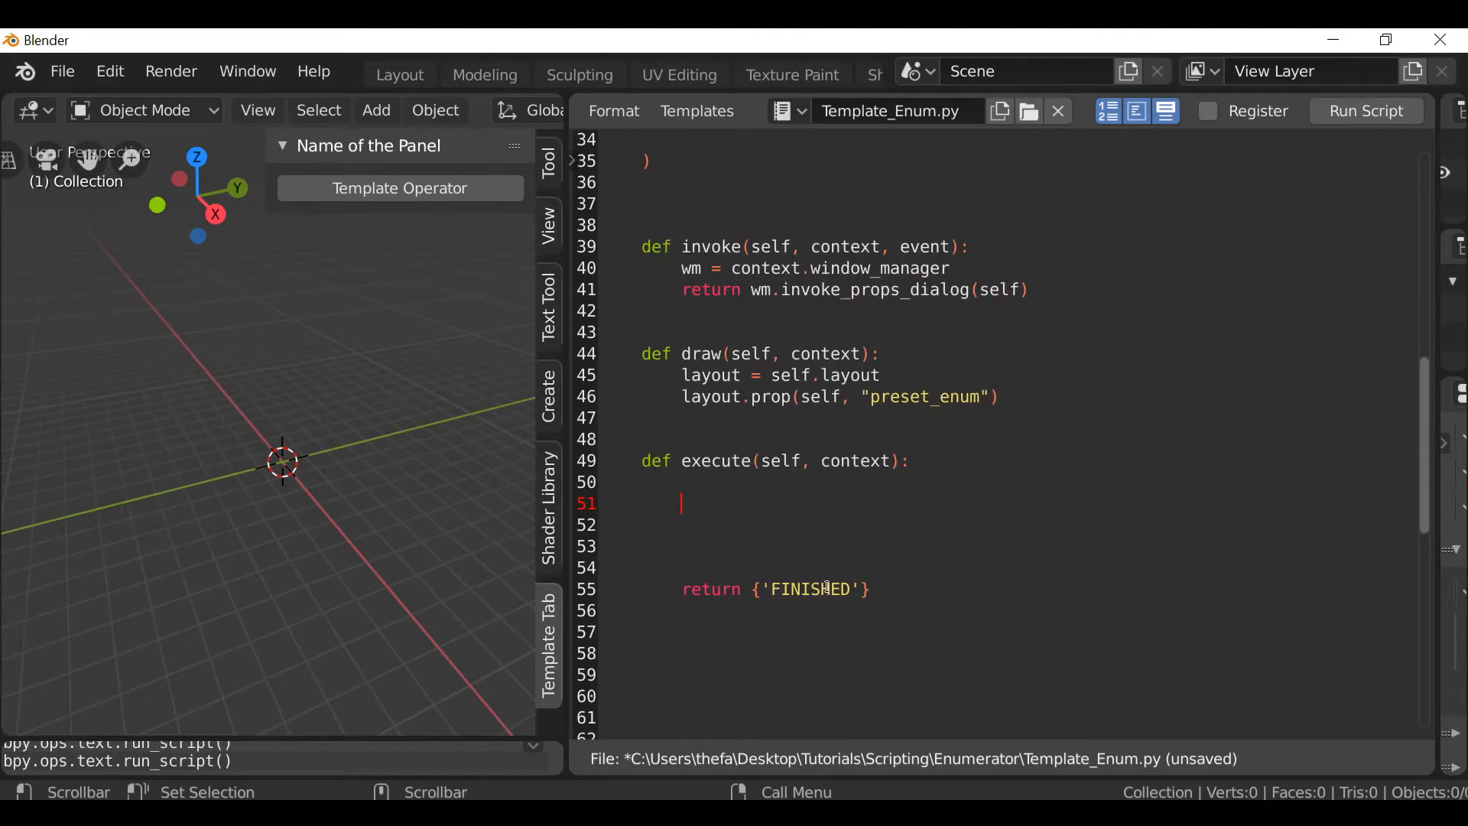
pyautogui.write('if self.')
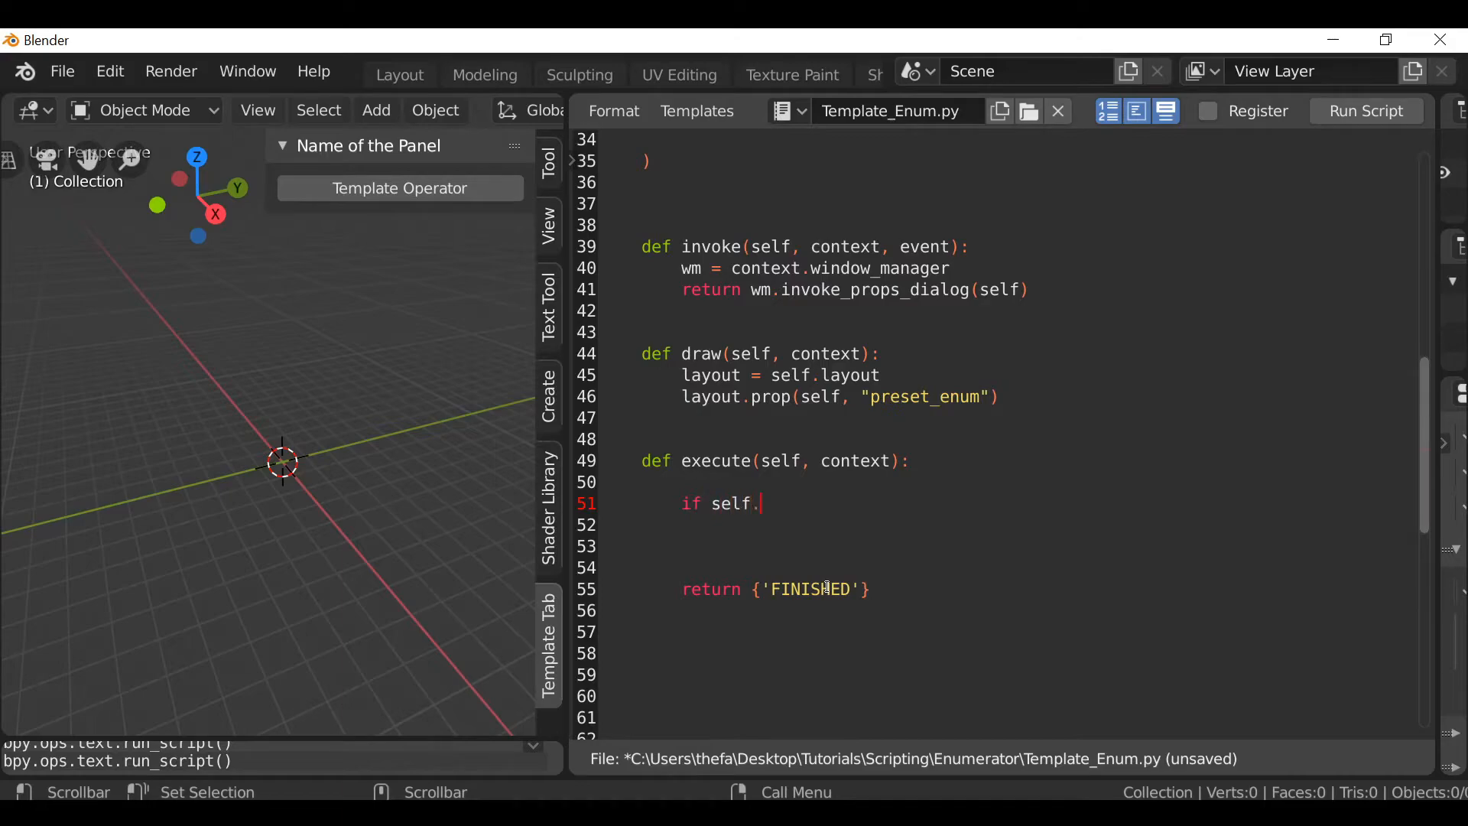
pyautogui.write('preset_e')
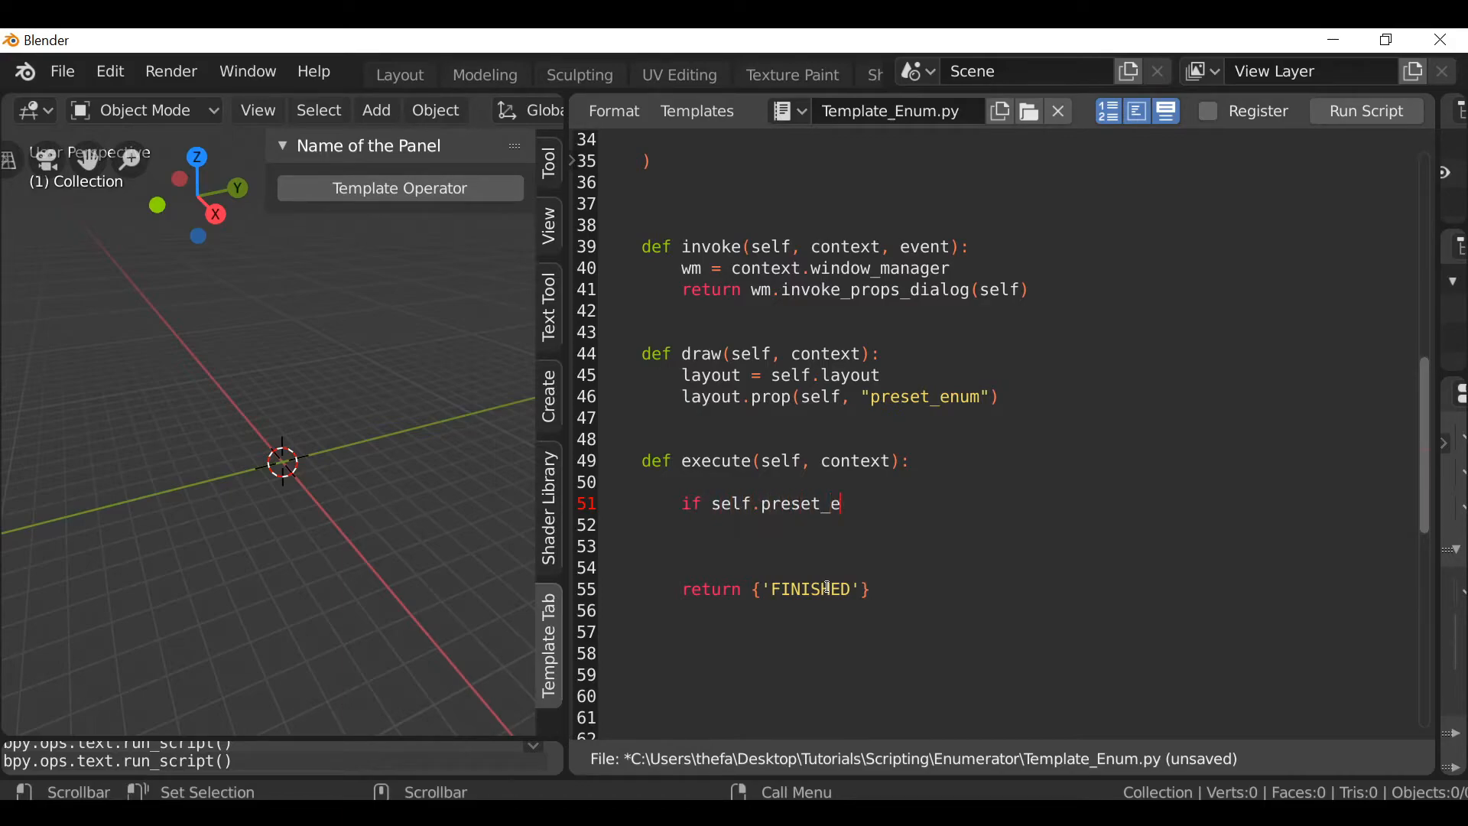
pyautogui.write('num =')
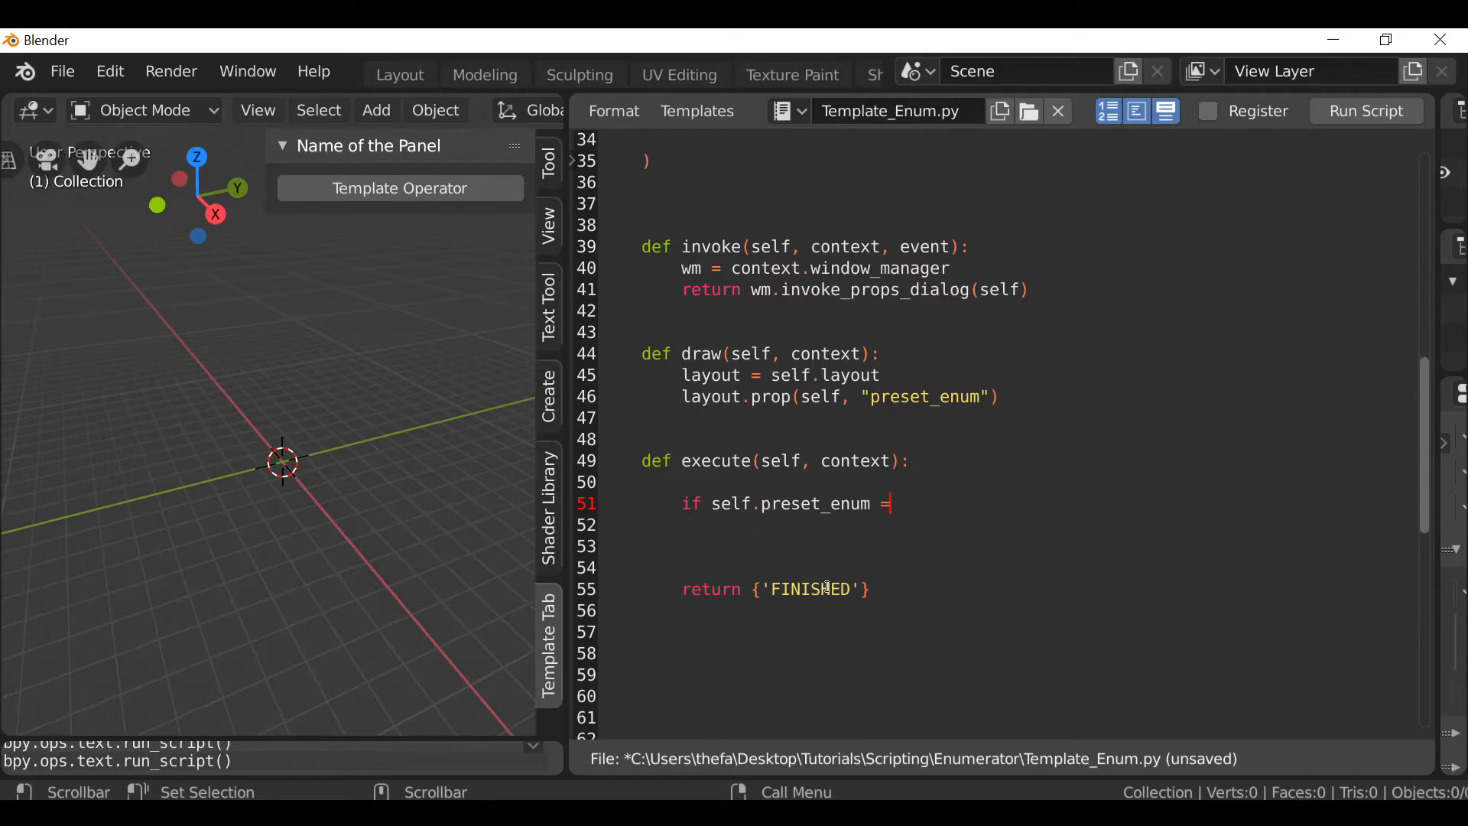
pyautogui.write('=')
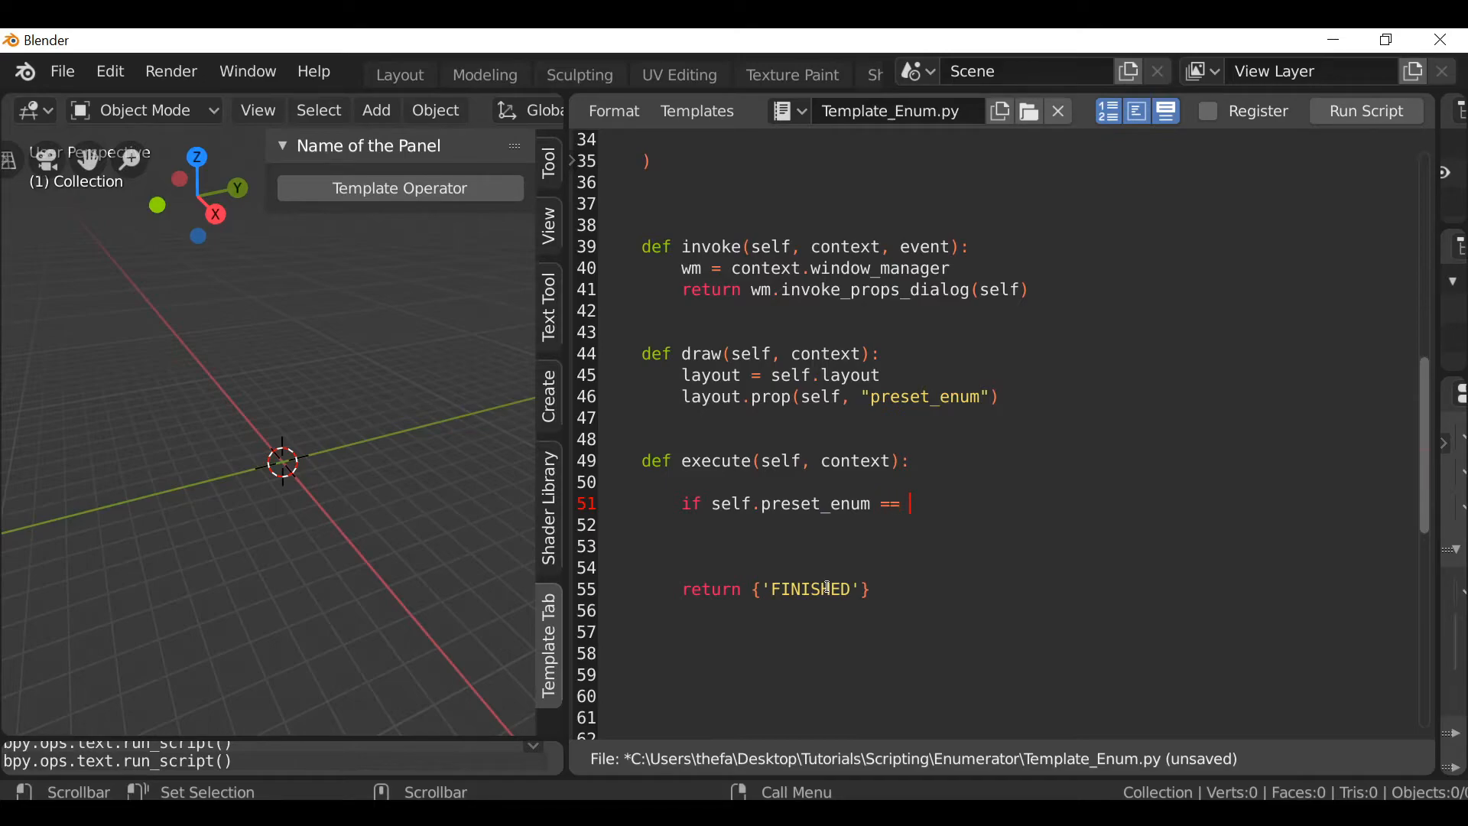
pyautogui.write("'':")
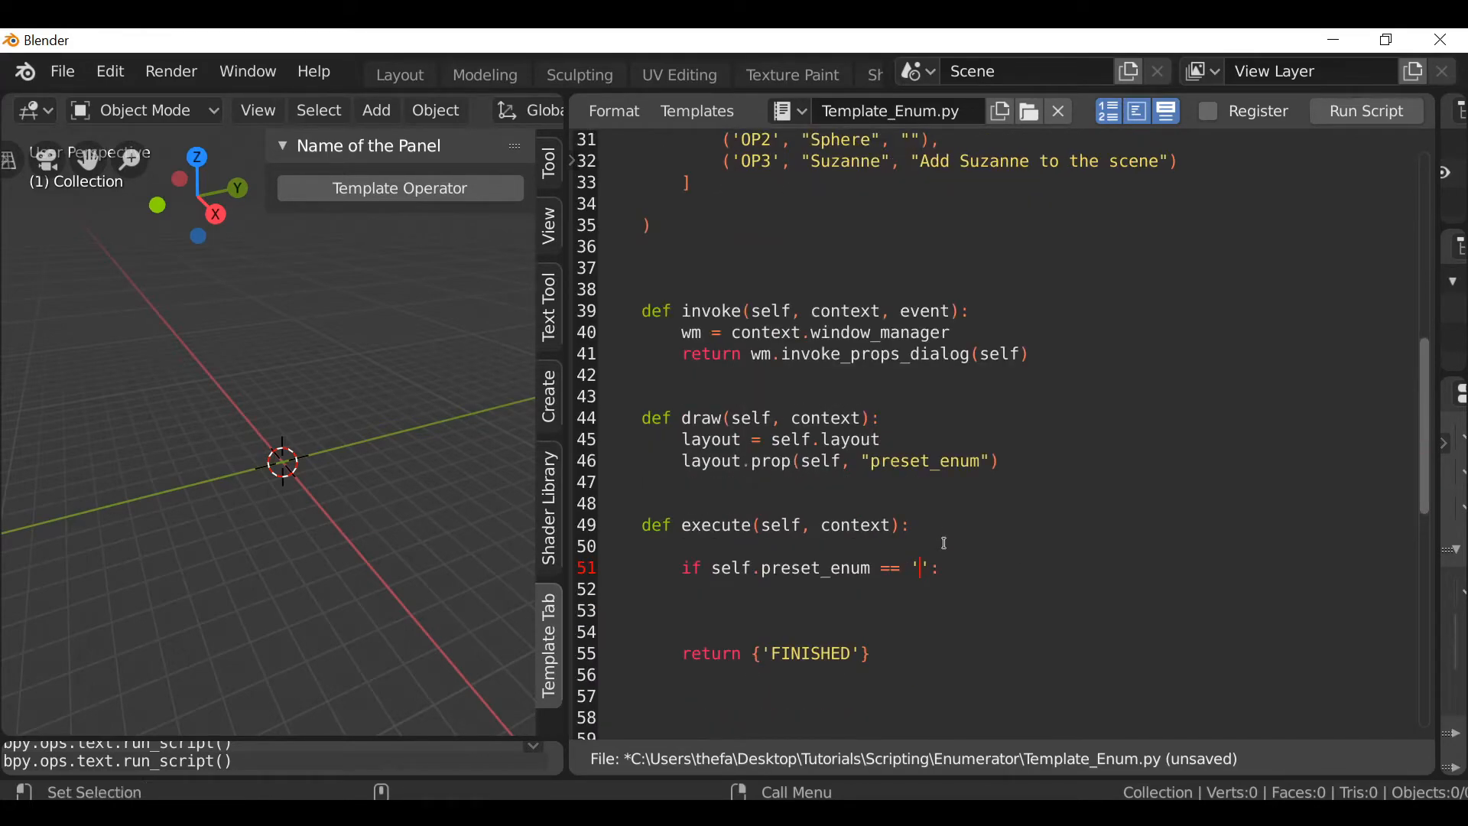
pyautogui.write('OP1')
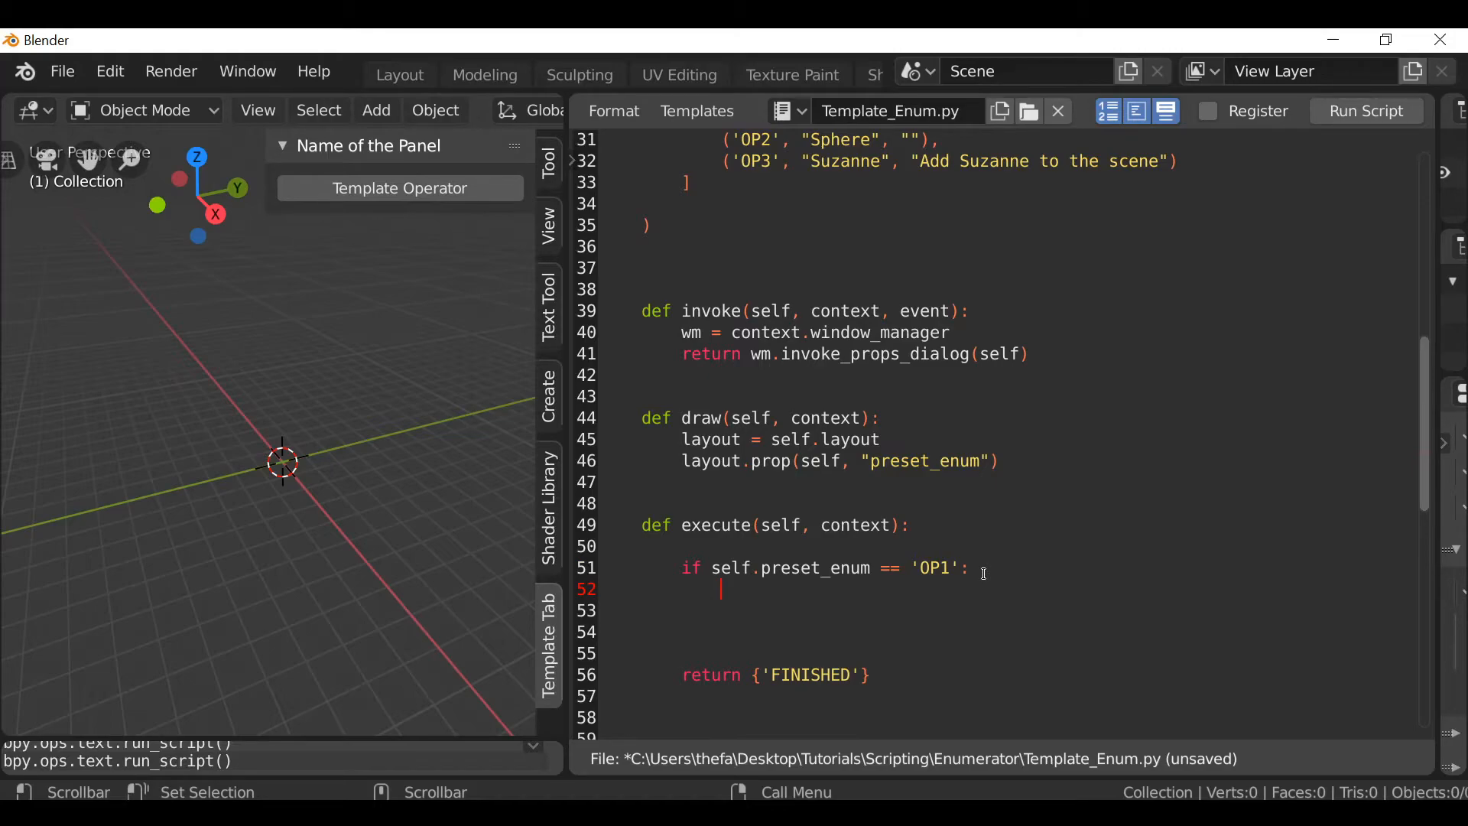
# Call bpy.ops.mesh.primitive_cube_add() under that branch and rerun the script.
pyautogui.write('bpy.')
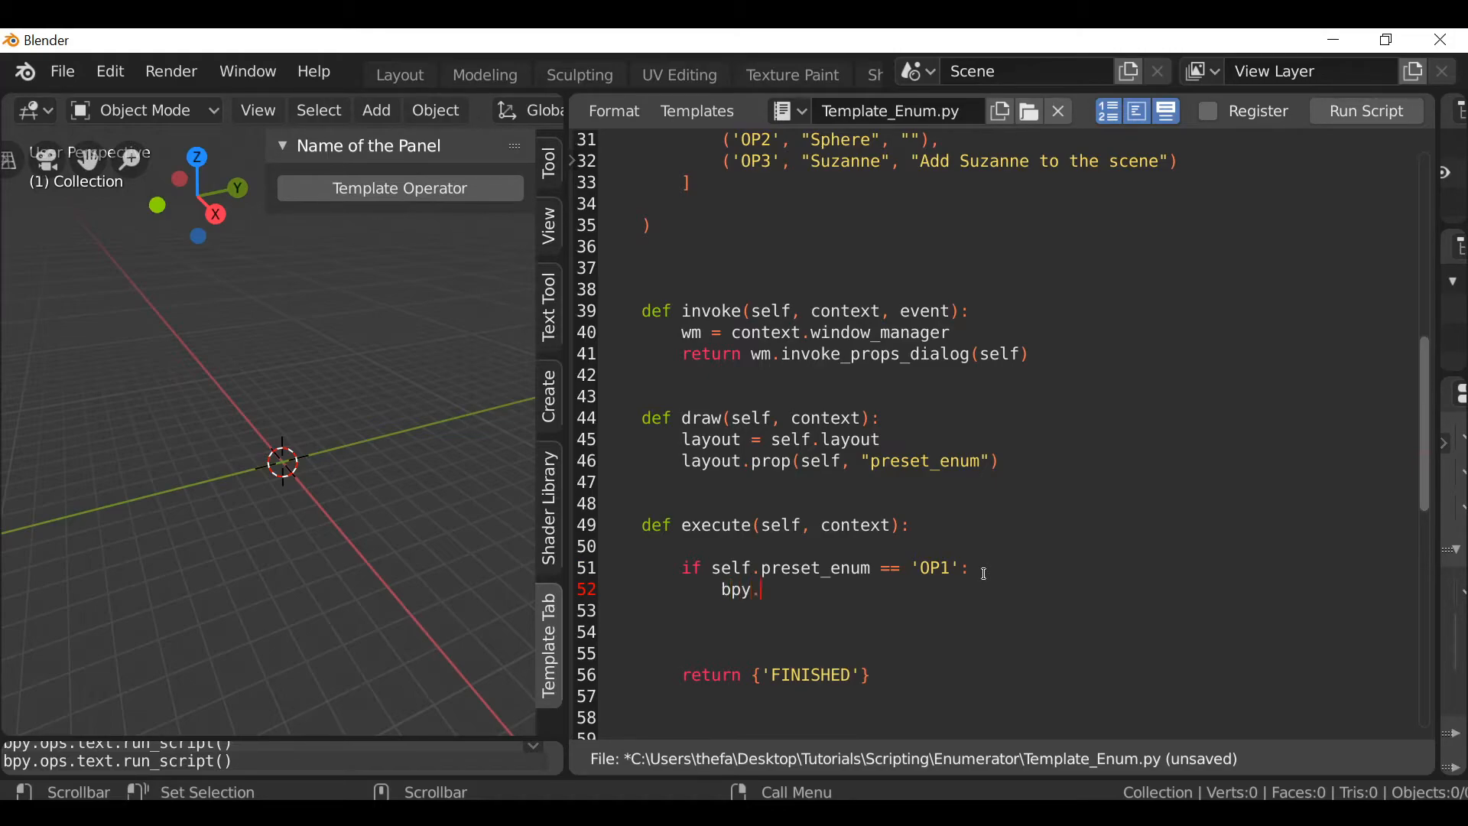
pyautogui.write('ops.mesh')
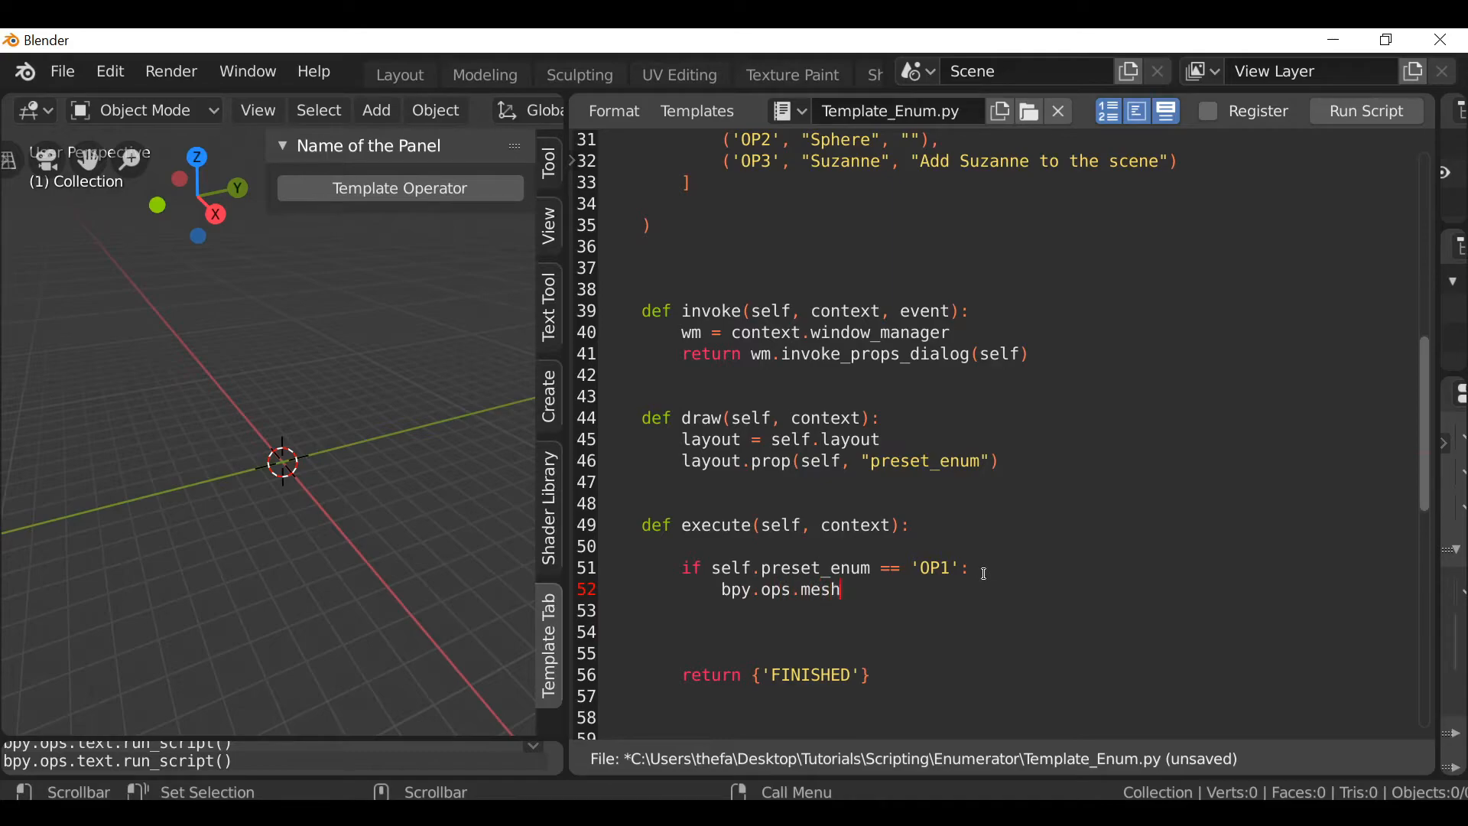
pyautogui.write('.primi')
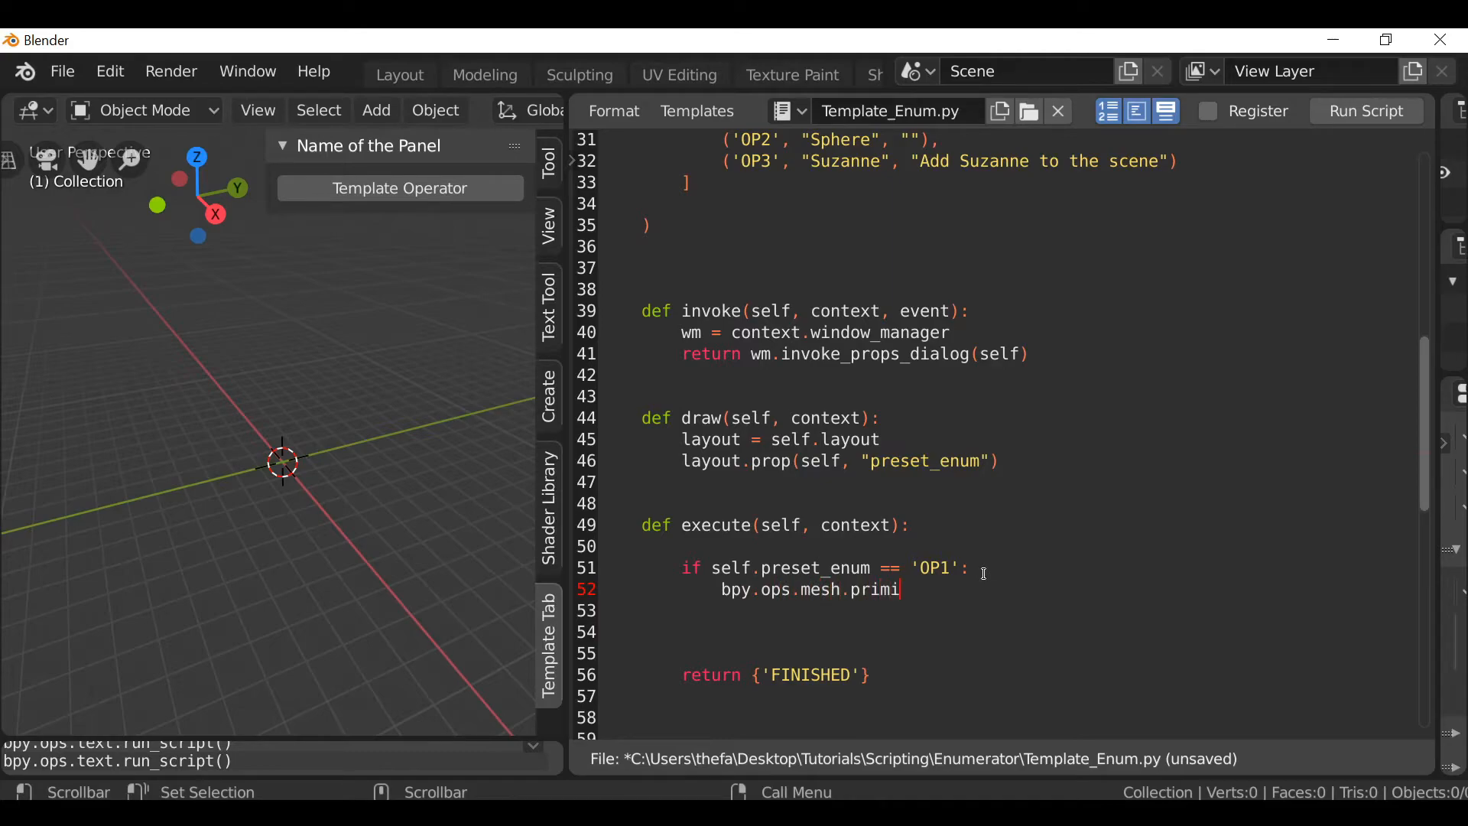
pyautogui.write('tive_')
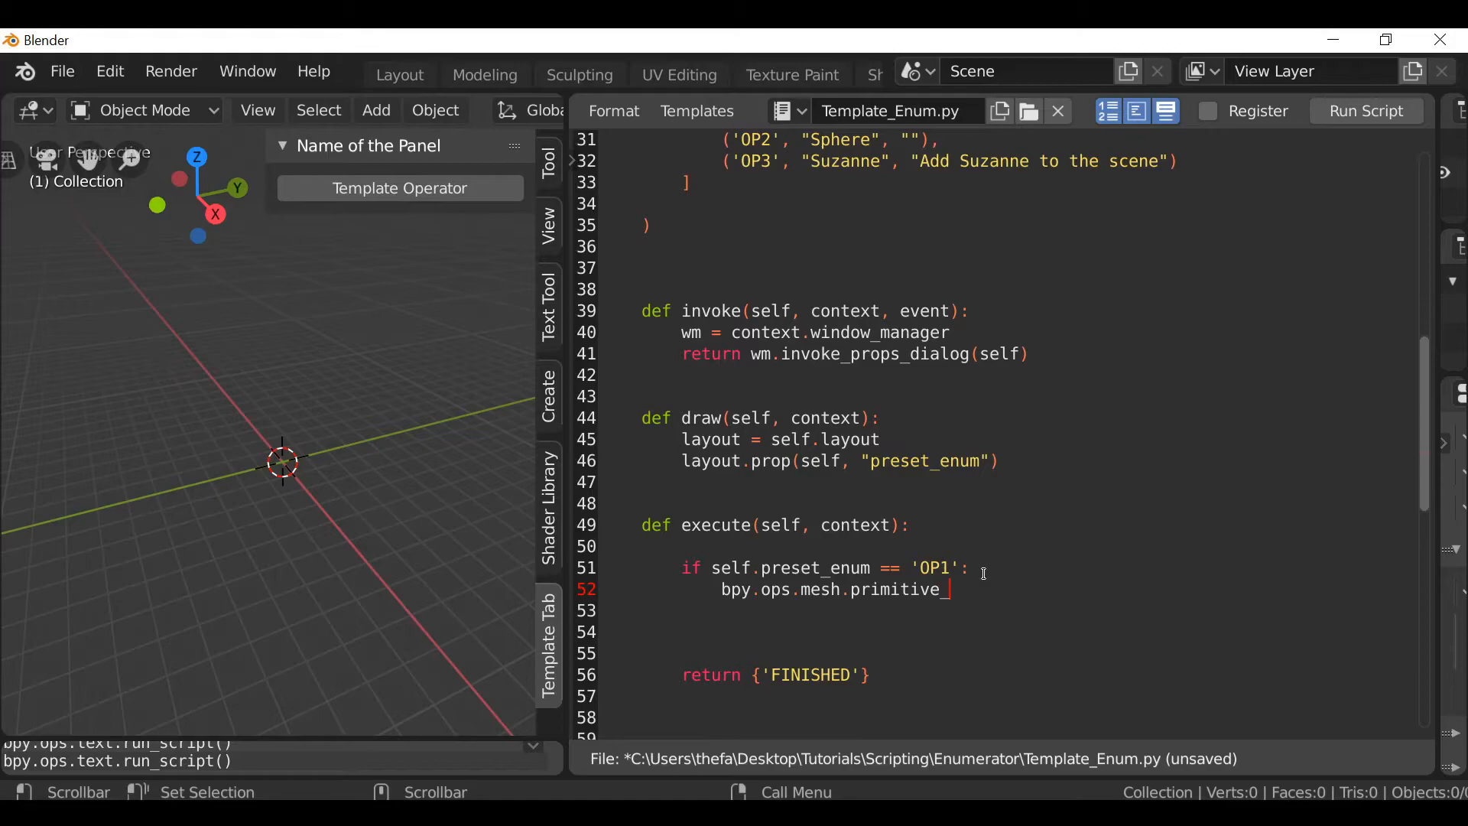
pyautogui.write('cube_add')
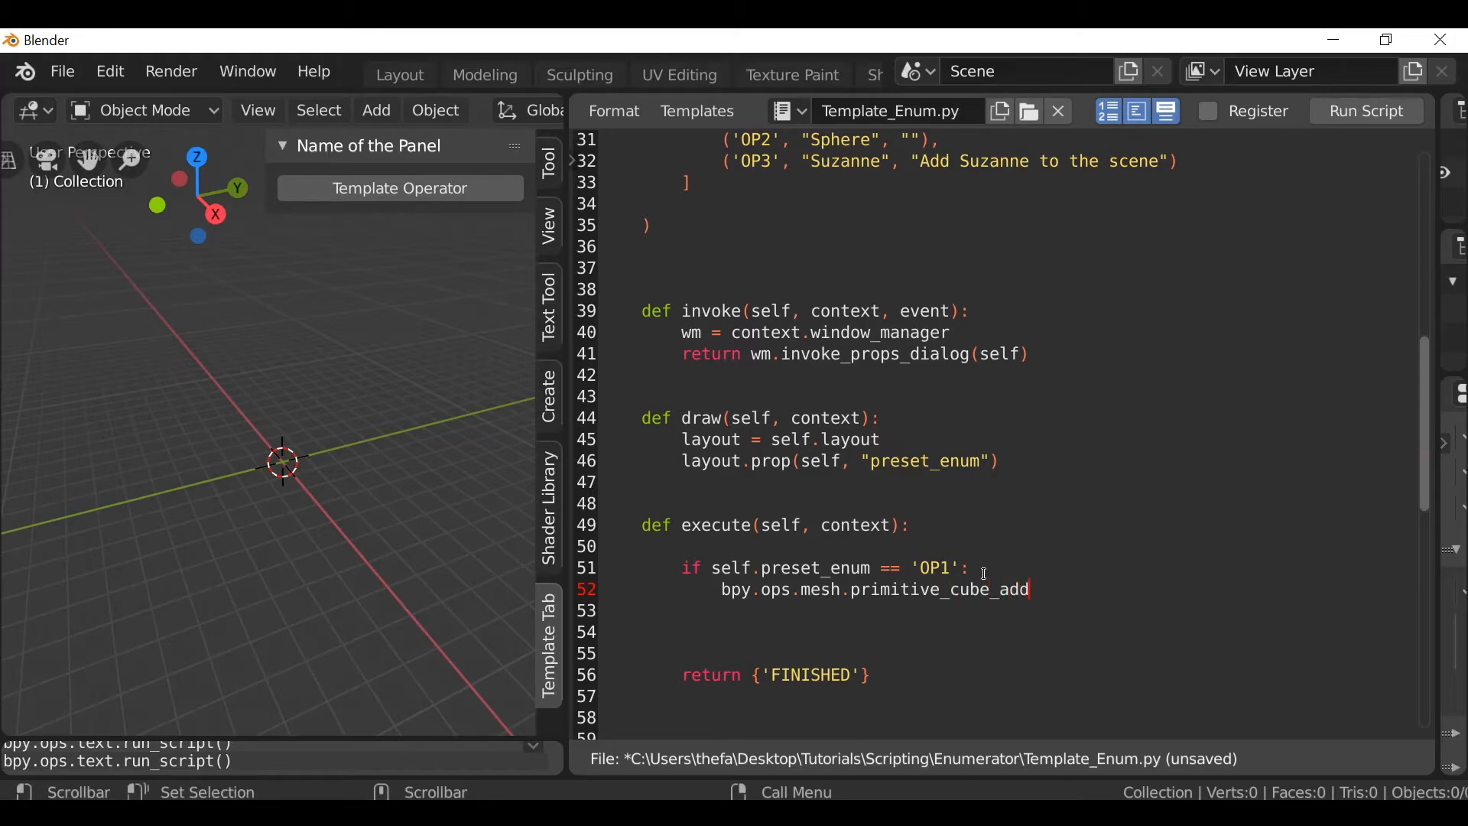
pyautogui.write('()')
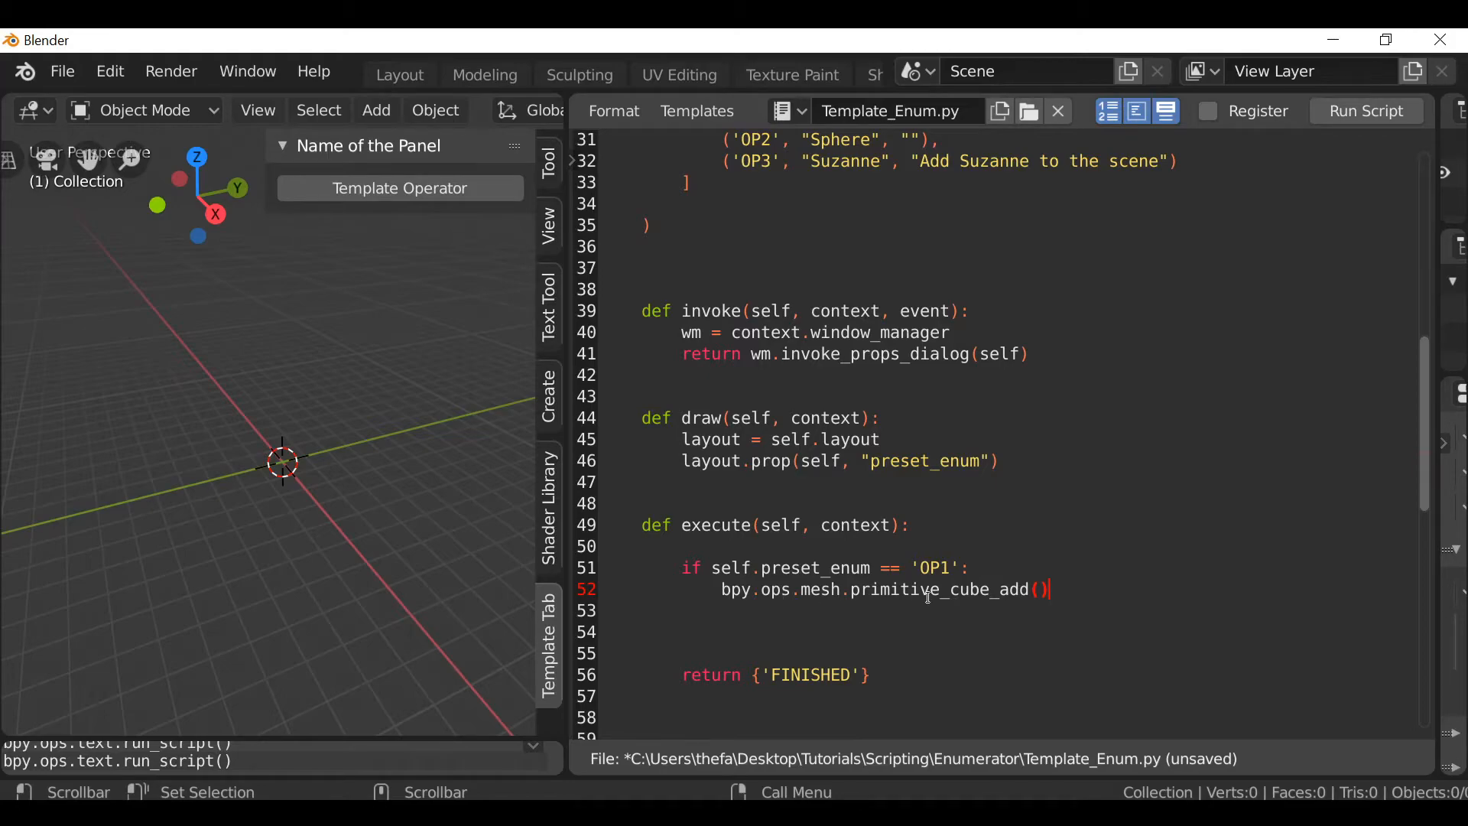
pyautogui.click(376, 110)
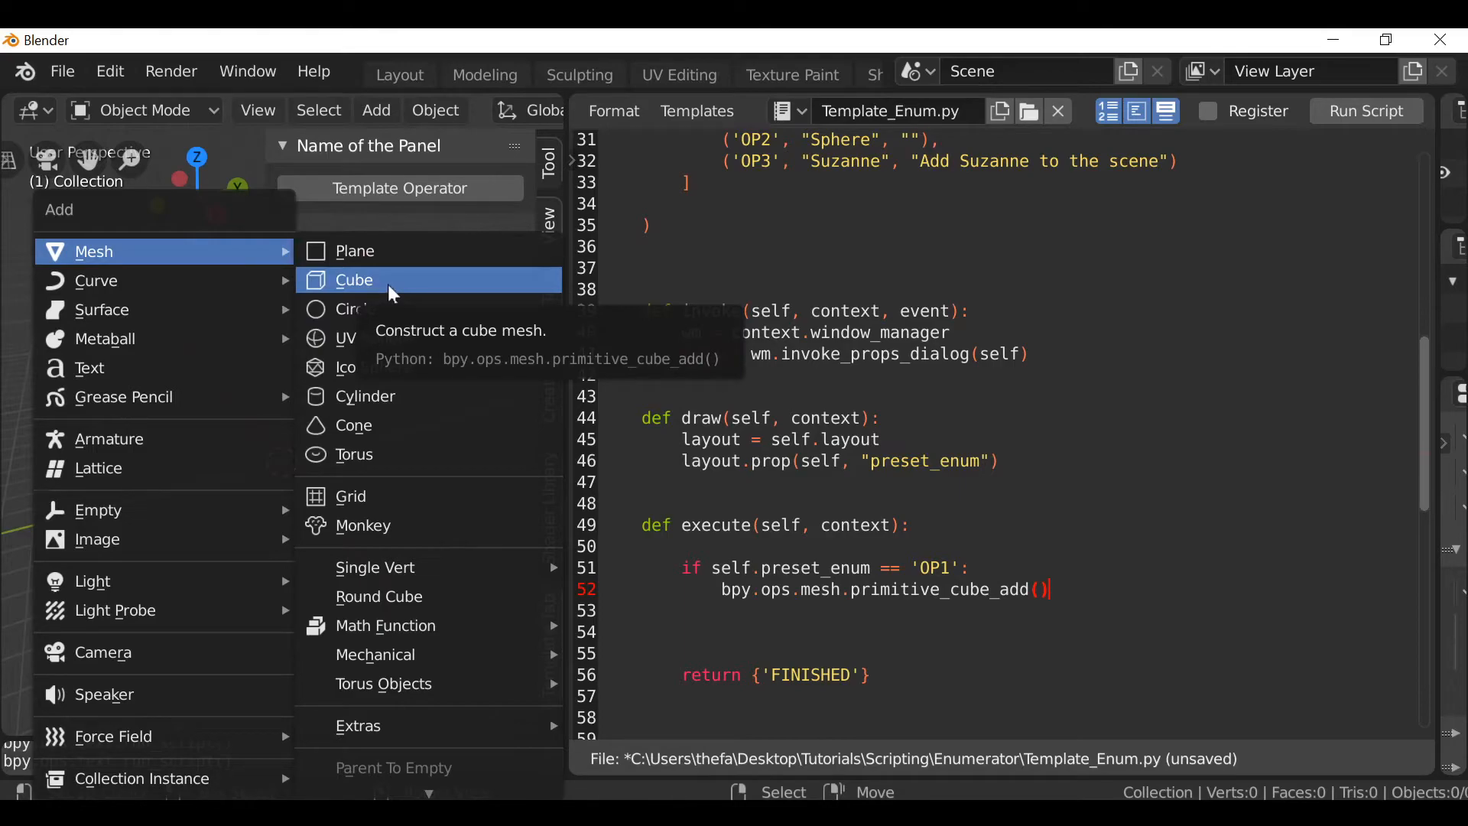
pyautogui.click(353, 278)
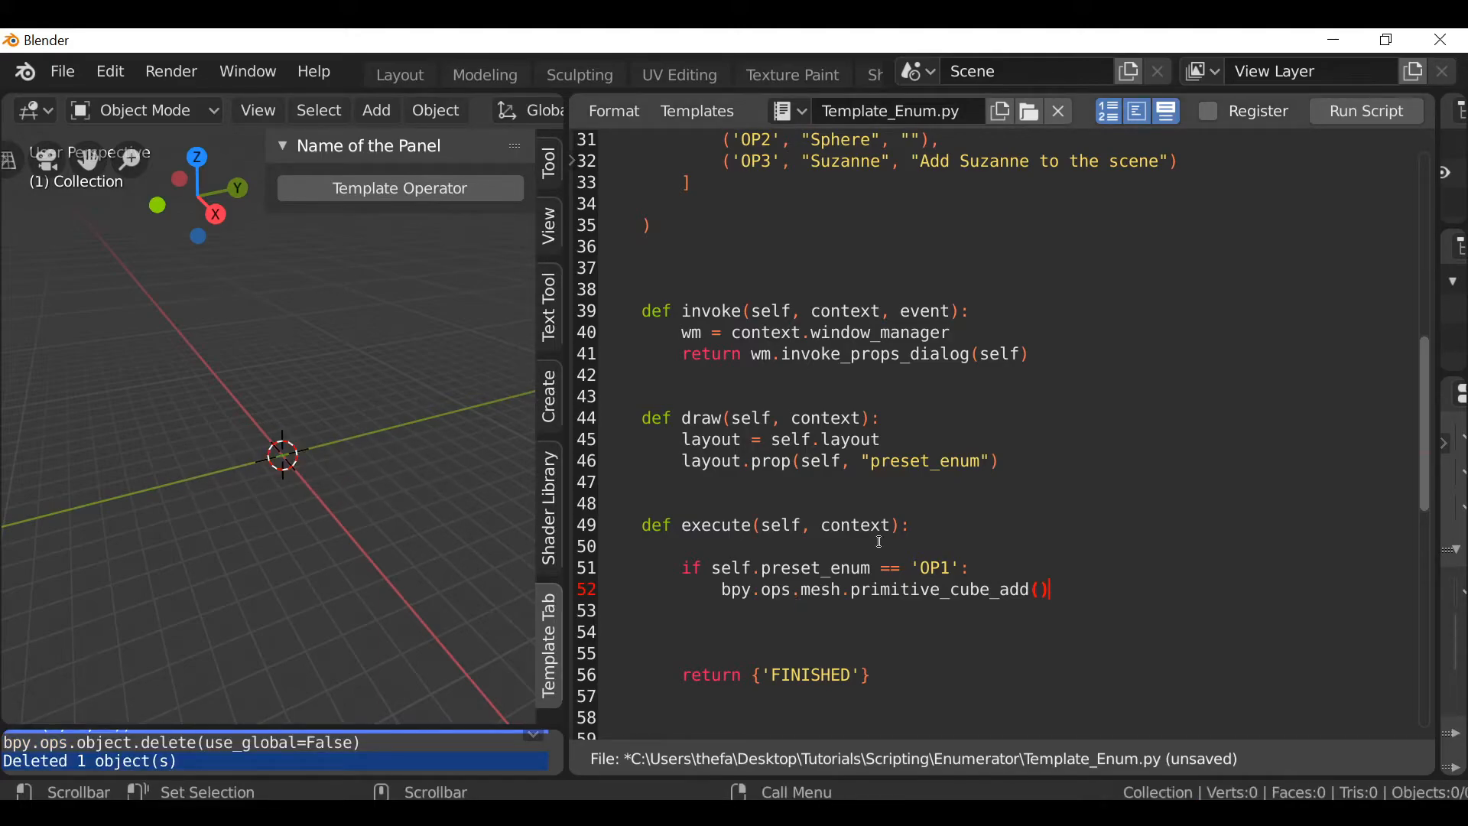
pyautogui.click(1363, 110)
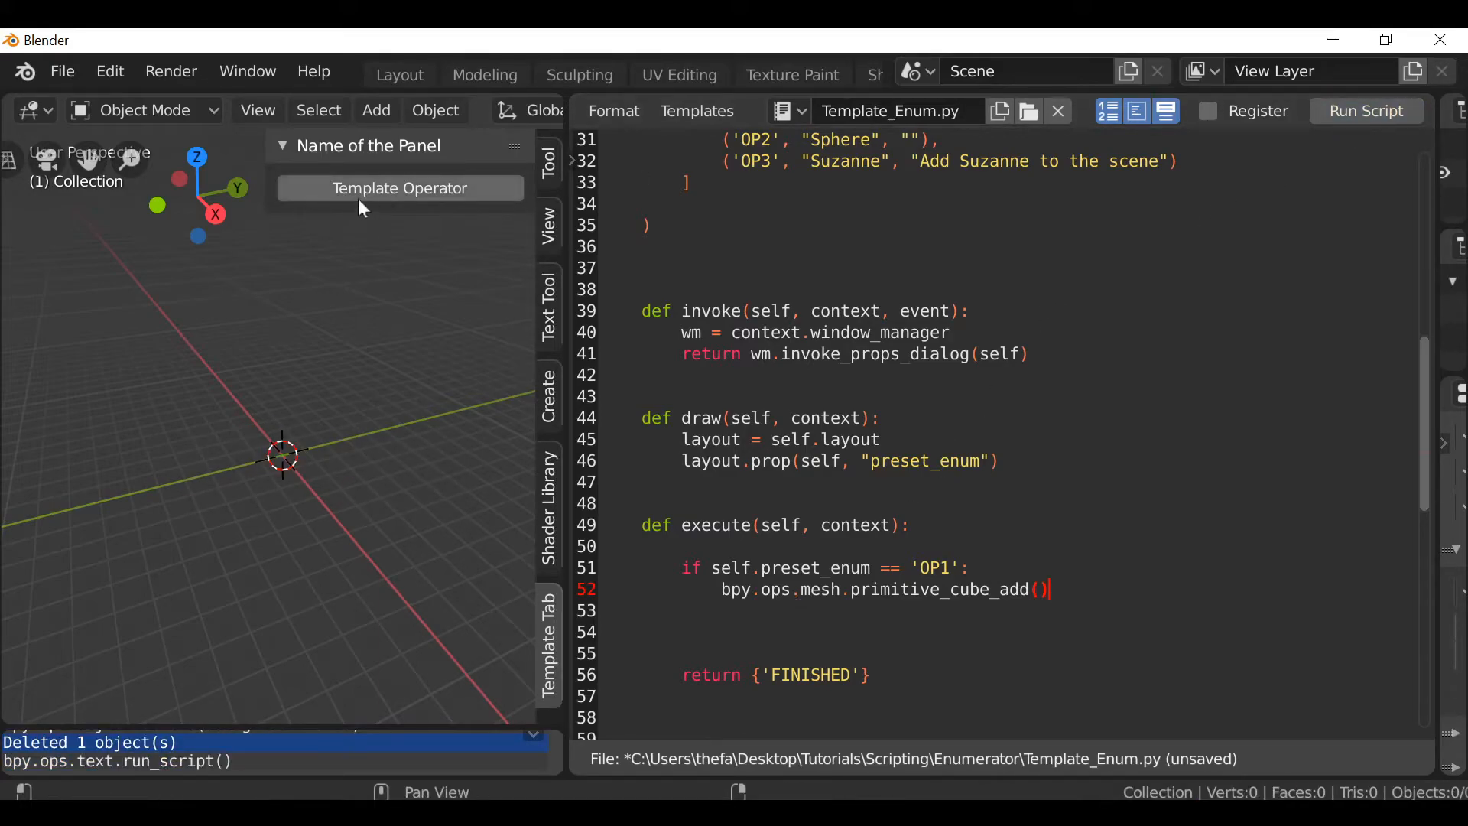
pyautogui.click(399, 188)
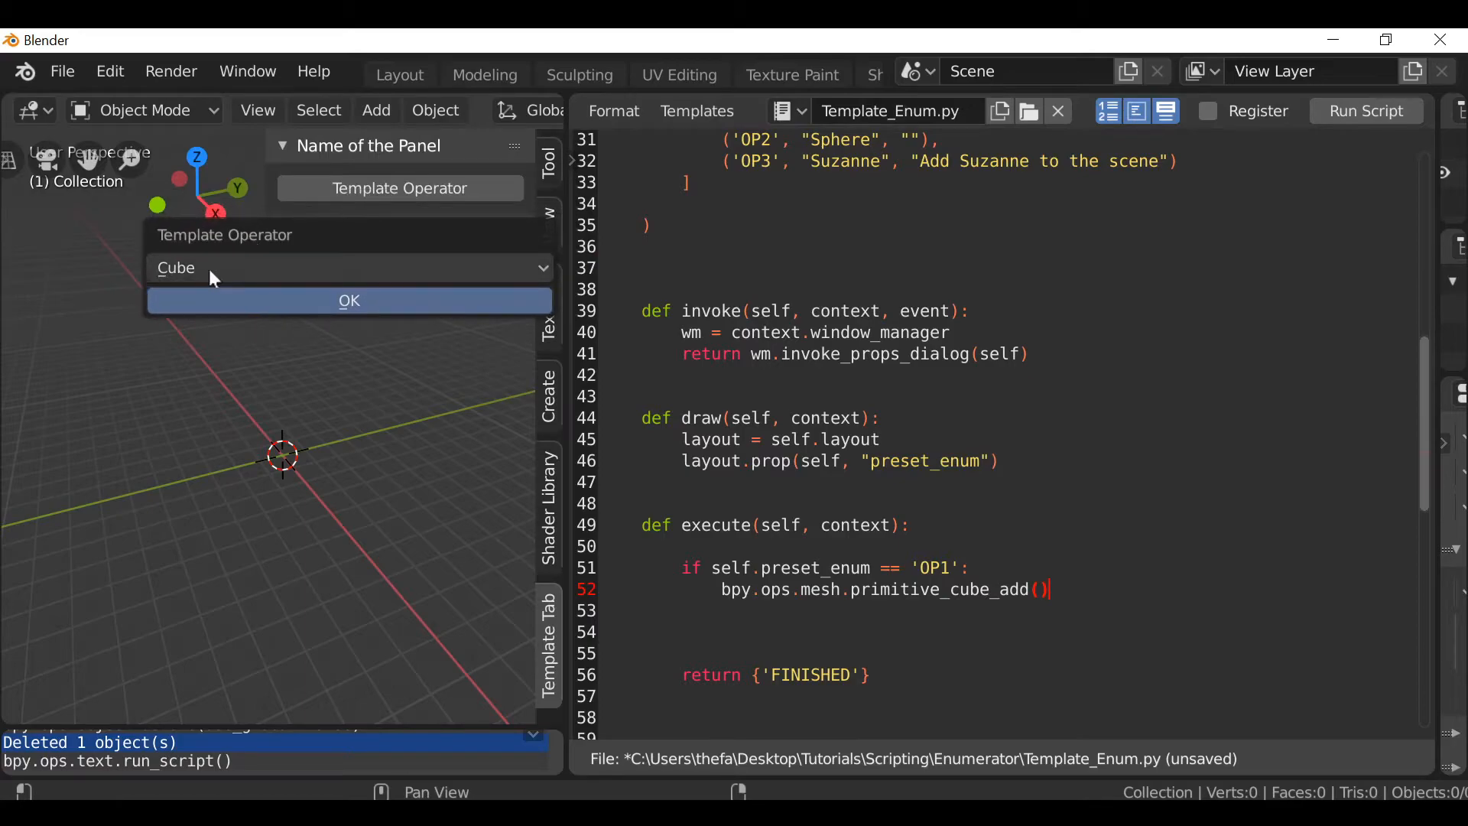
pyautogui.click(348, 301)
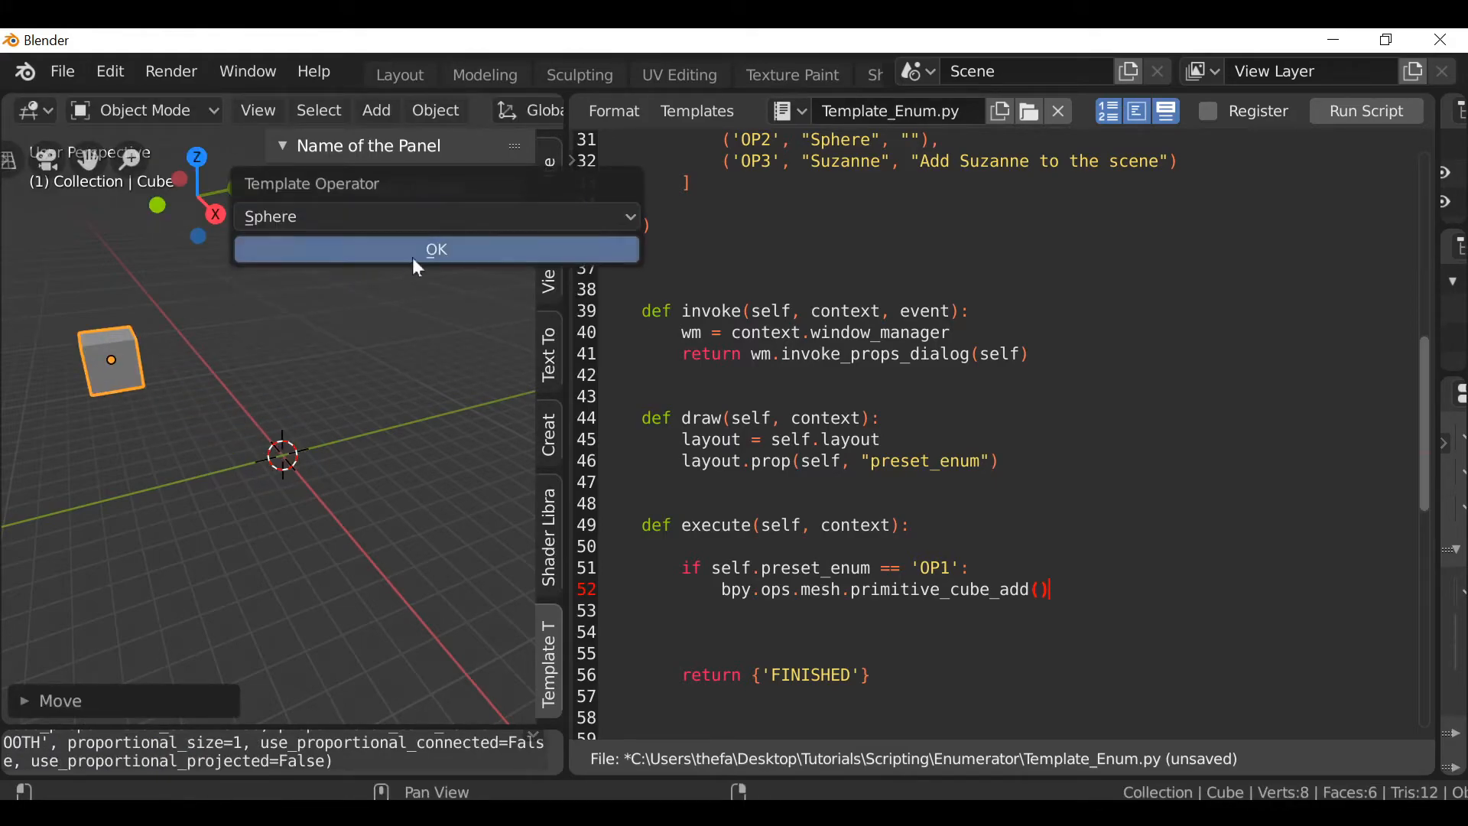
pyautogui.click(436, 249)
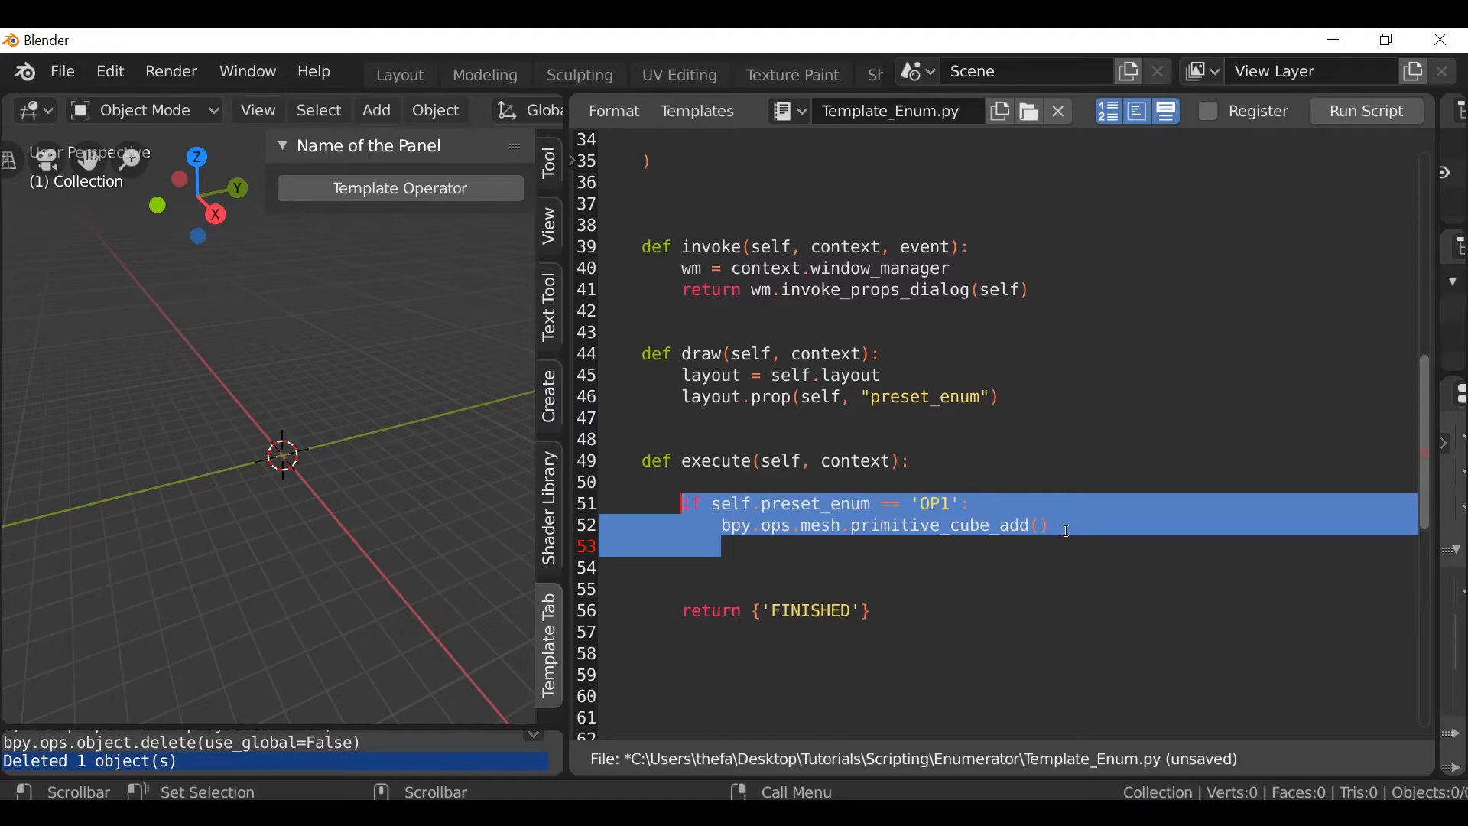
# Add OP2 branch calling primitive_uv_sphere_add() and OP3 branch calling primitive_monkey_add(), then rerun.
pyautogui.click(1051, 524)
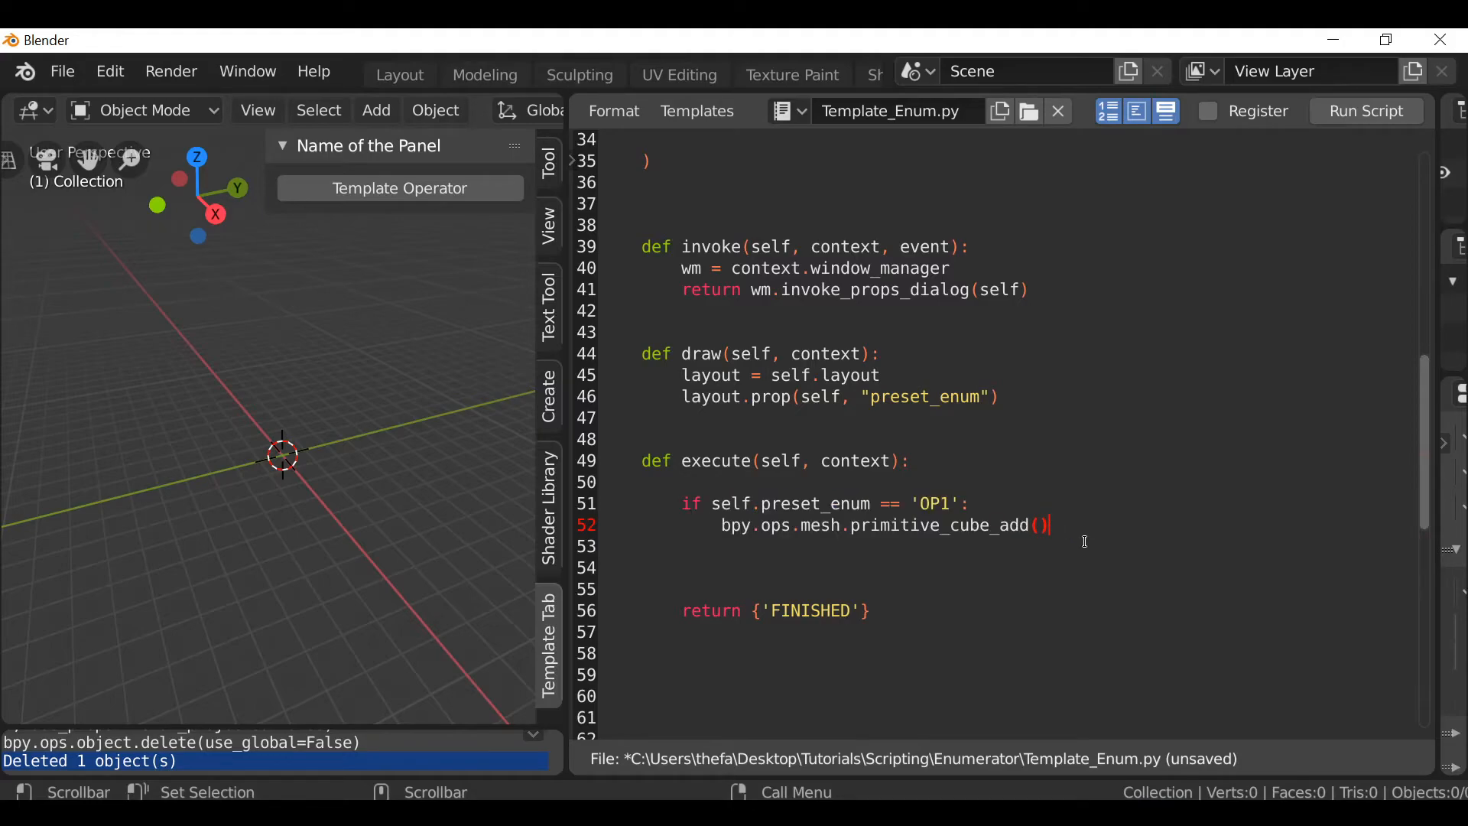
pyautogui.press('enter')
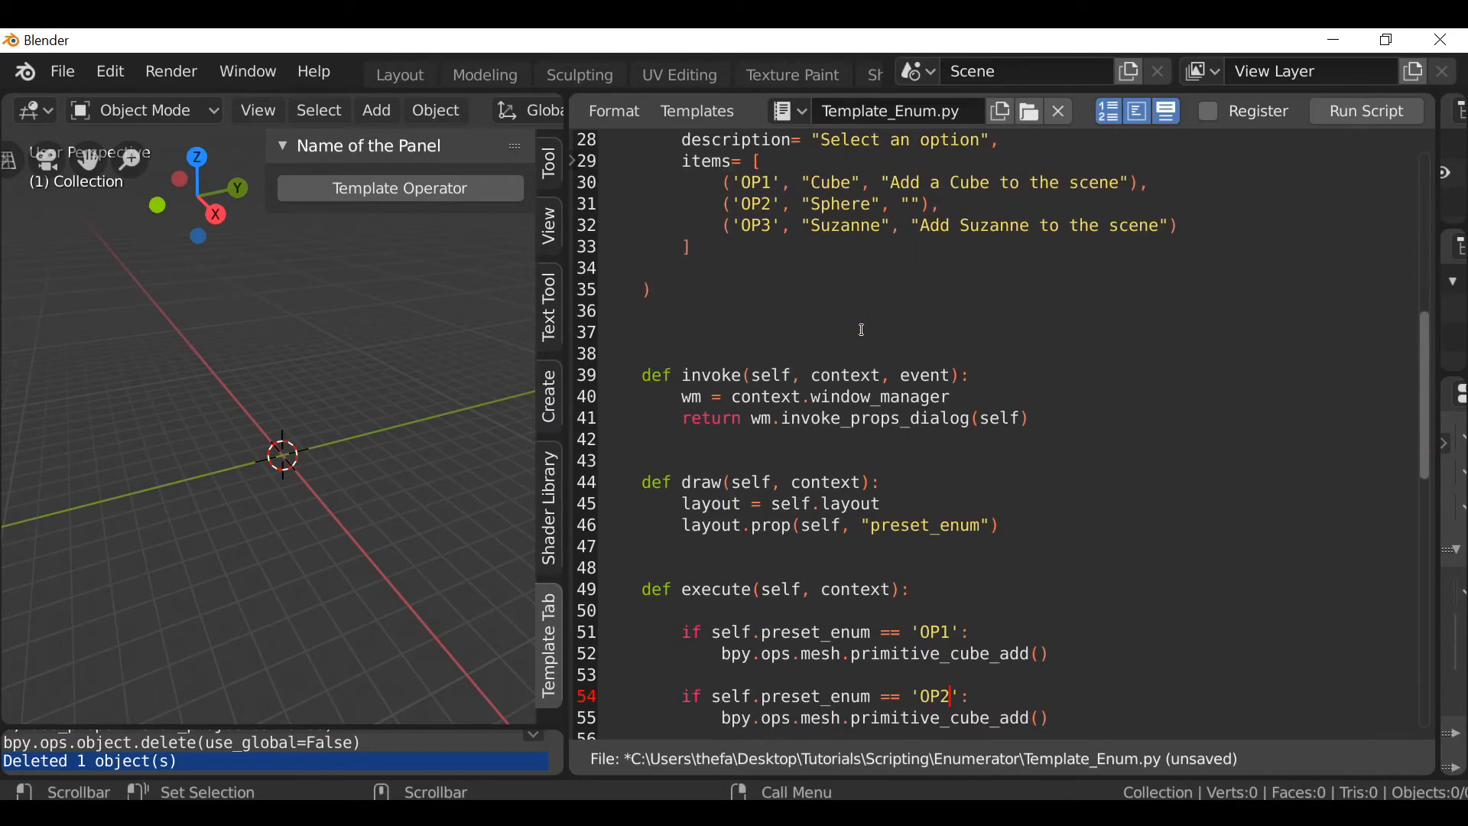
pyautogui.scroll(-3)
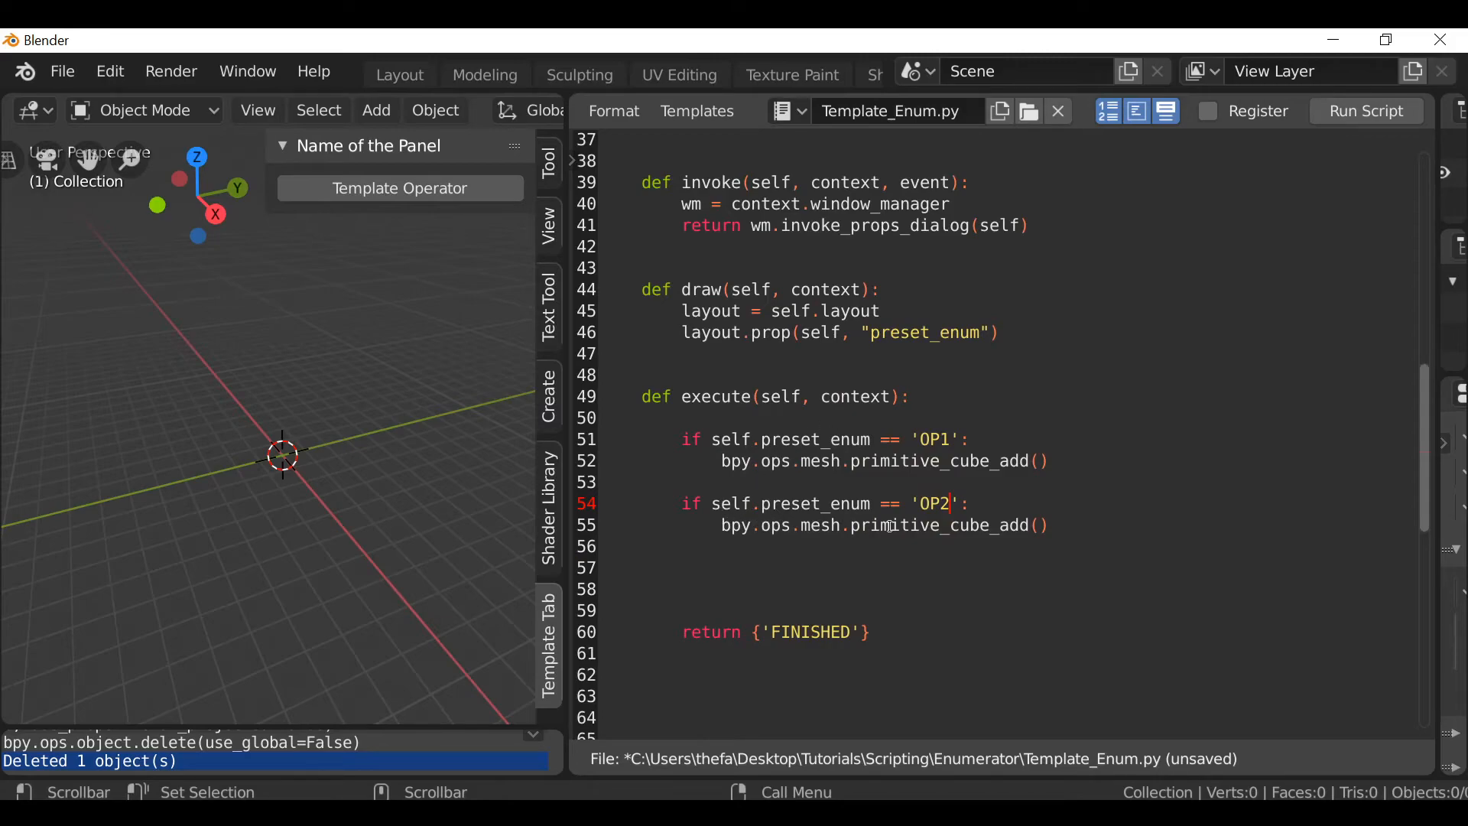
pyautogui.doubleClick(969, 525)
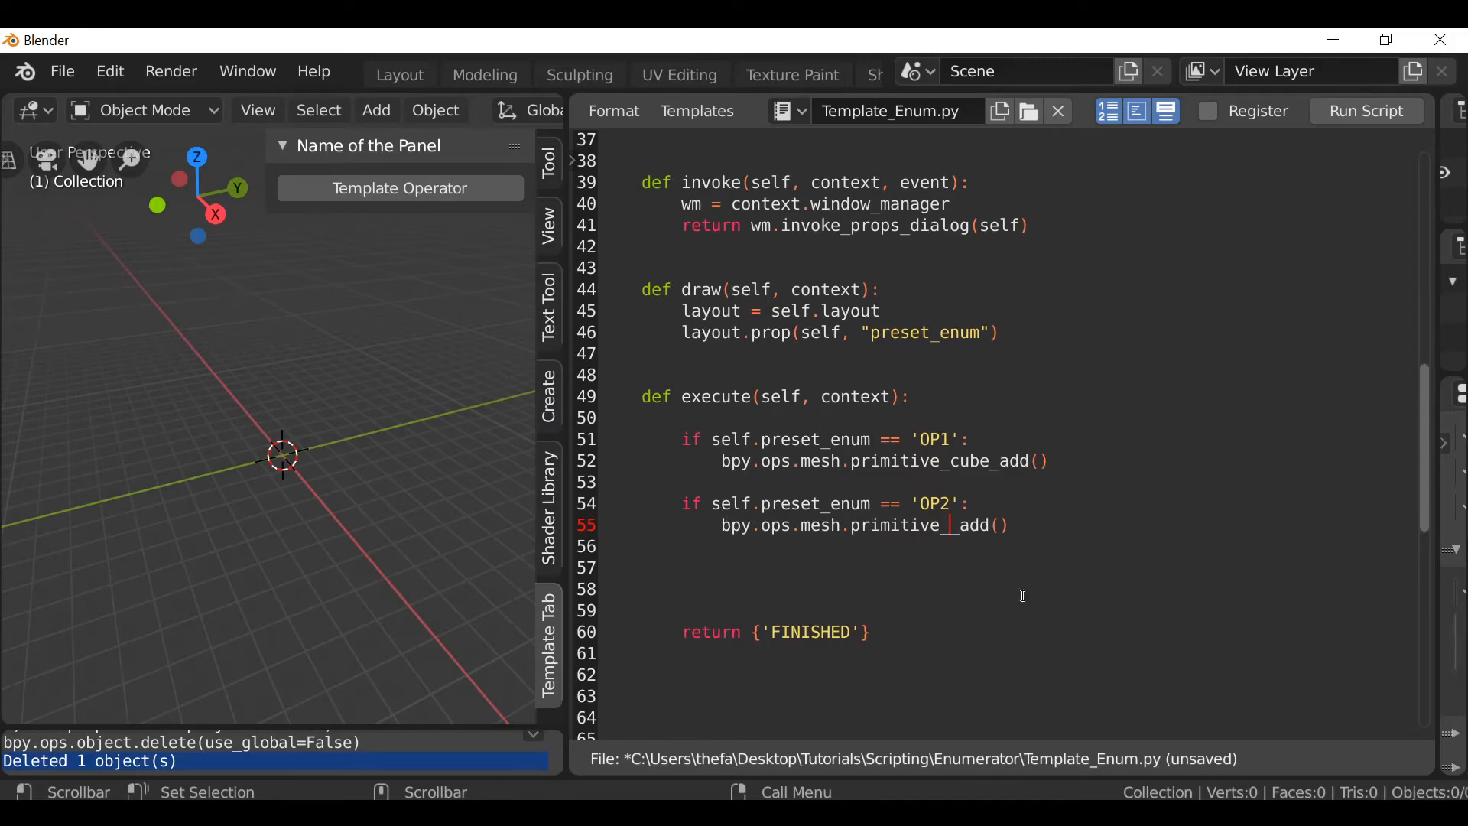
pyautogui.write('uv_sp_')
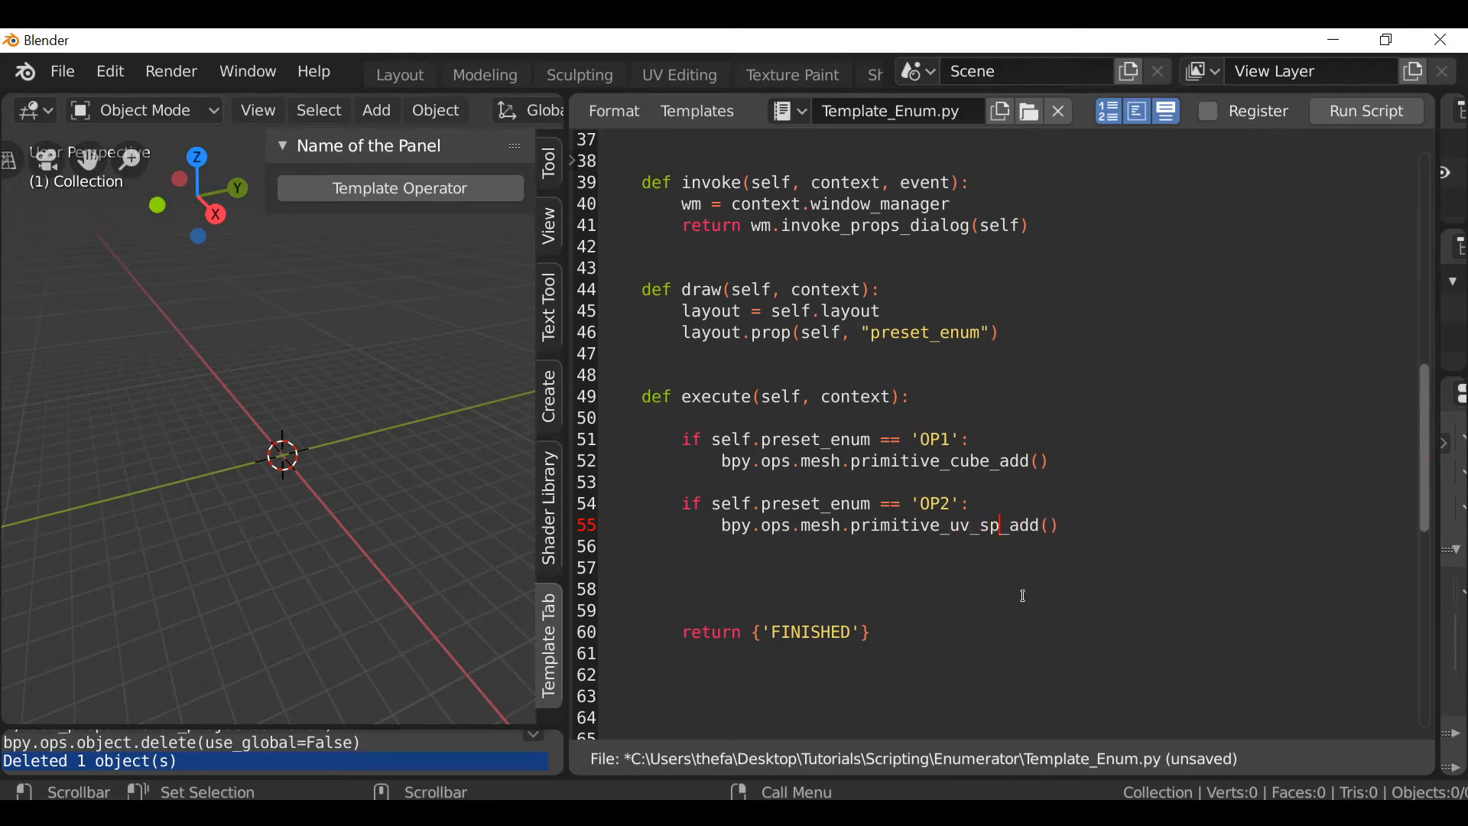
pyautogui.write('here')
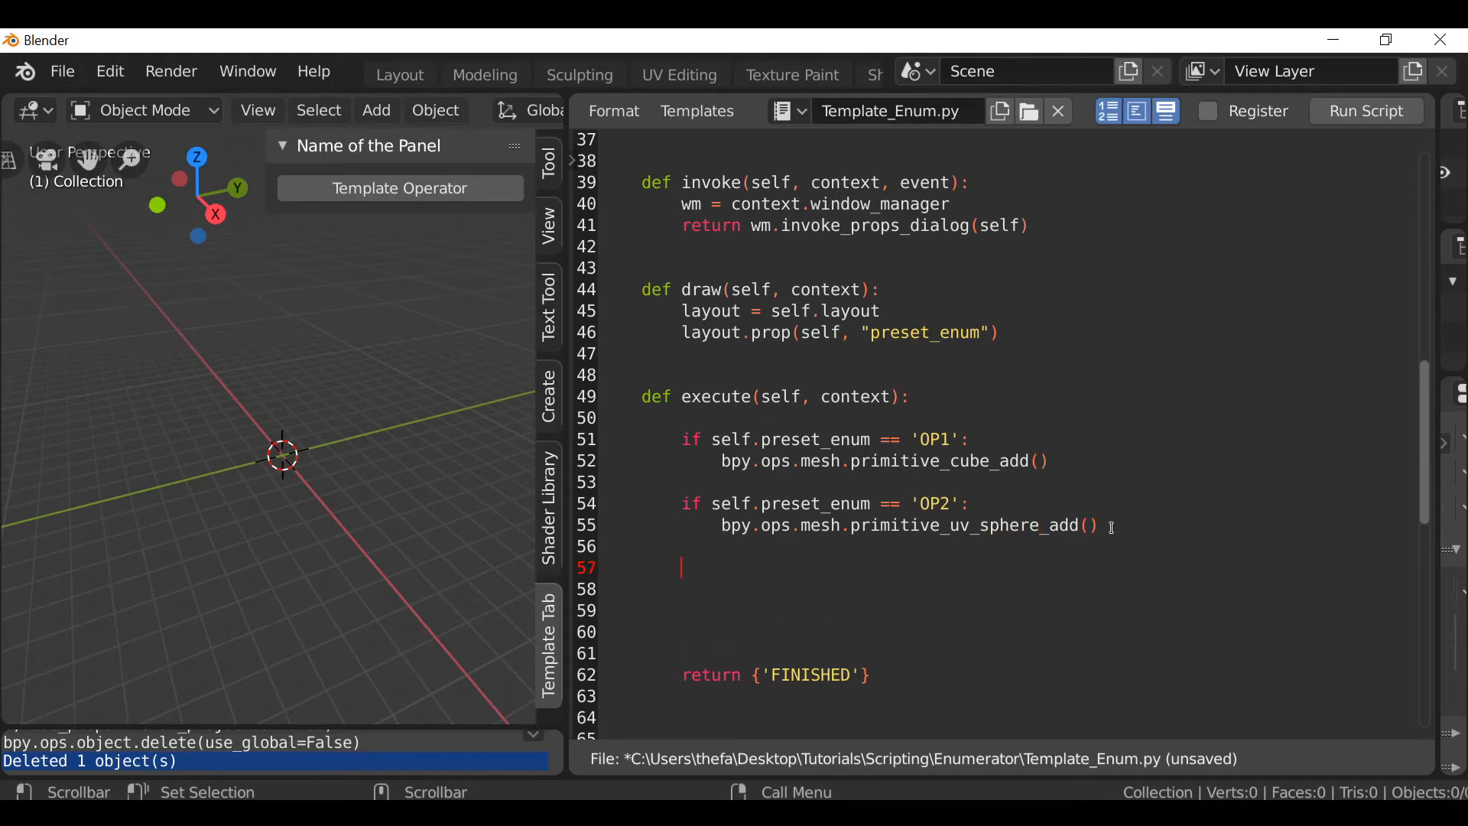
pyautogui.write("if self.preset_enum == 'OP1':")
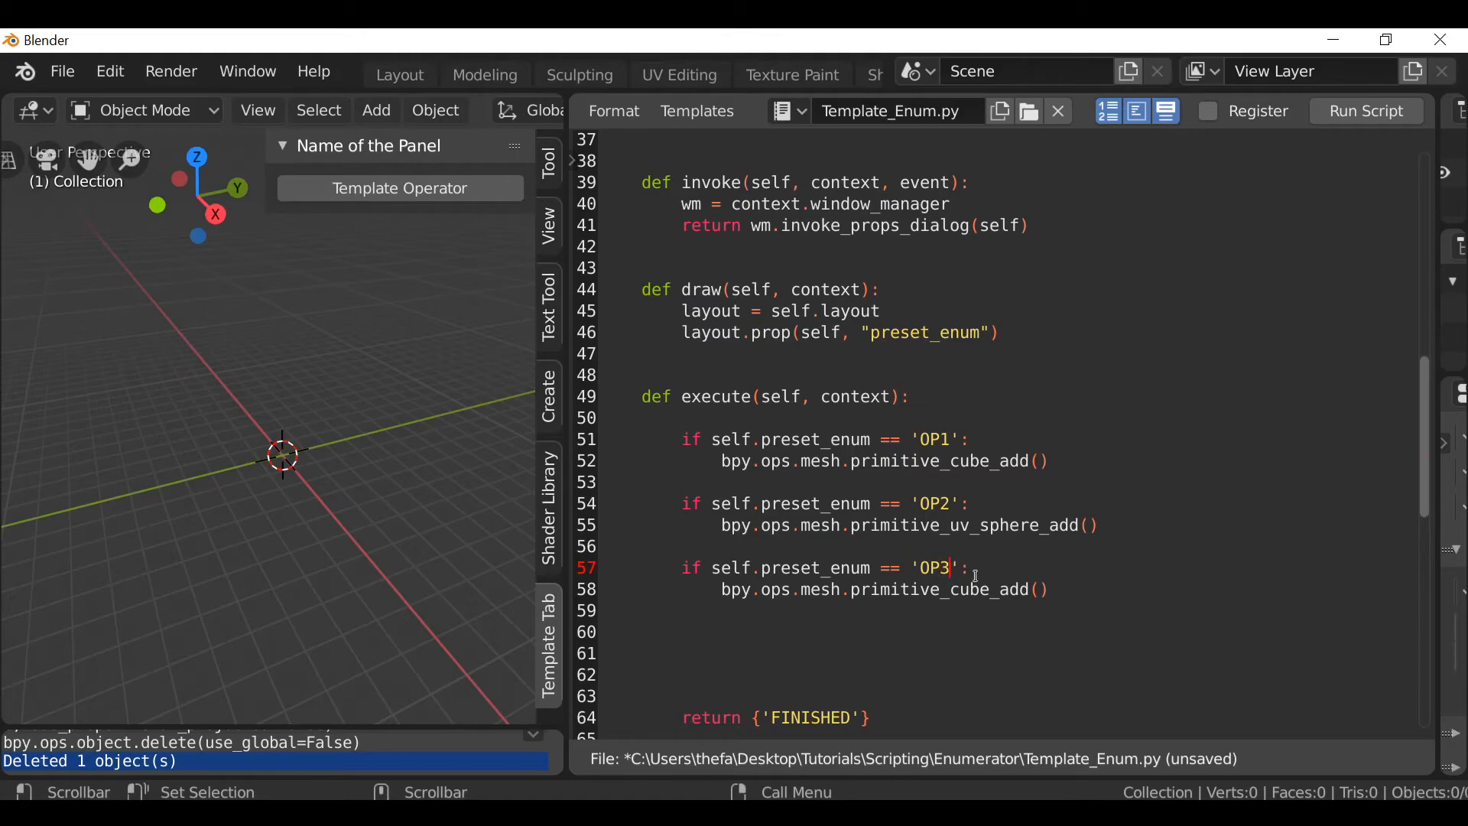
pyautogui.click(1364, 110)
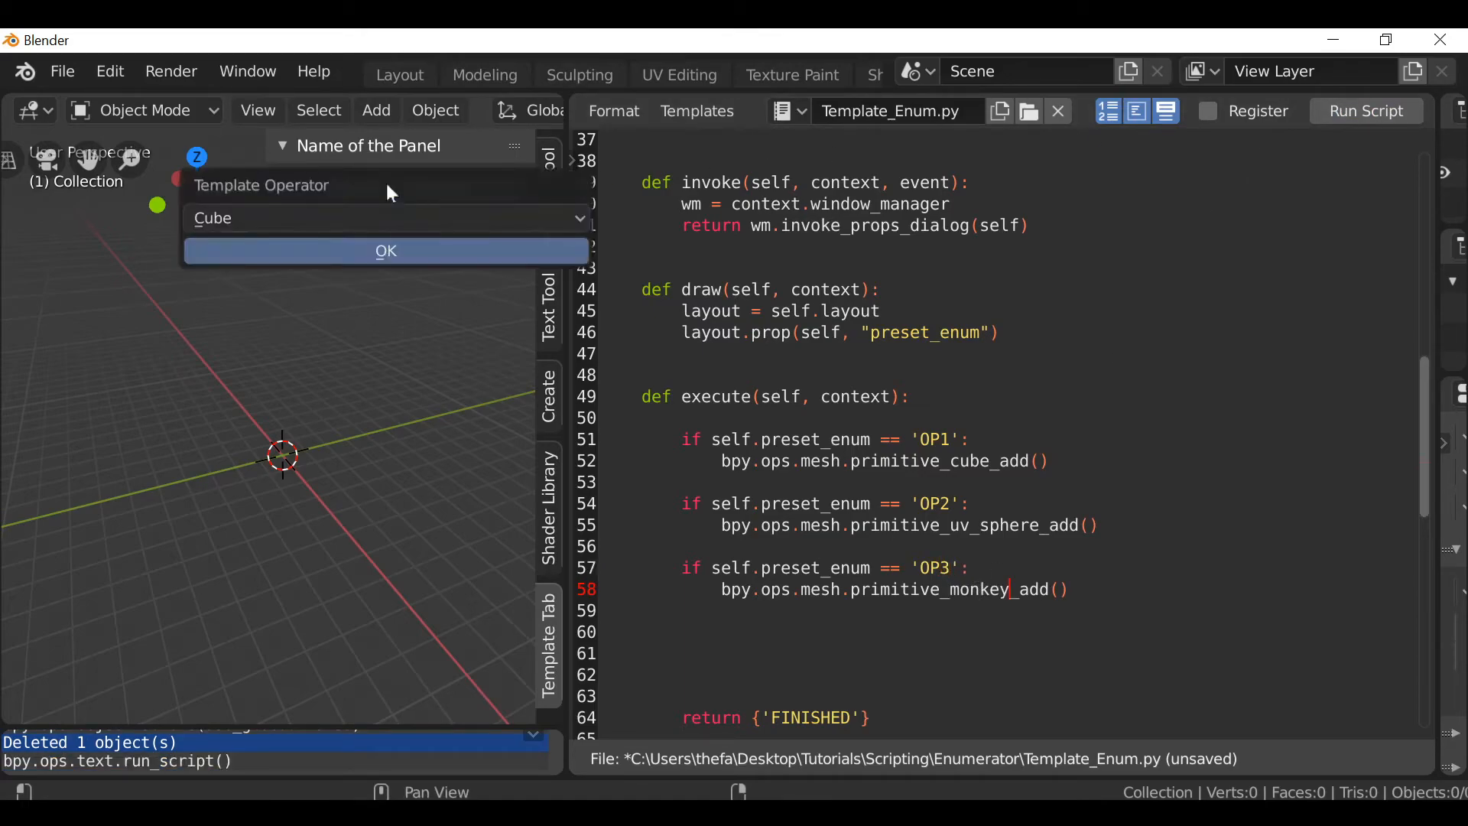
# Add a Cube, a Sphere and Suzanne monkeys from the operator's dropdown popup.
pyautogui.click(385, 249)
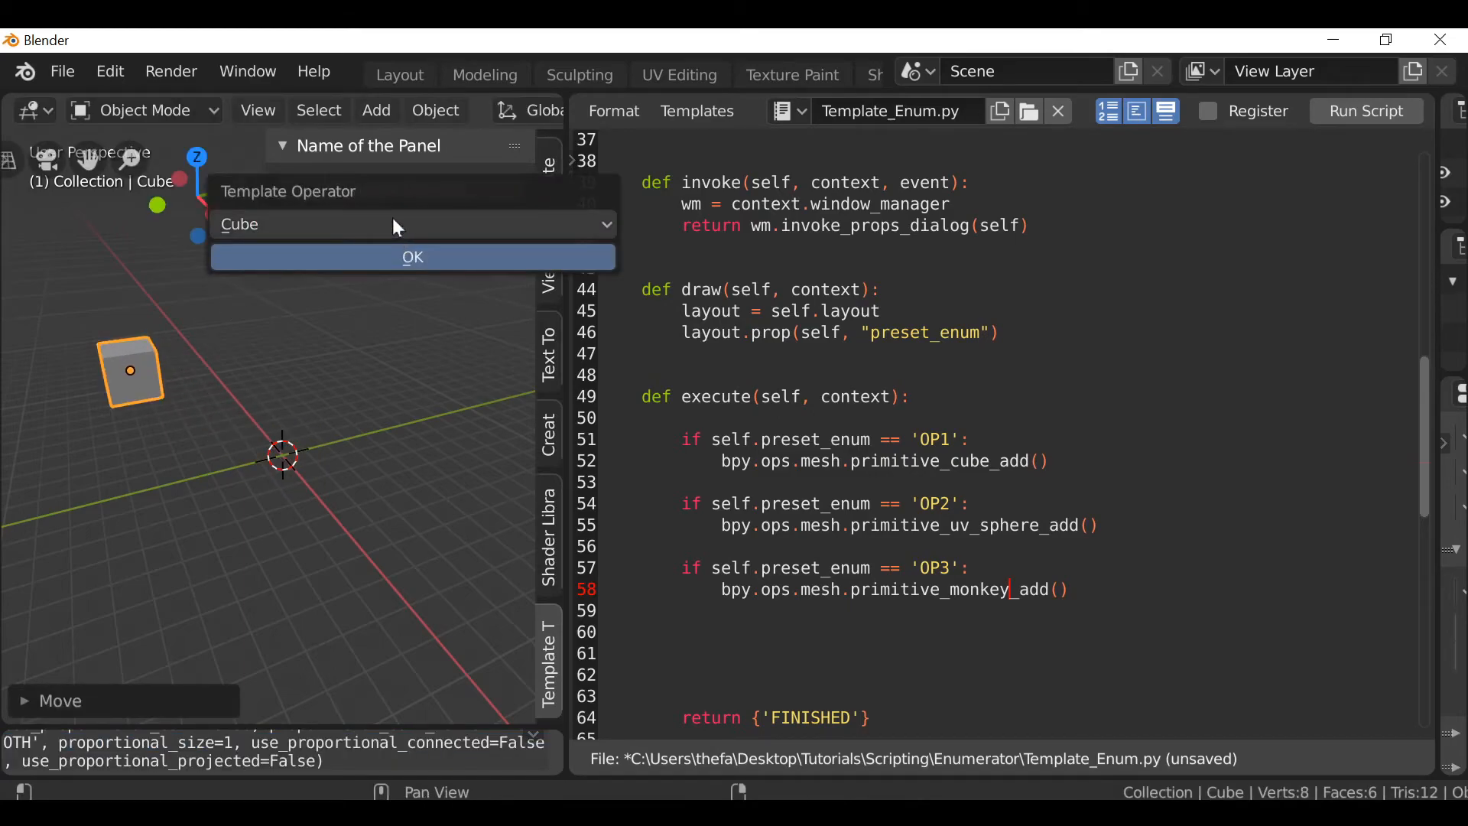
pyautogui.click(411, 257)
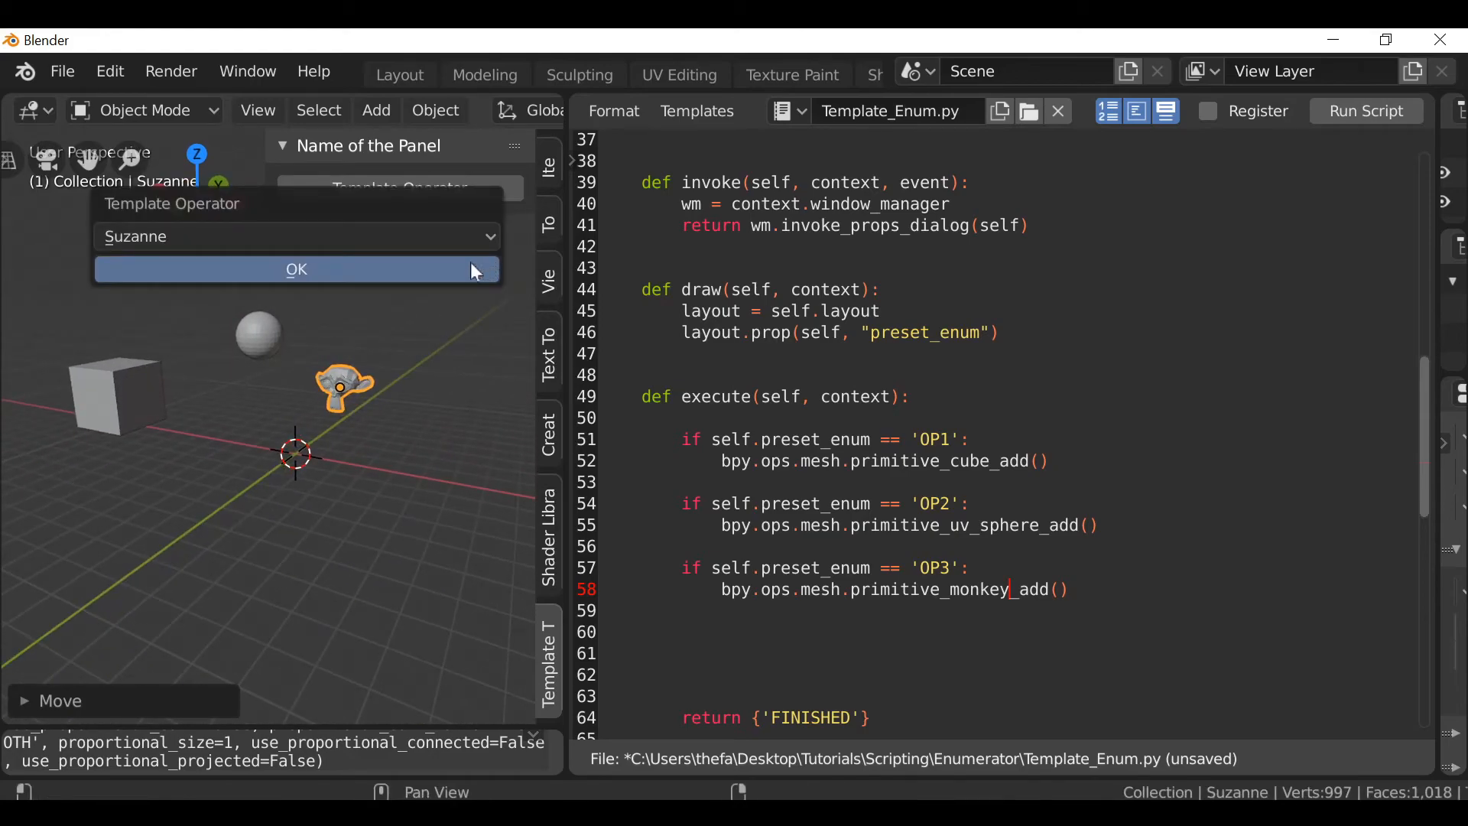
pyautogui.moveTo(289, 199)
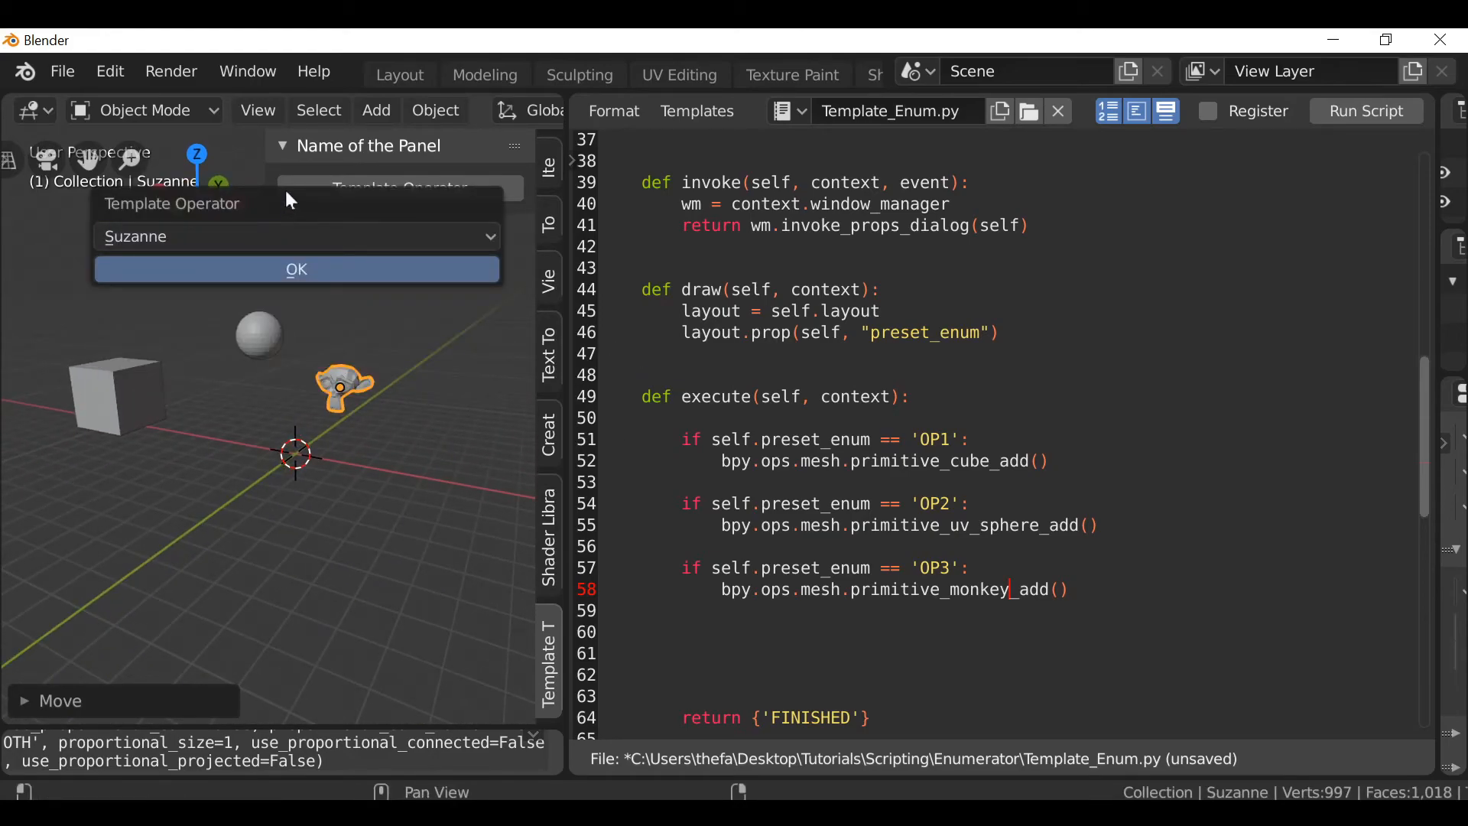
pyautogui.click(295, 269)
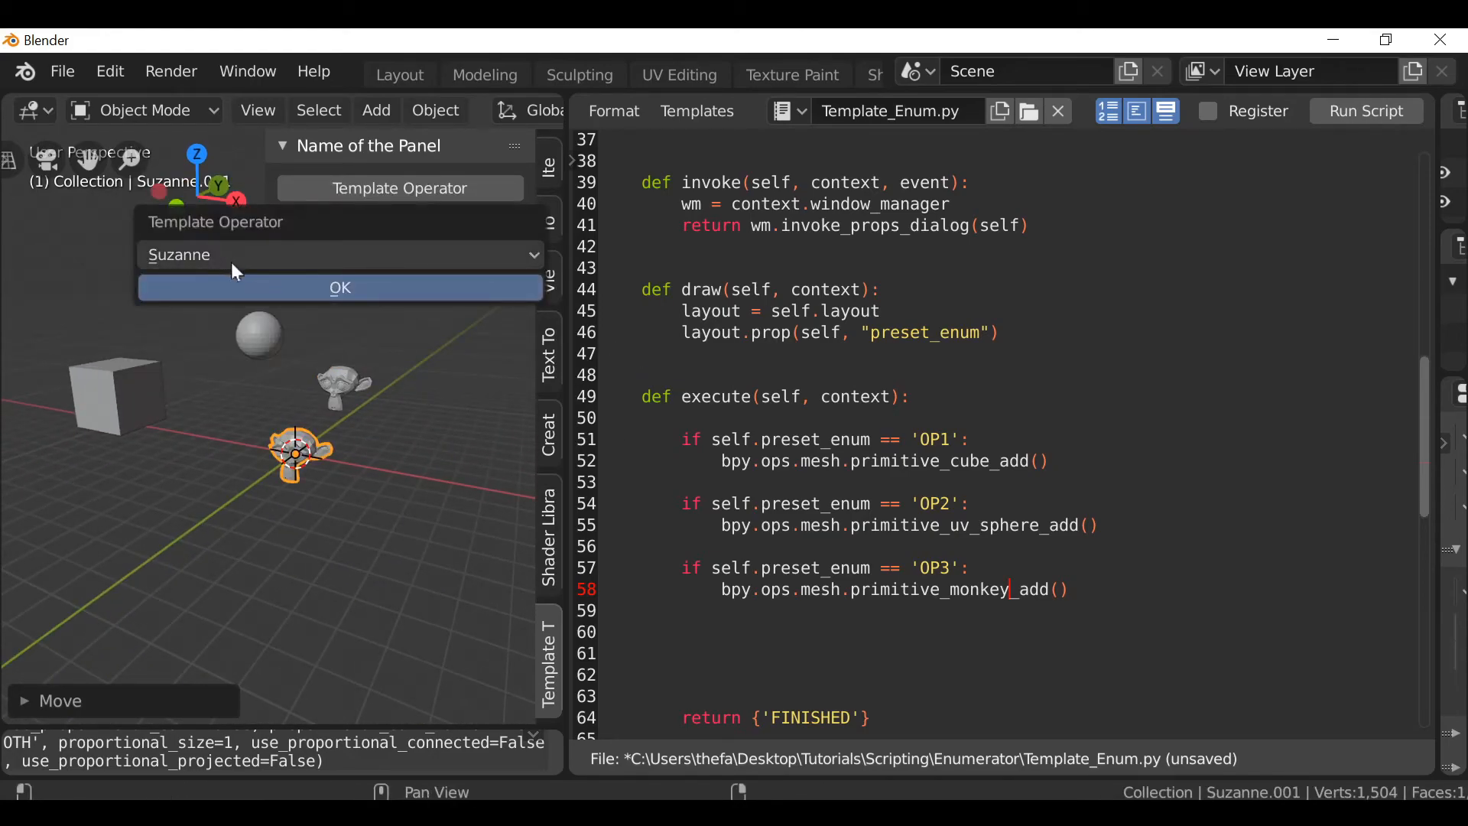
pyautogui.click(339, 288)
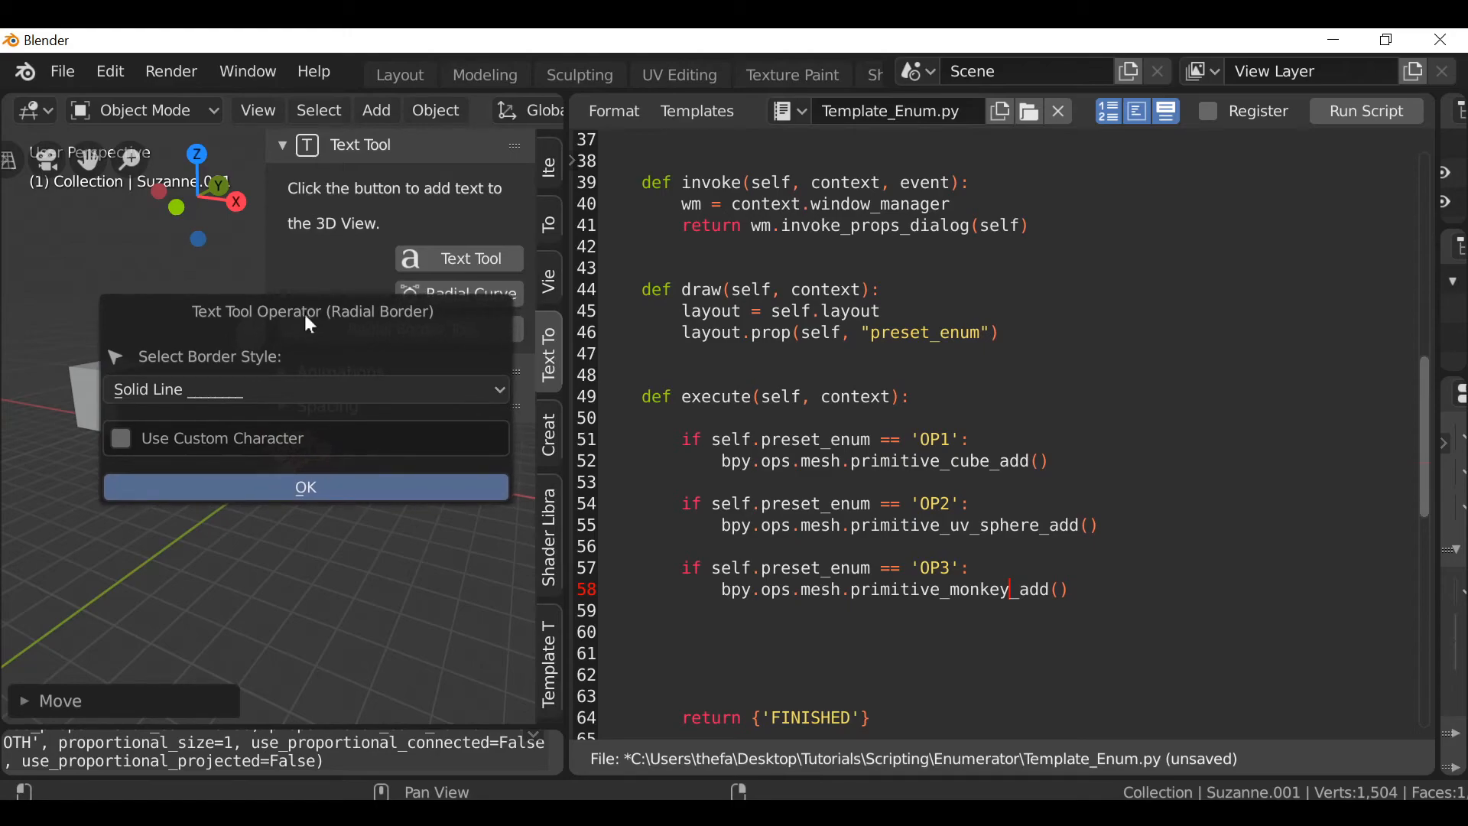
# Apply the Radial Border Tool with Circles style around the monkey at the origin.
pyautogui.click(305, 486)
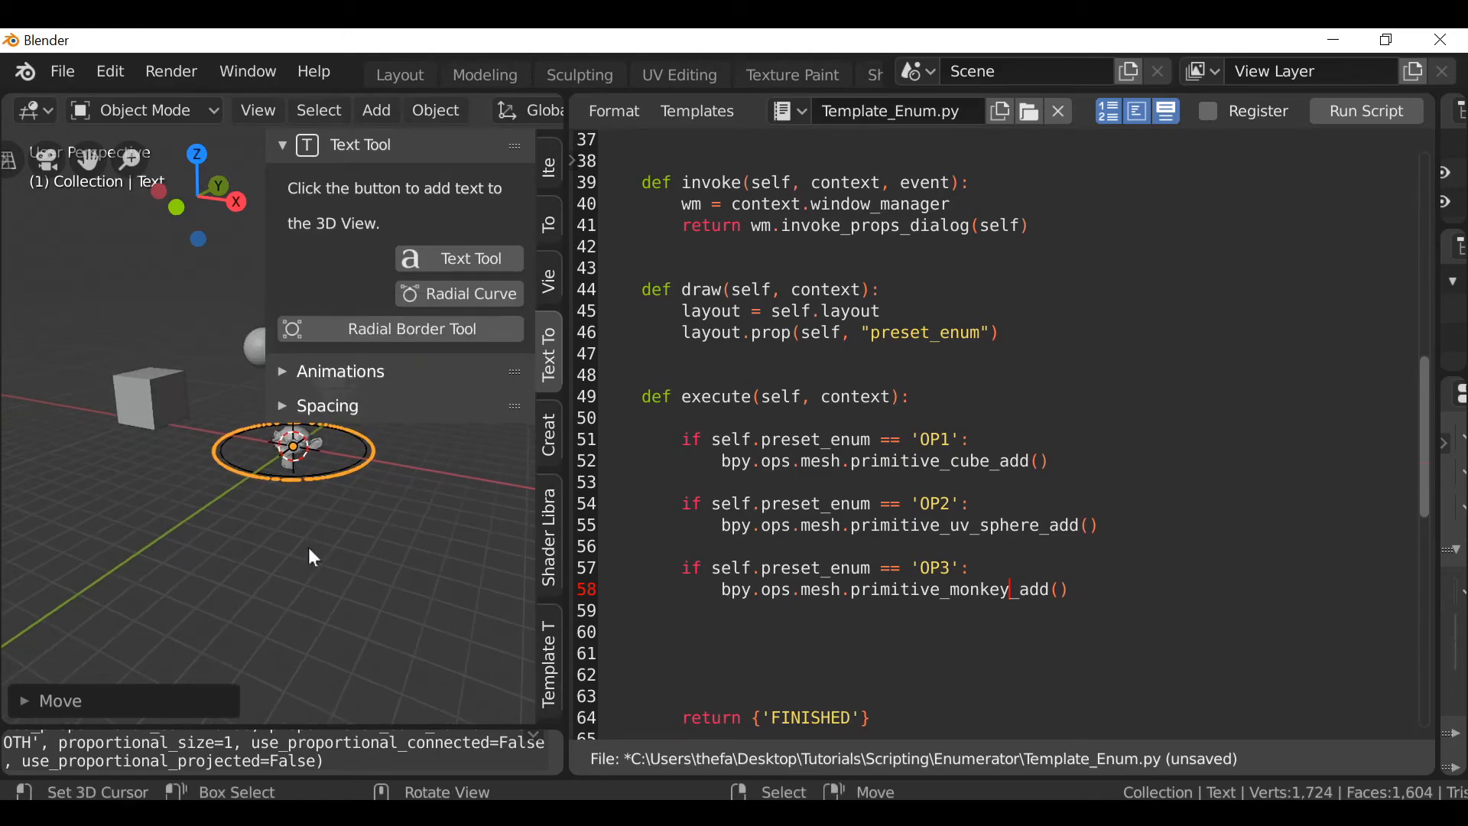
pyautogui.click(409, 329)
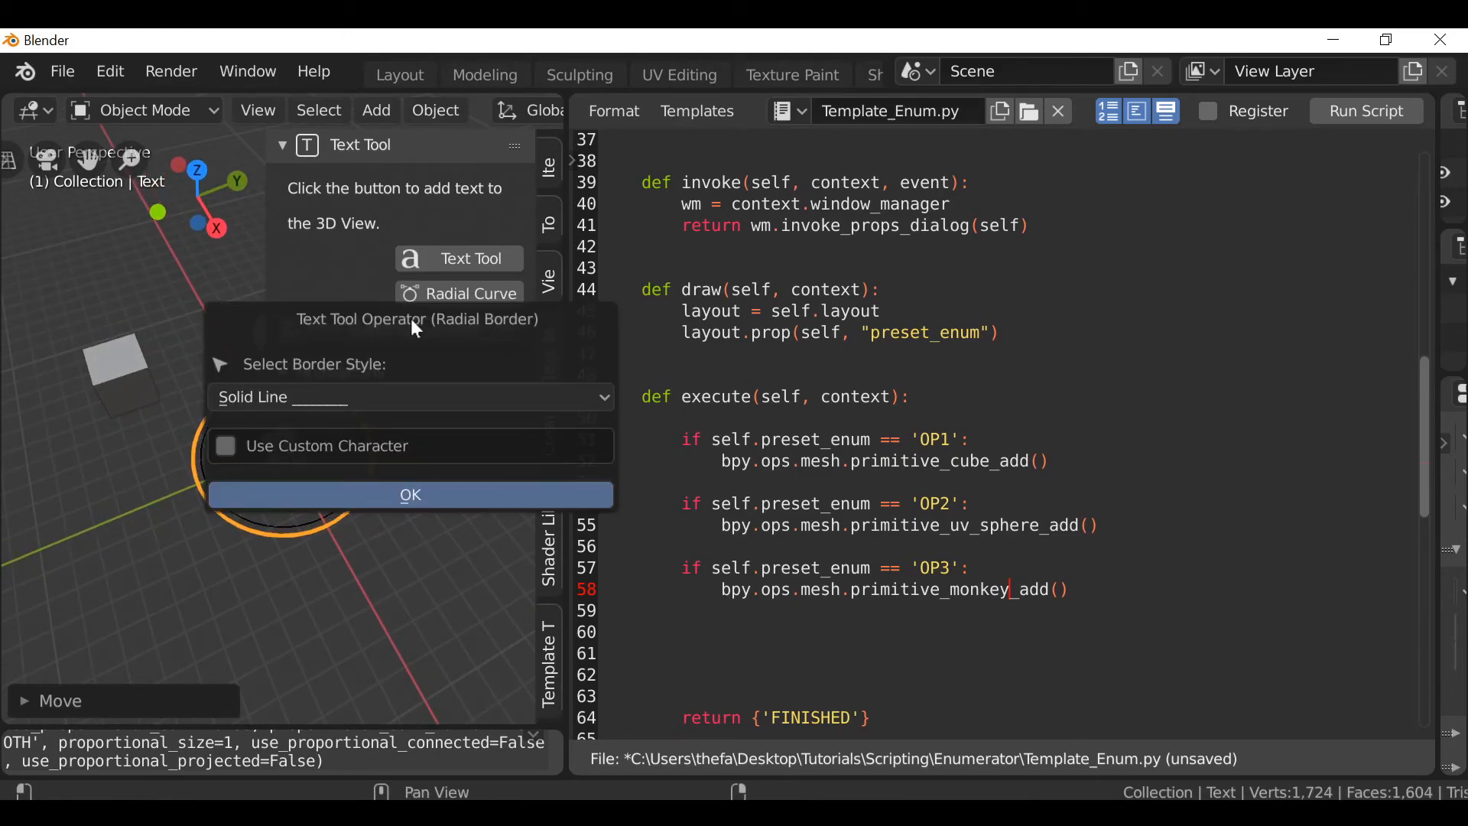
pyautogui.click(409, 396)
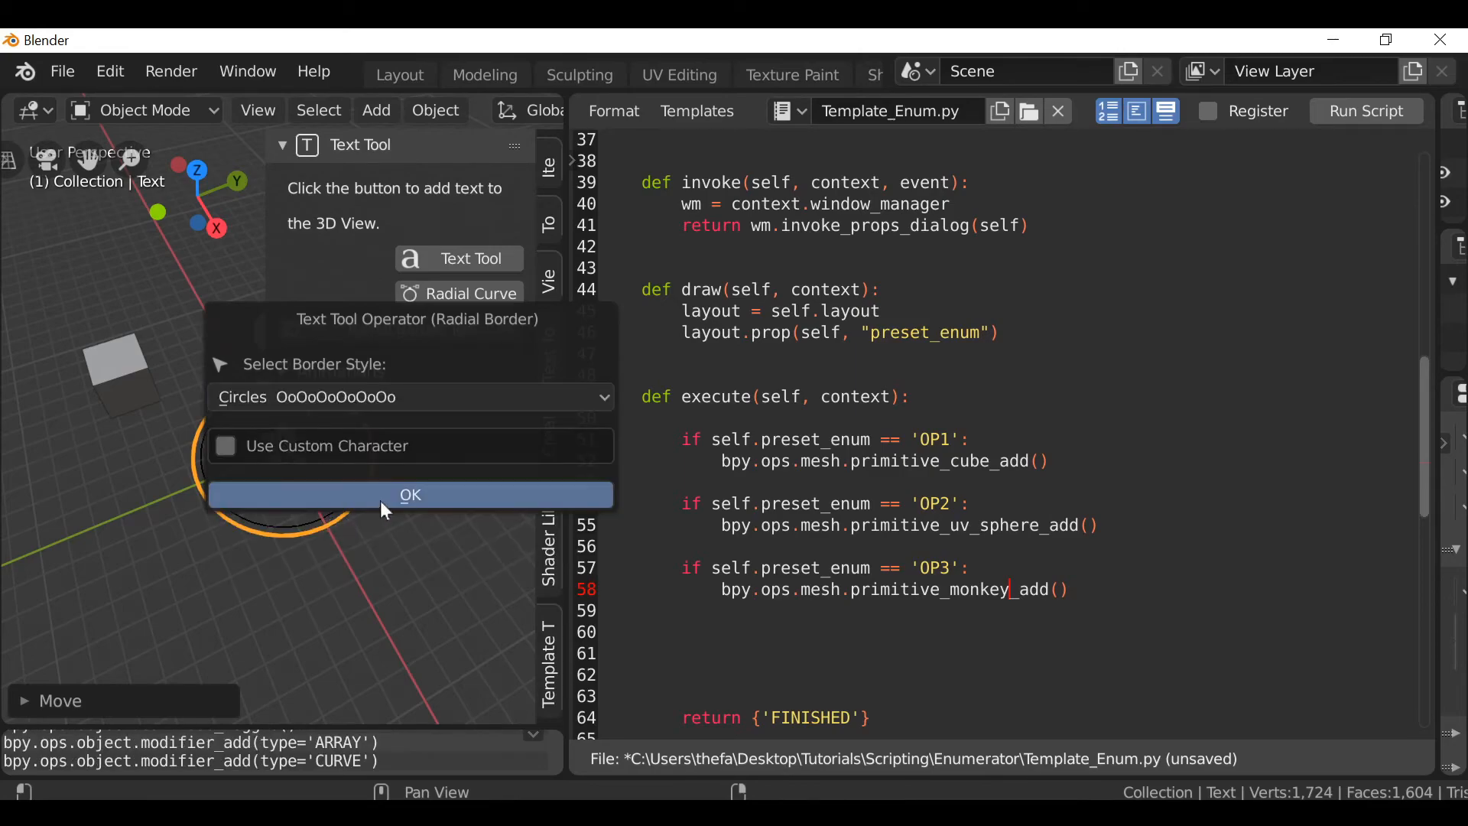
pyautogui.click(410, 493)
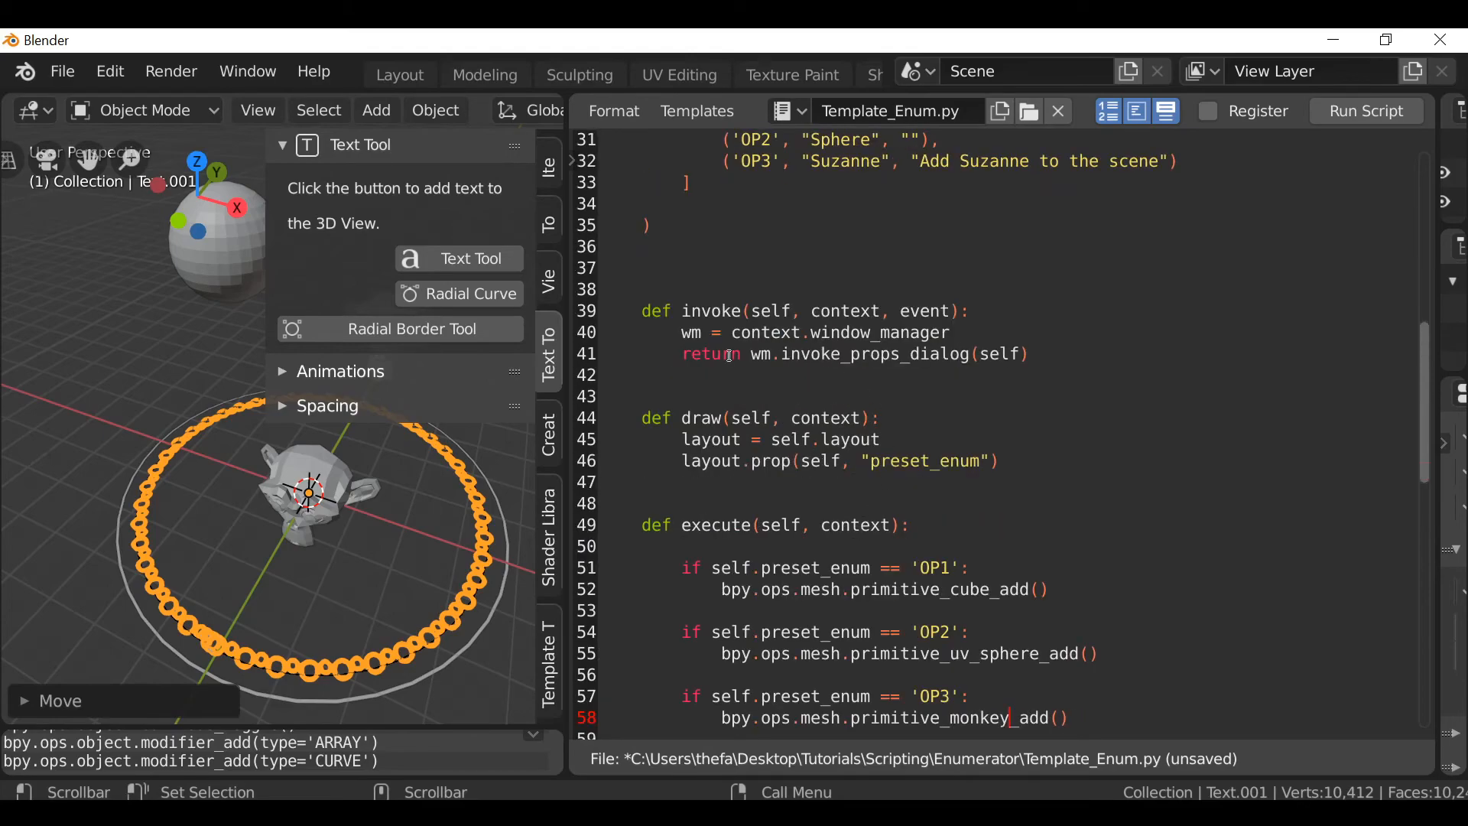
pyautogui.scroll(-3)
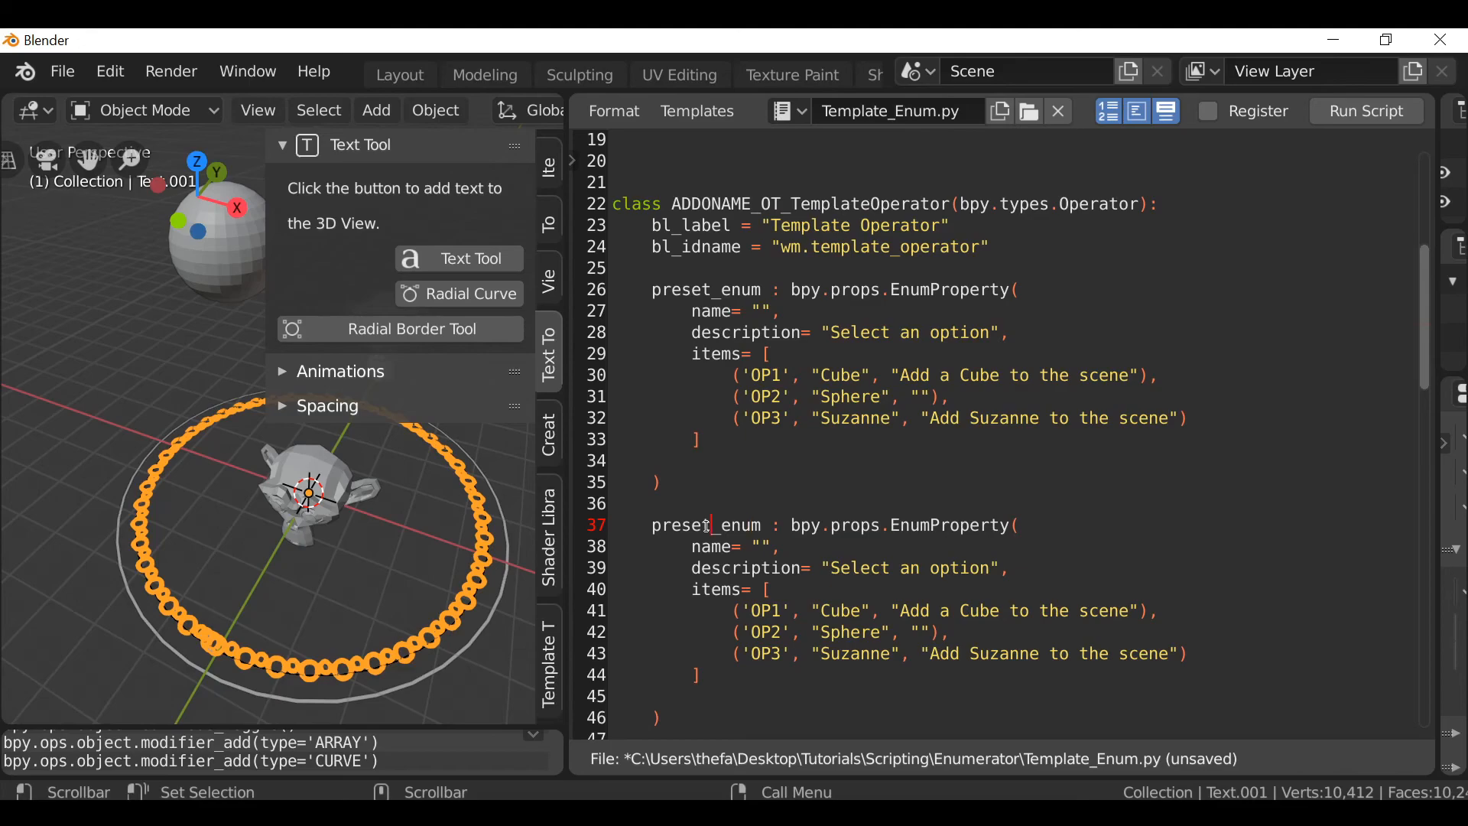
# Rename the copied property and its draw line to Another_enum, then rerun the script.
pyautogui.doubleClick(680, 524)
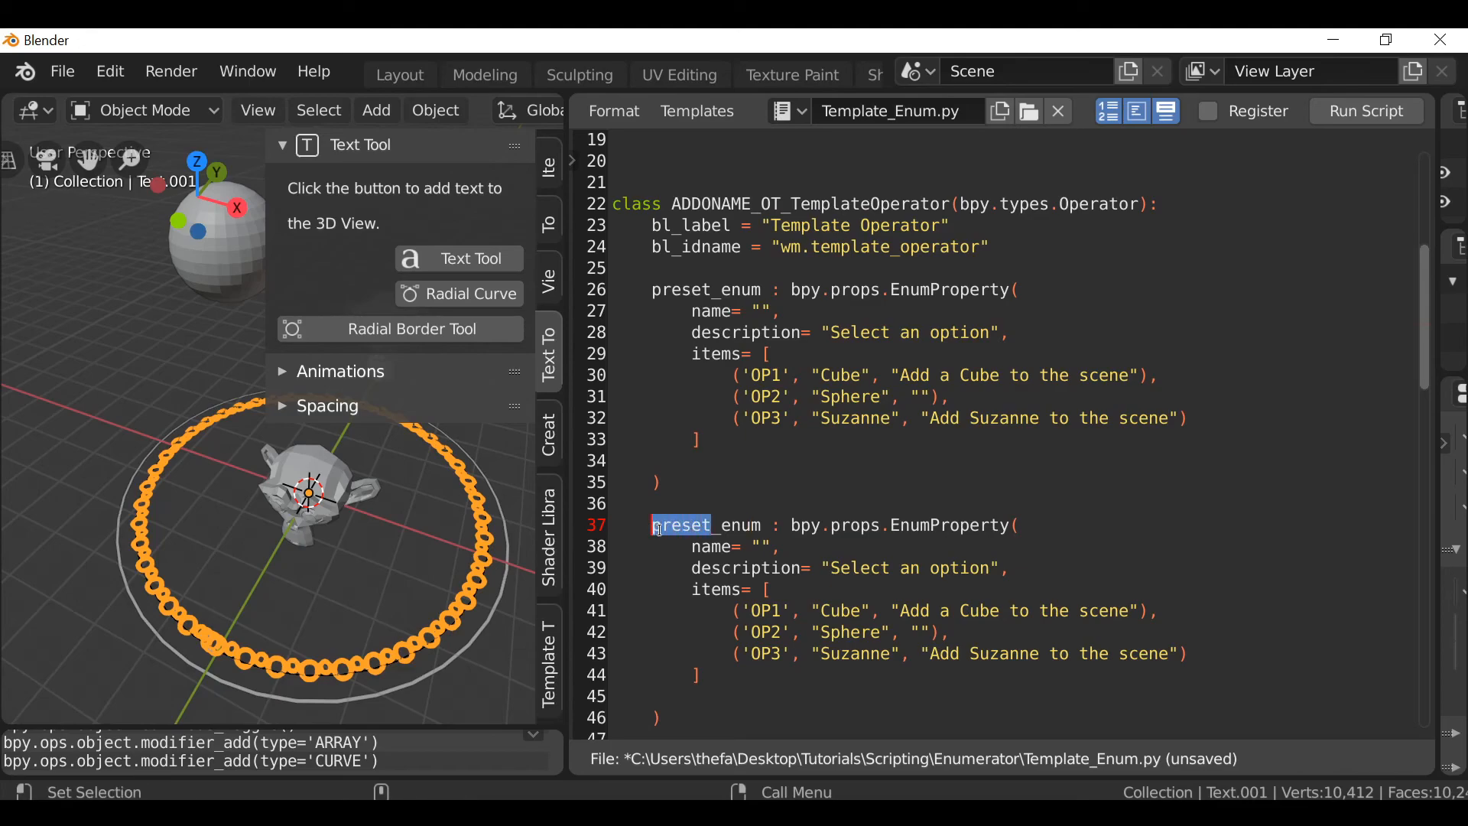
pyautogui.write('Another')
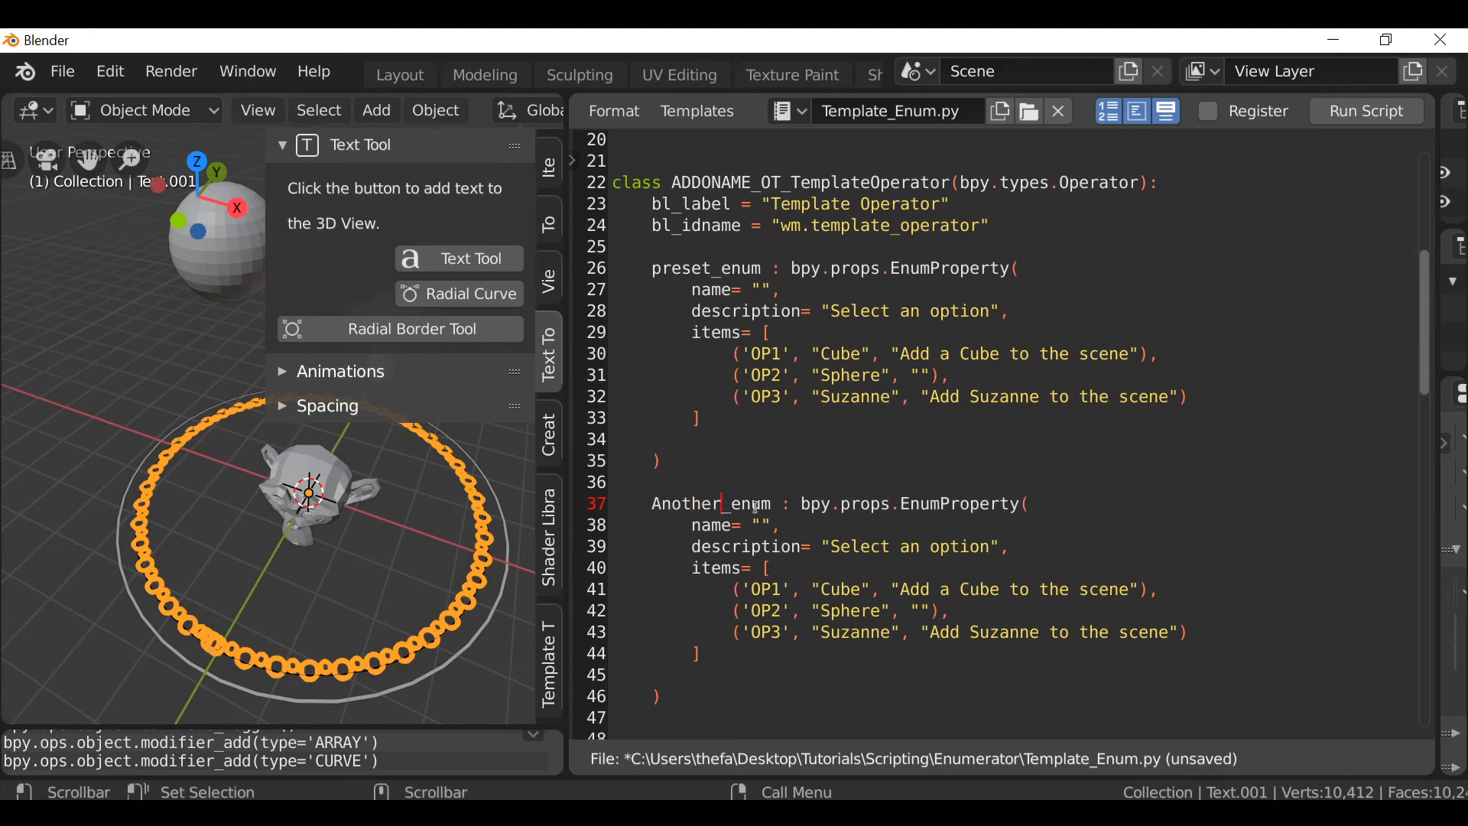
pyautogui.scroll(-3)
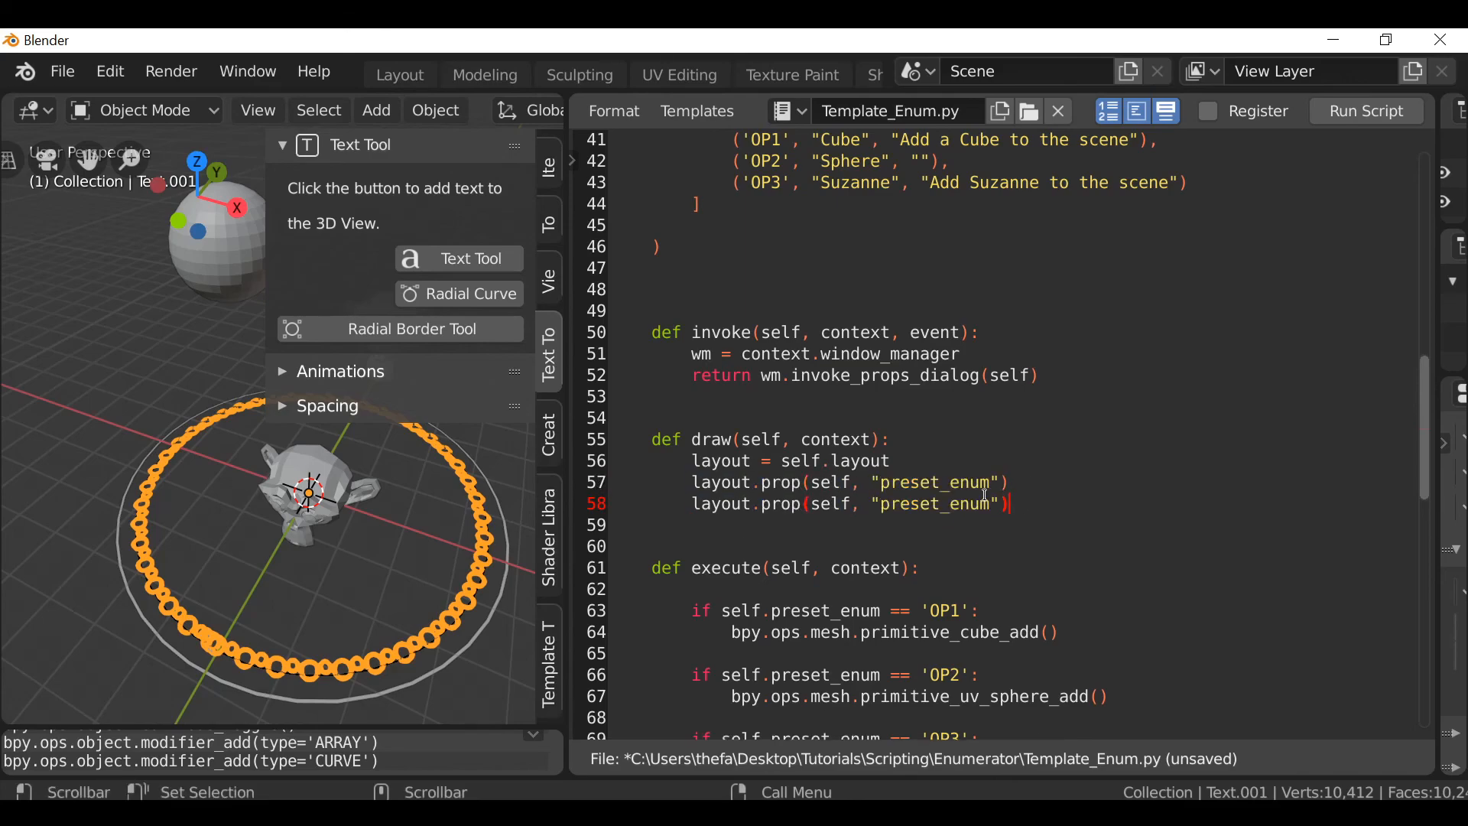
pyautogui.doubleClick(907, 503)
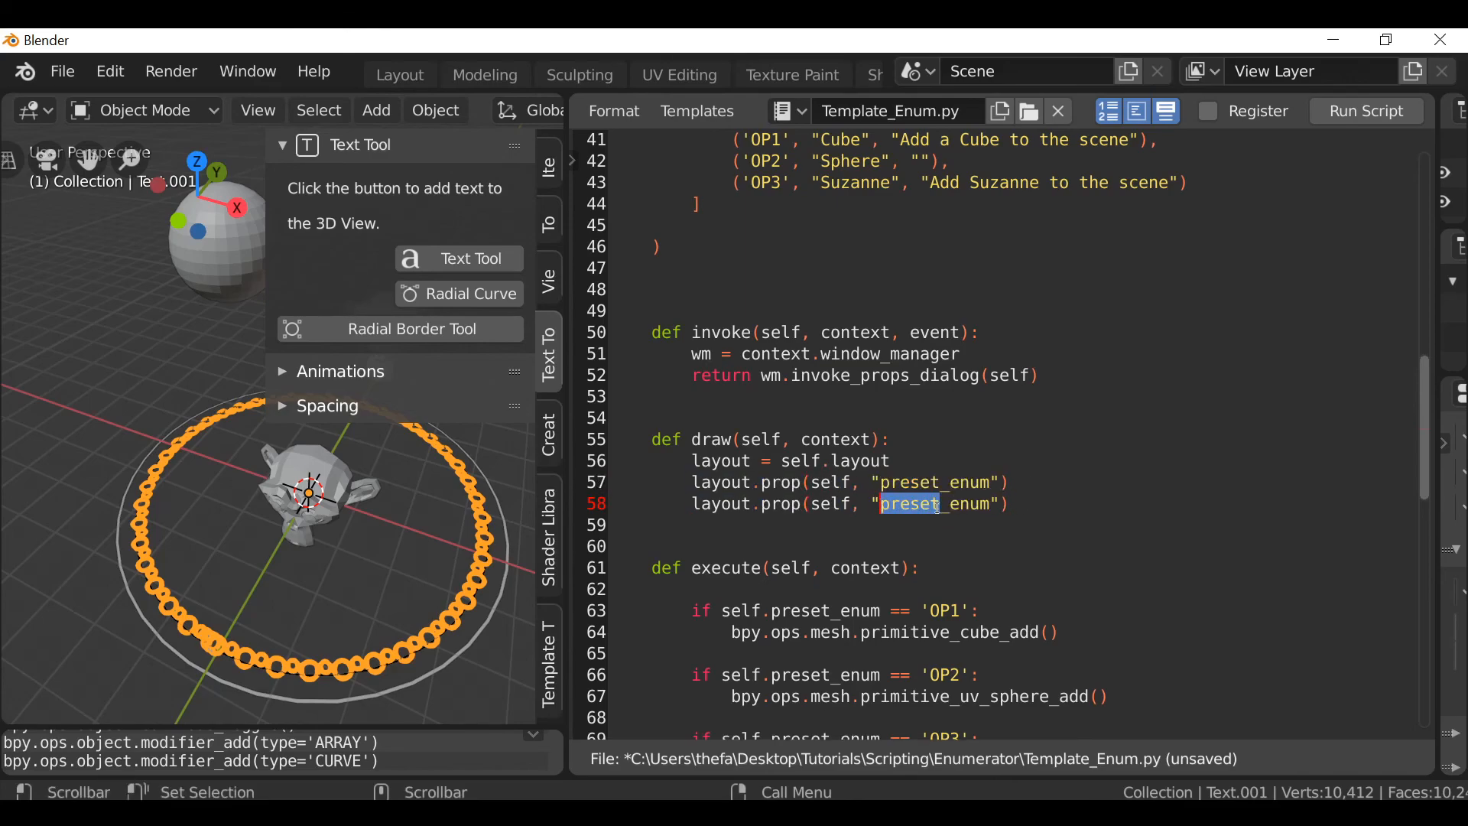
pyautogui.write('Another')
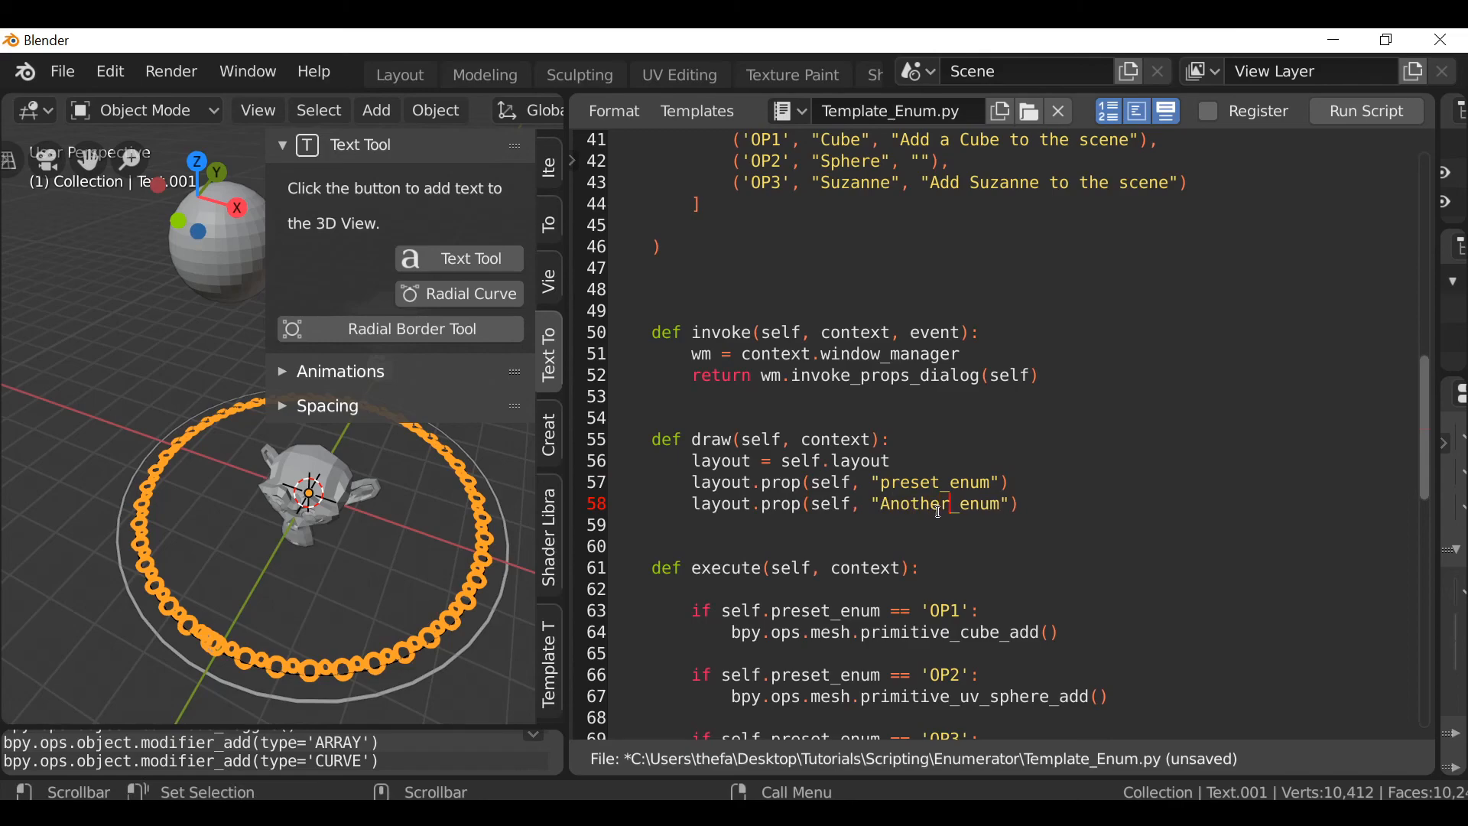
pyautogui.click(1363, 110)
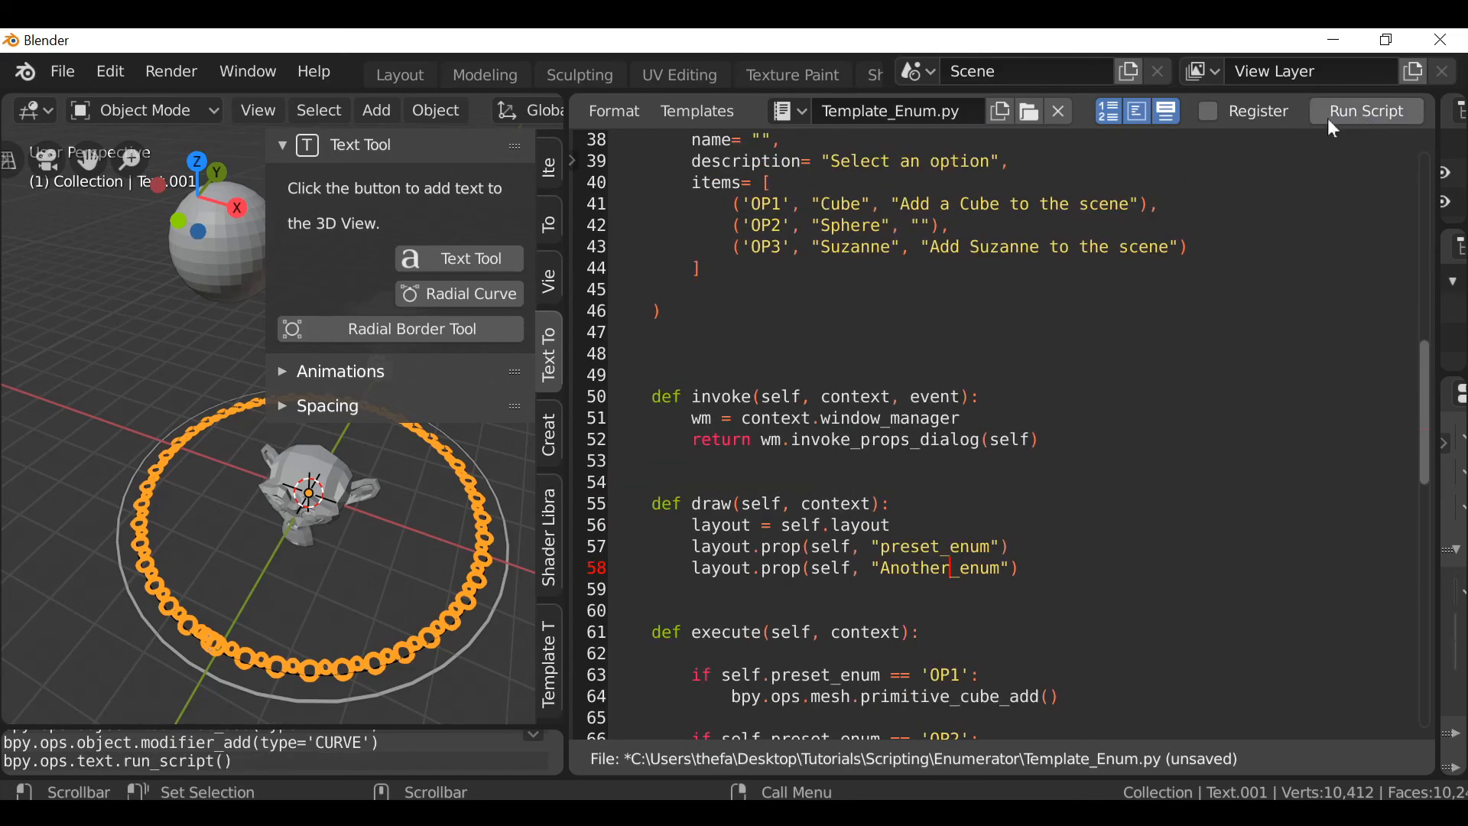
# Invoke Template Operator from its panel, see both Cube dropdowns, and confirm with OK.
pyautogui.click(1364, 110)
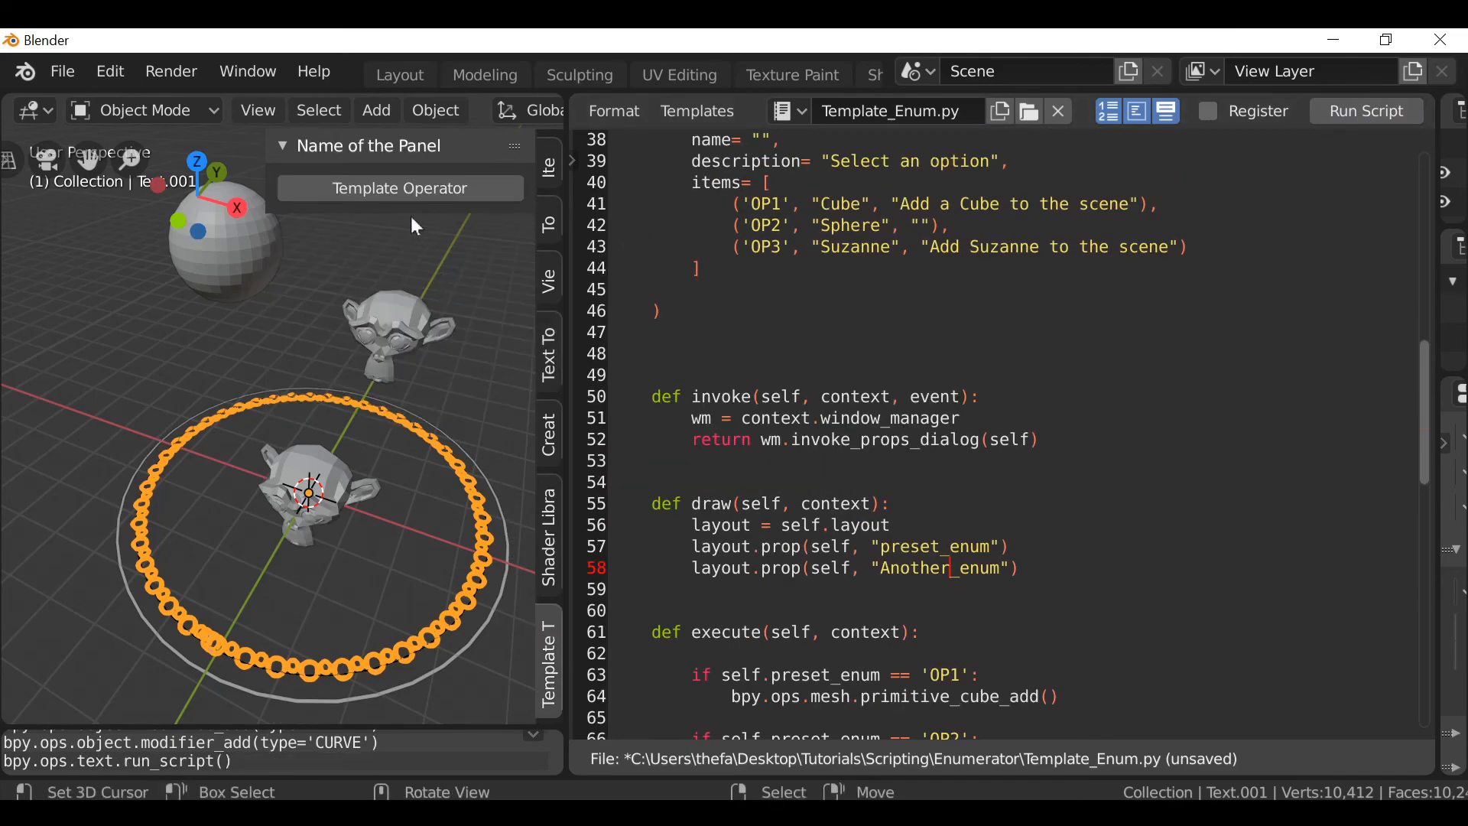
pyautogui.click(399, 188)
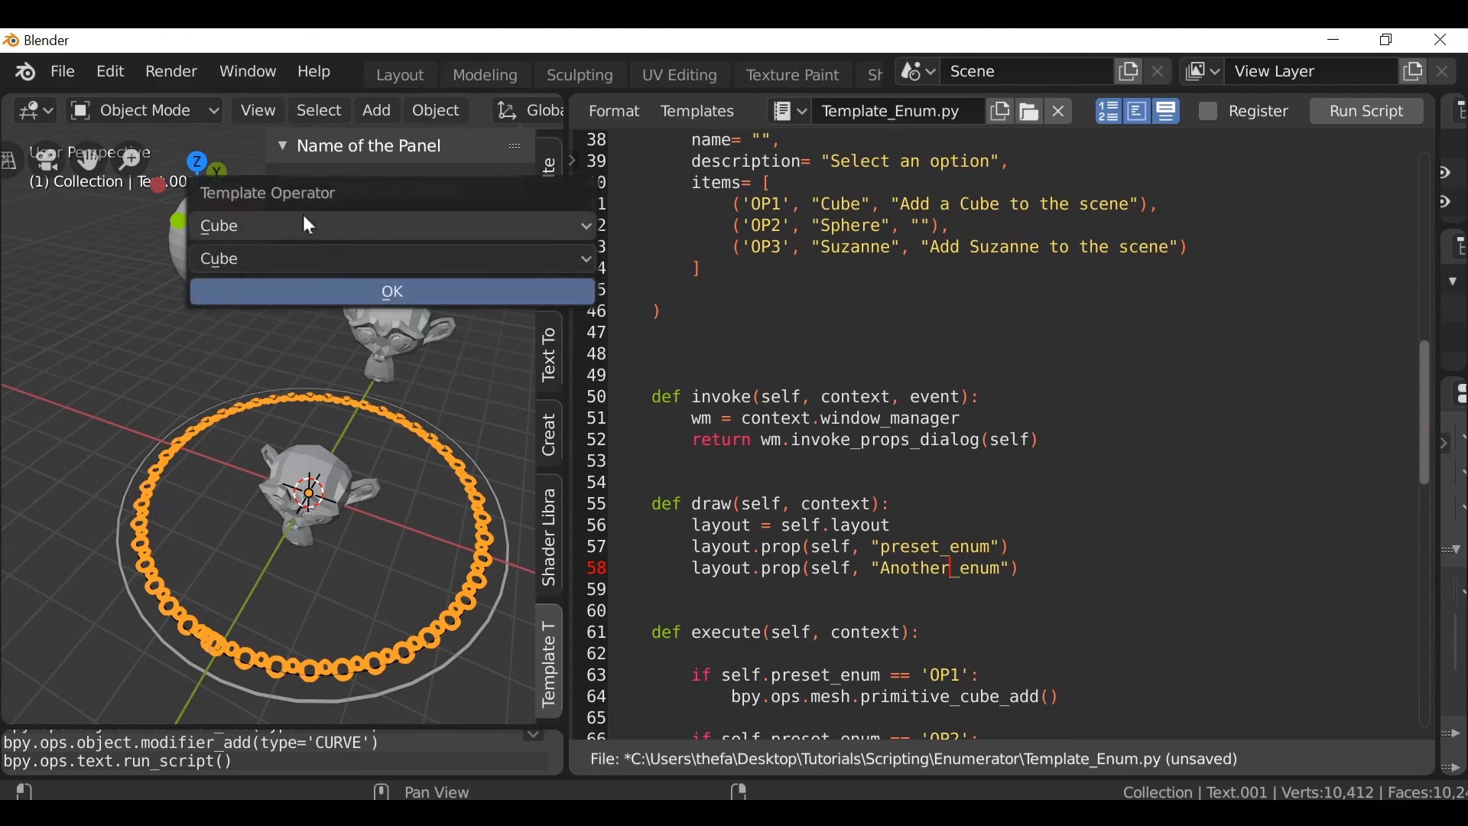
pyautogui.click(391, 290)
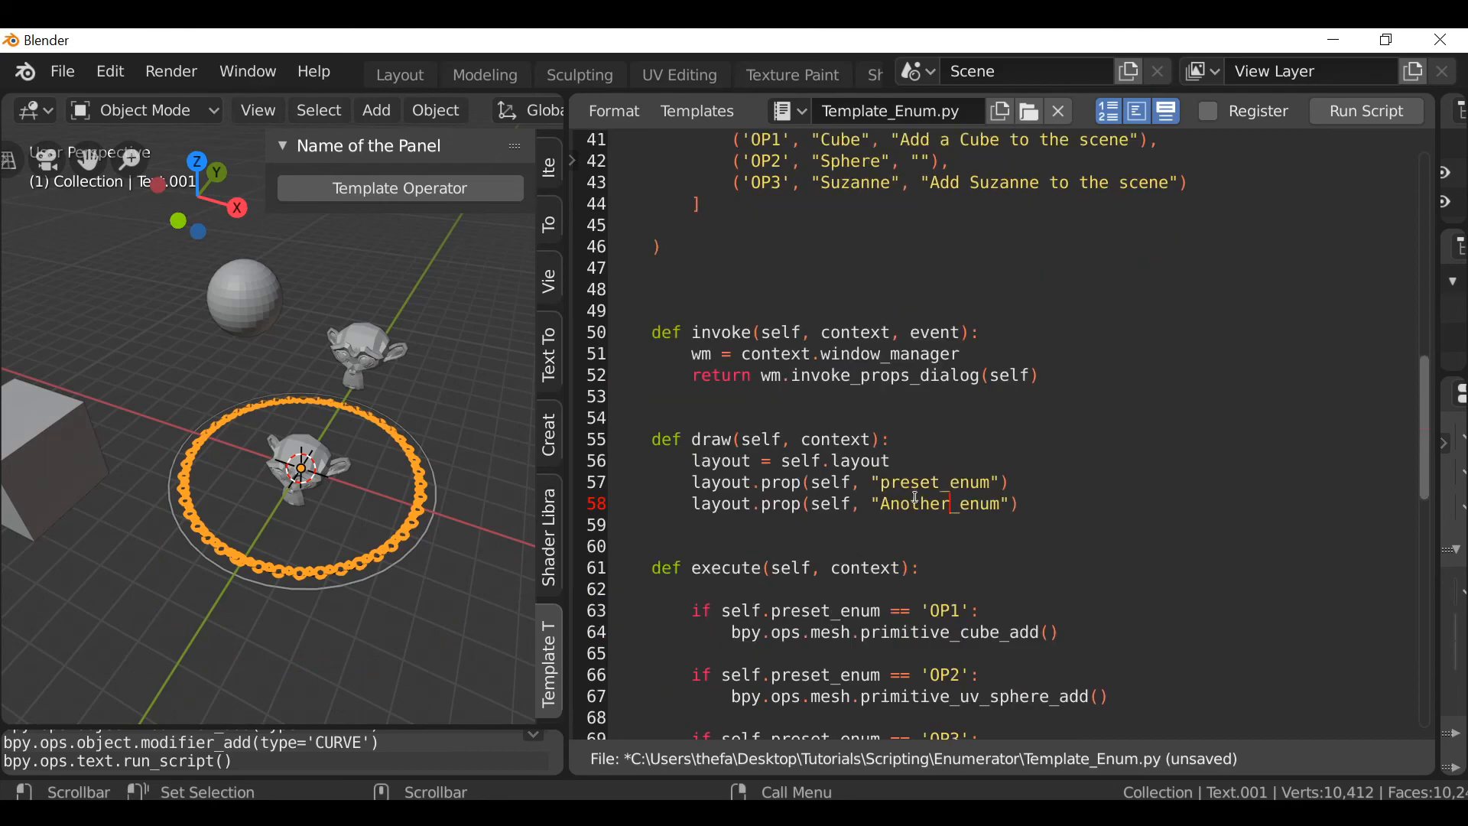